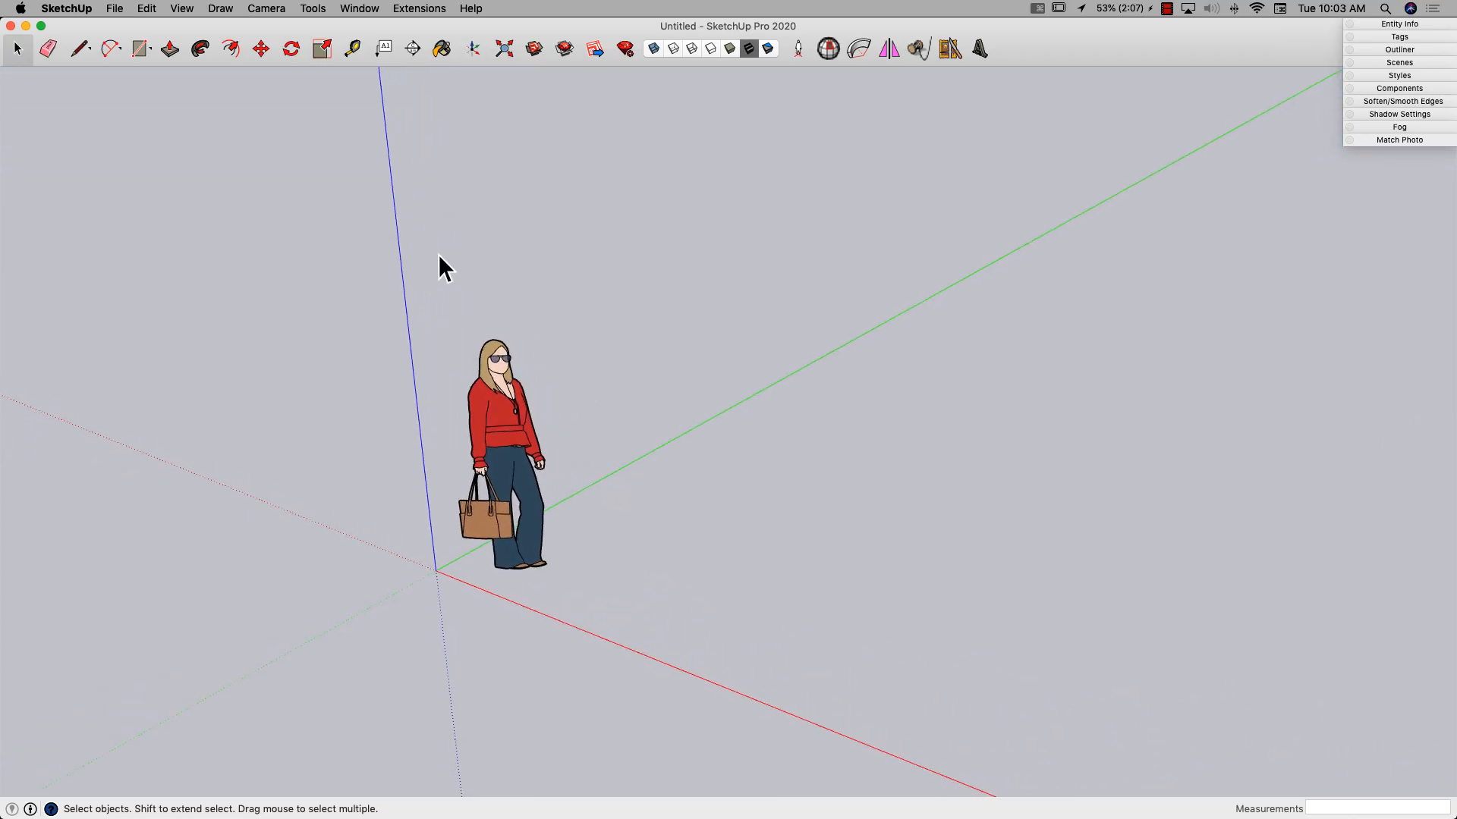
Step: Draw a thin base strip on the ground with a vertical line rising from its corner
click(140, 48)
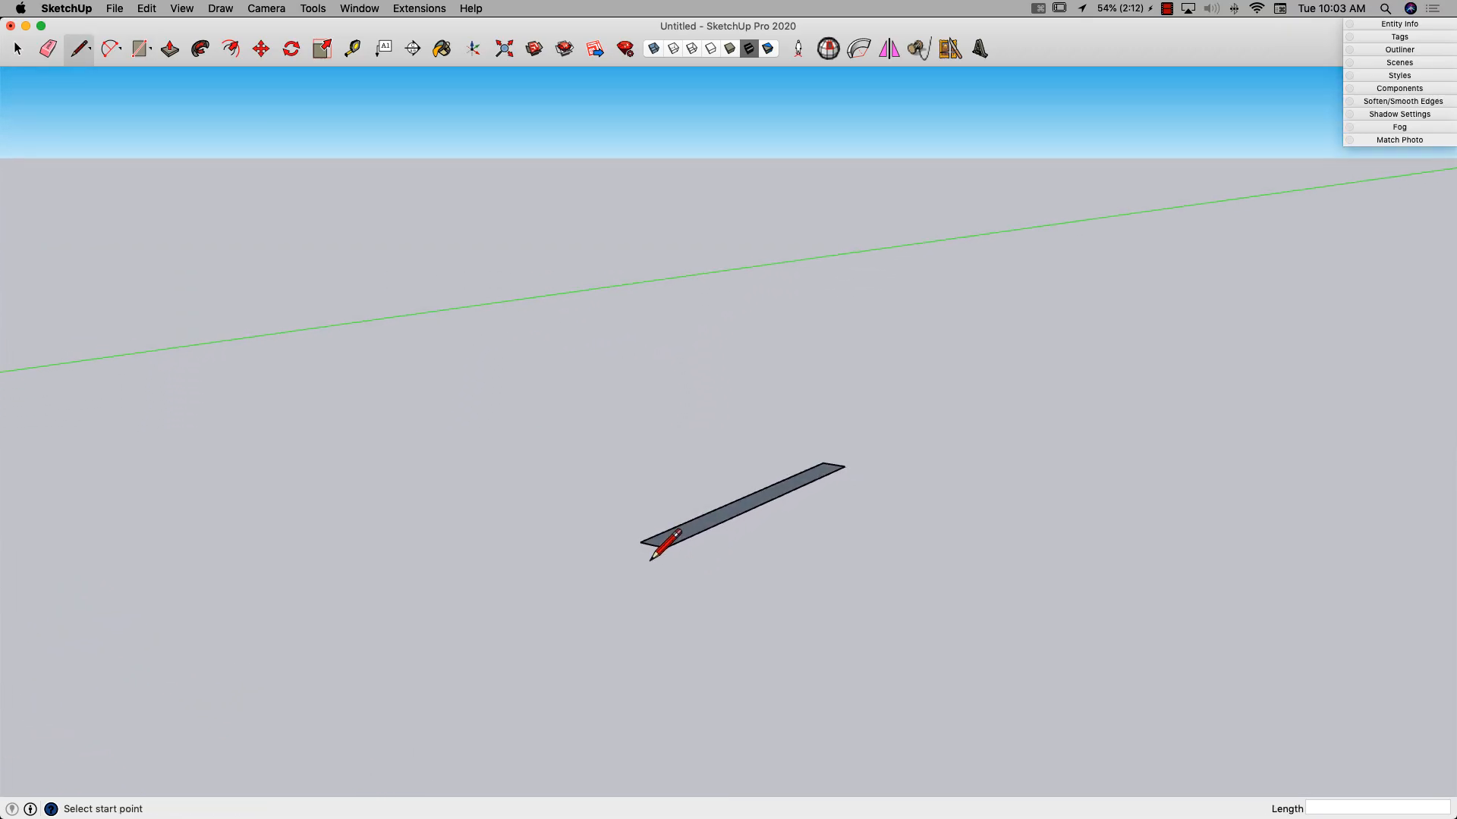
click(663, 546)
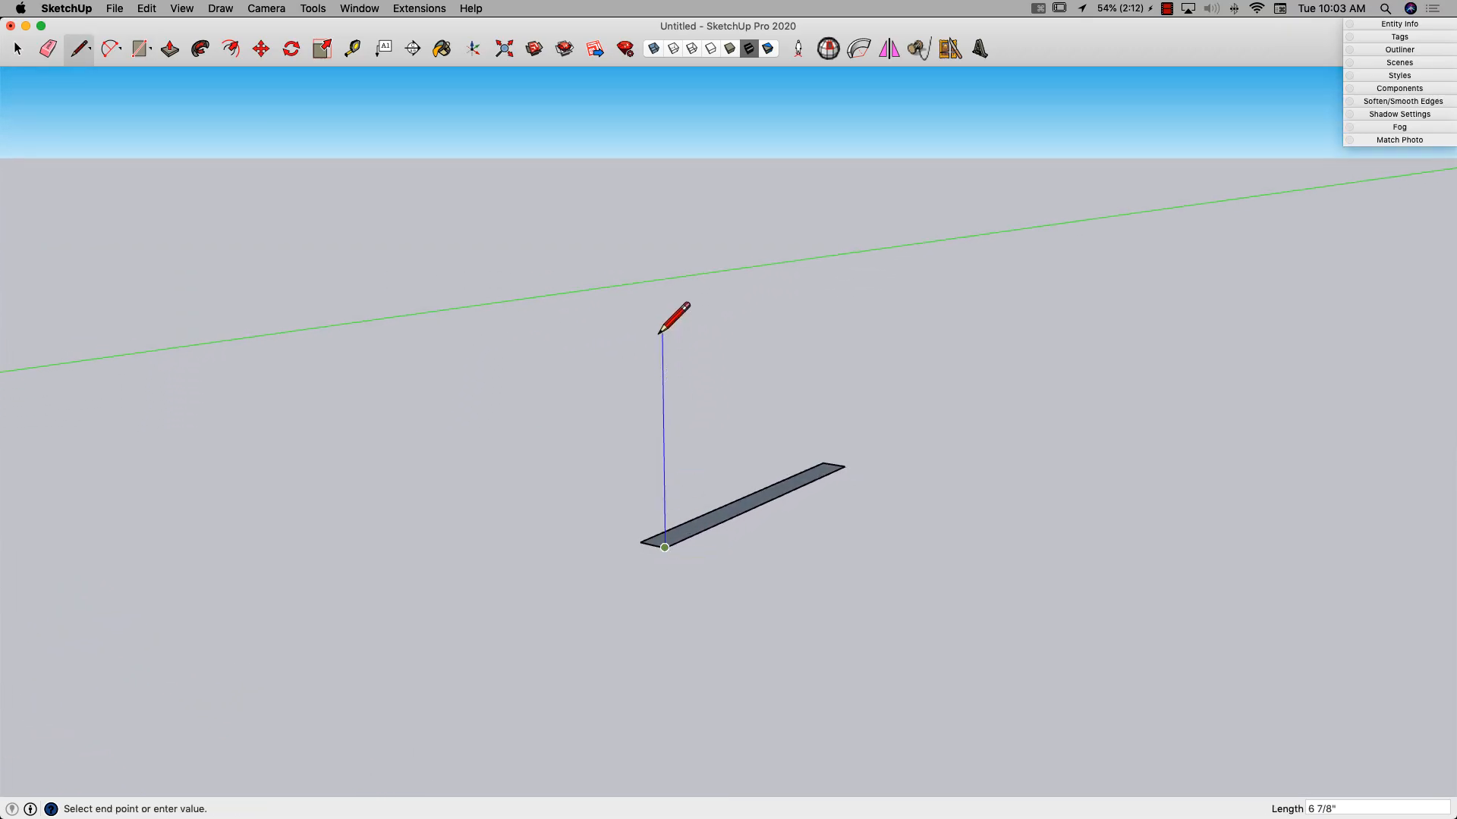
mouse_move(676, 191)
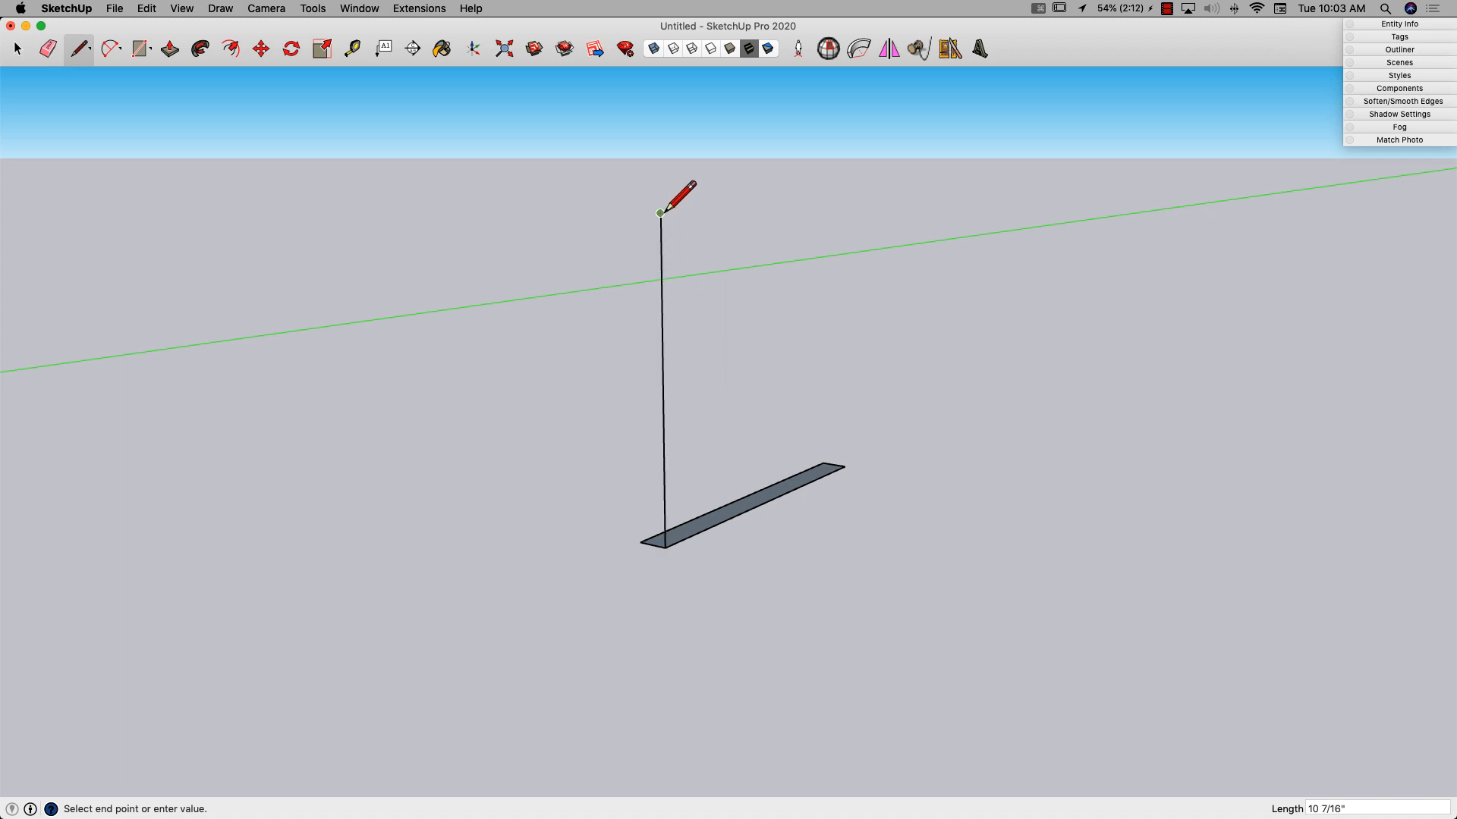
click(140, 49)
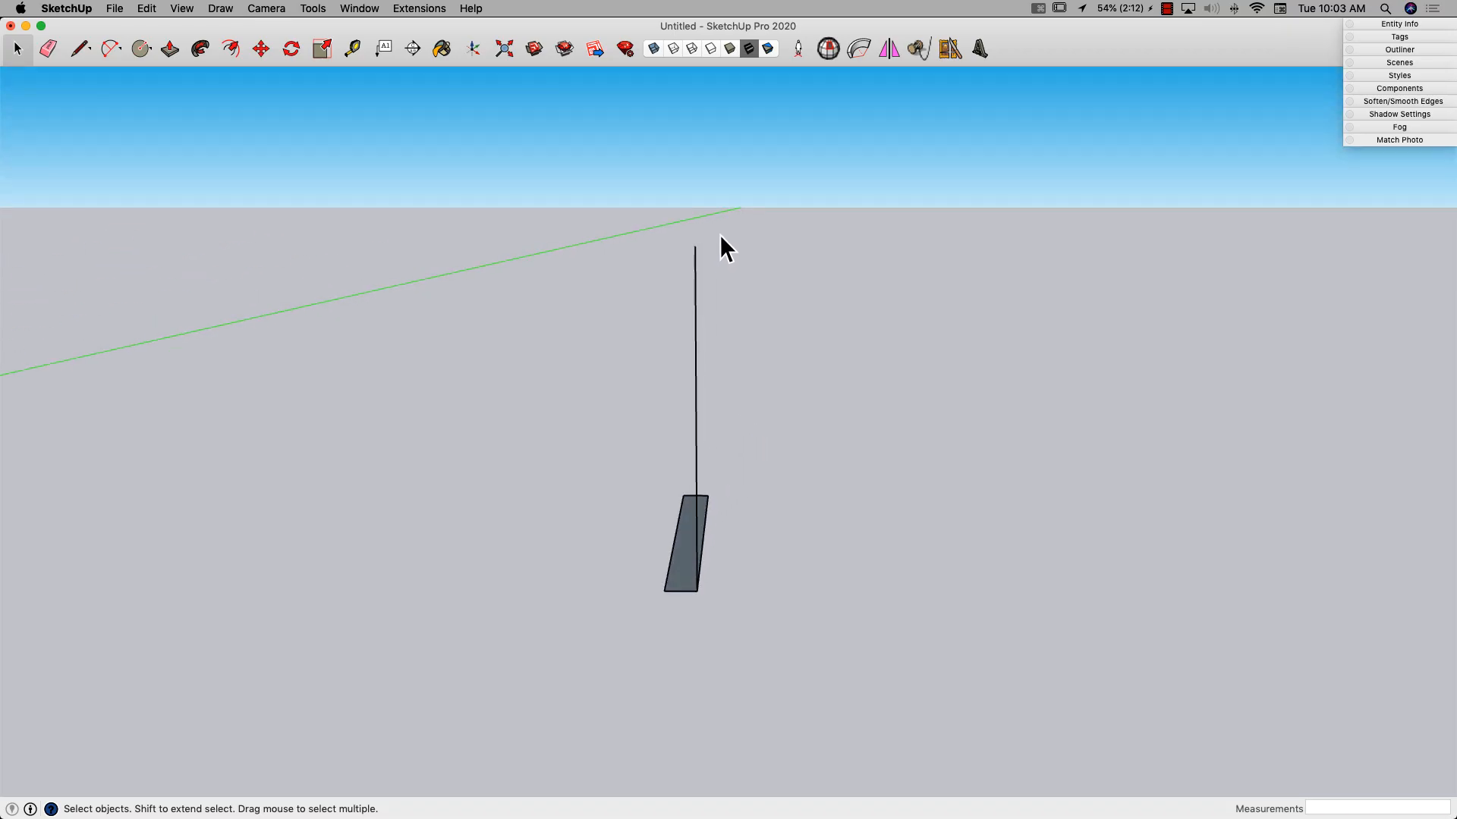
Step: Draw a circle at the top of the vertical line to form the knuckle loop
click(140, 48)
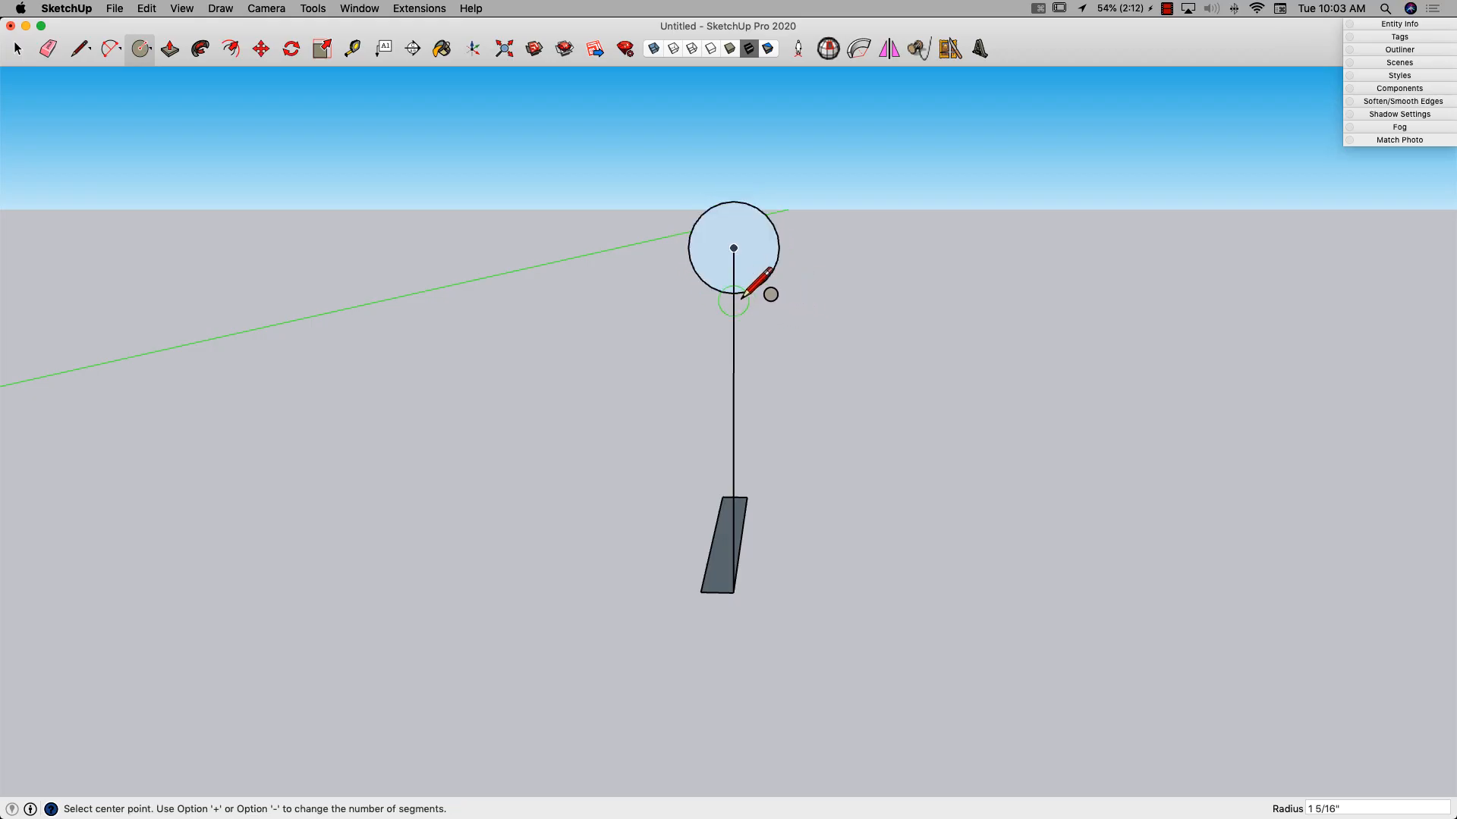
click(80, 49)
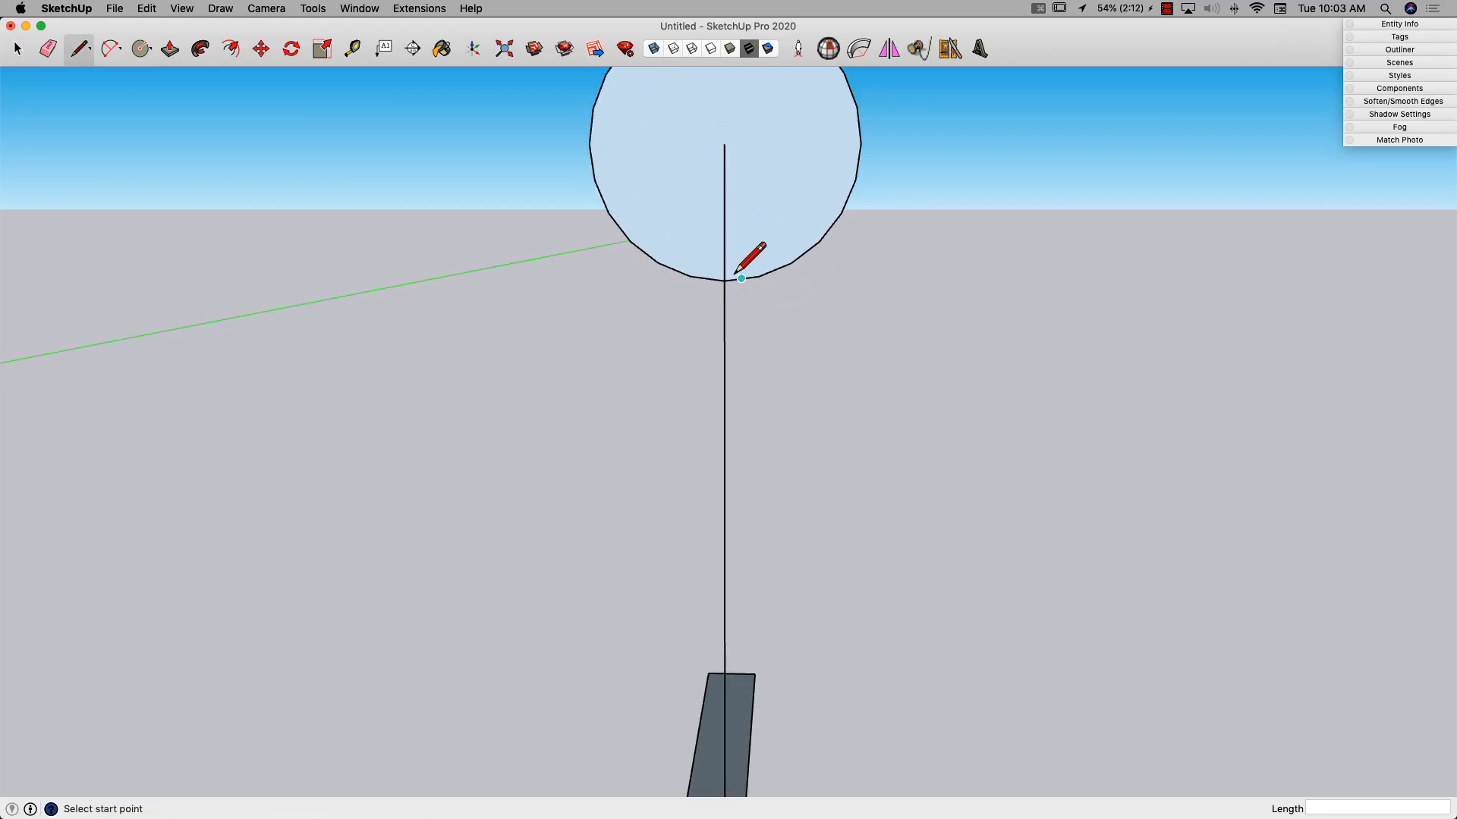
click(725, 167)
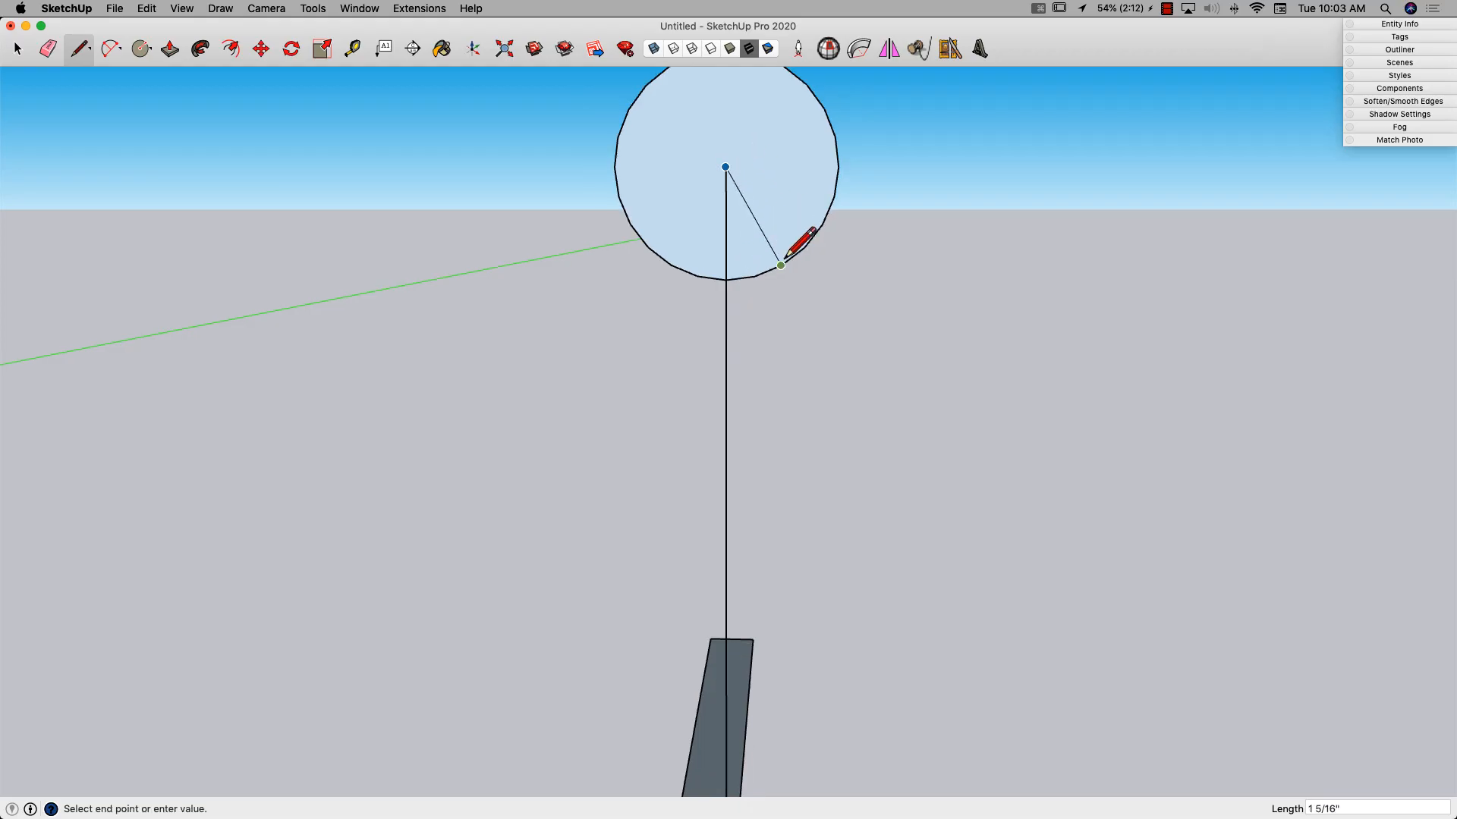
click(47, 49)
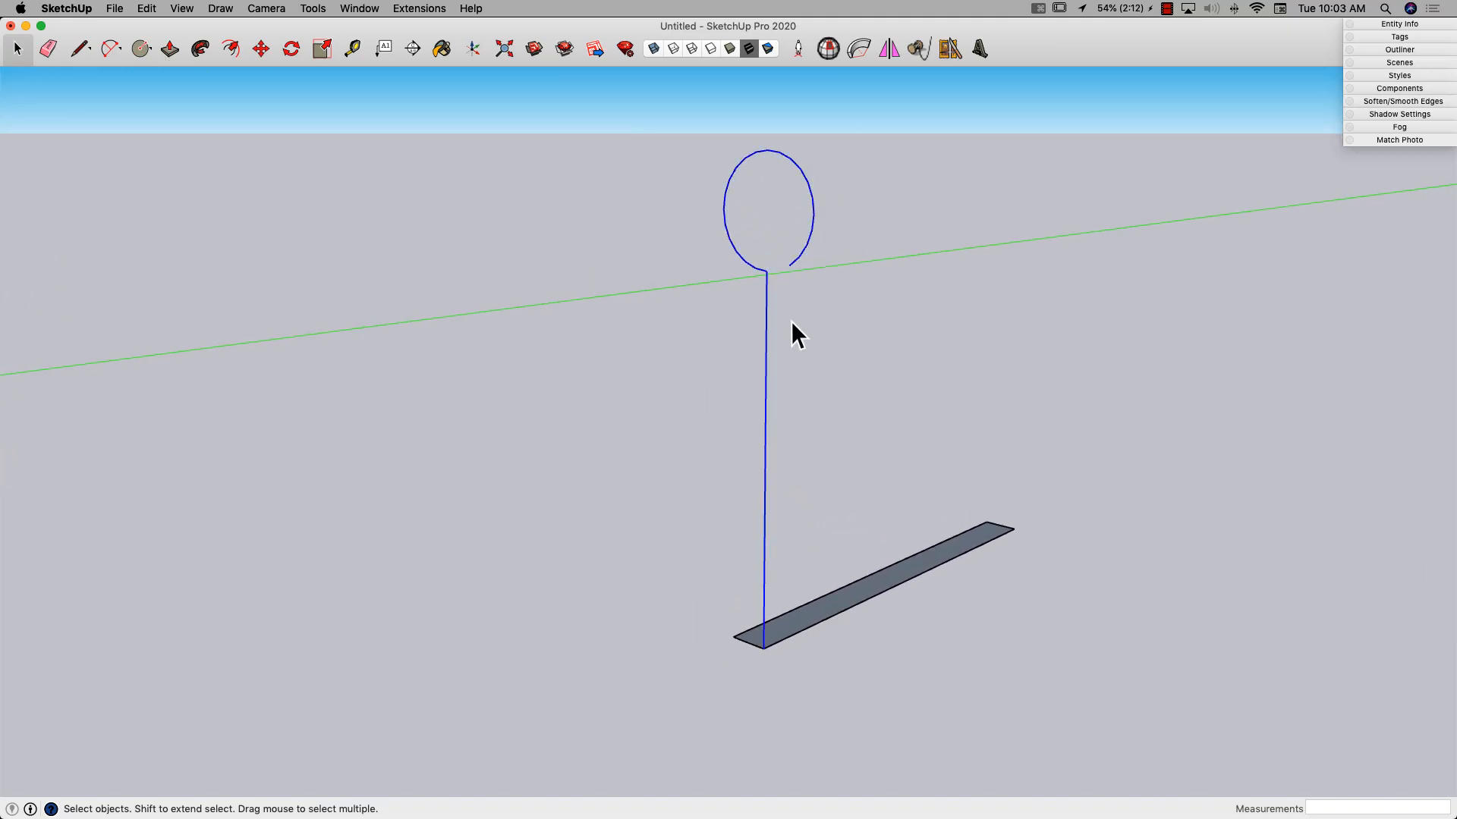
Step: Sweep the strip along the profile path with Follow Me and orbit to inspect the knuckle
click(199, 49)
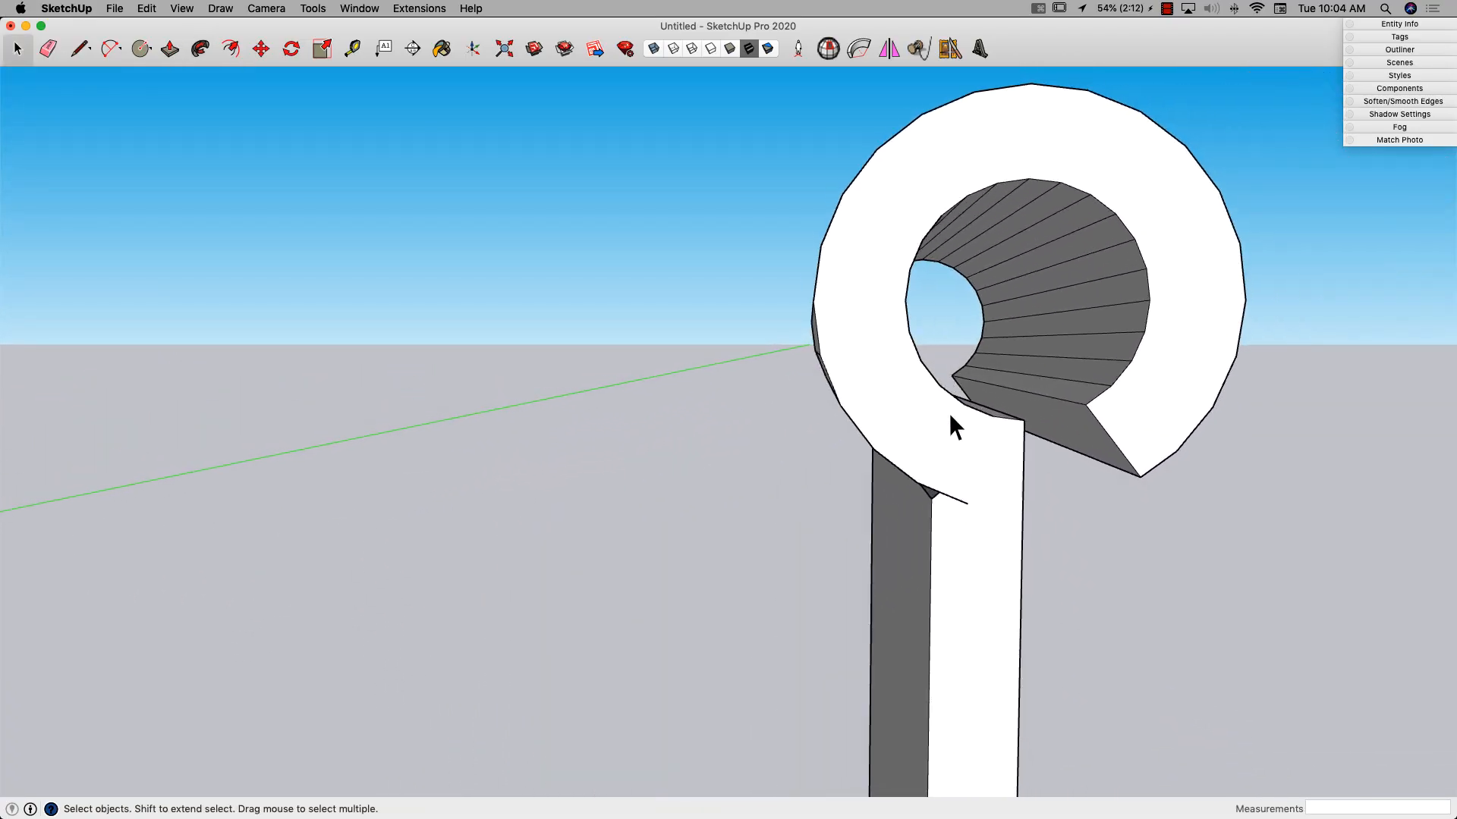
drag(952, 425, 932, 407)
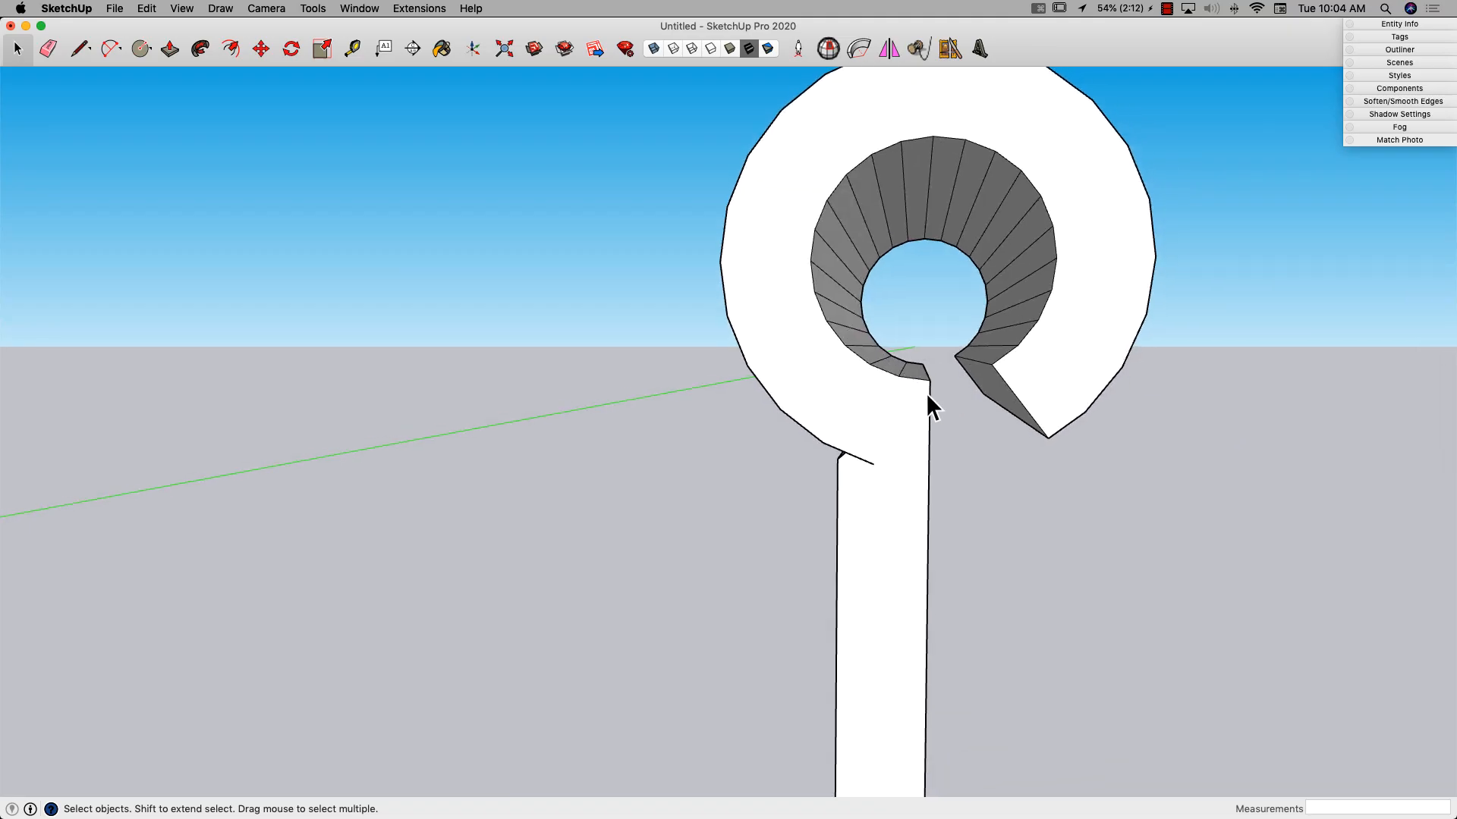
drag(932, 406, 864, 415)
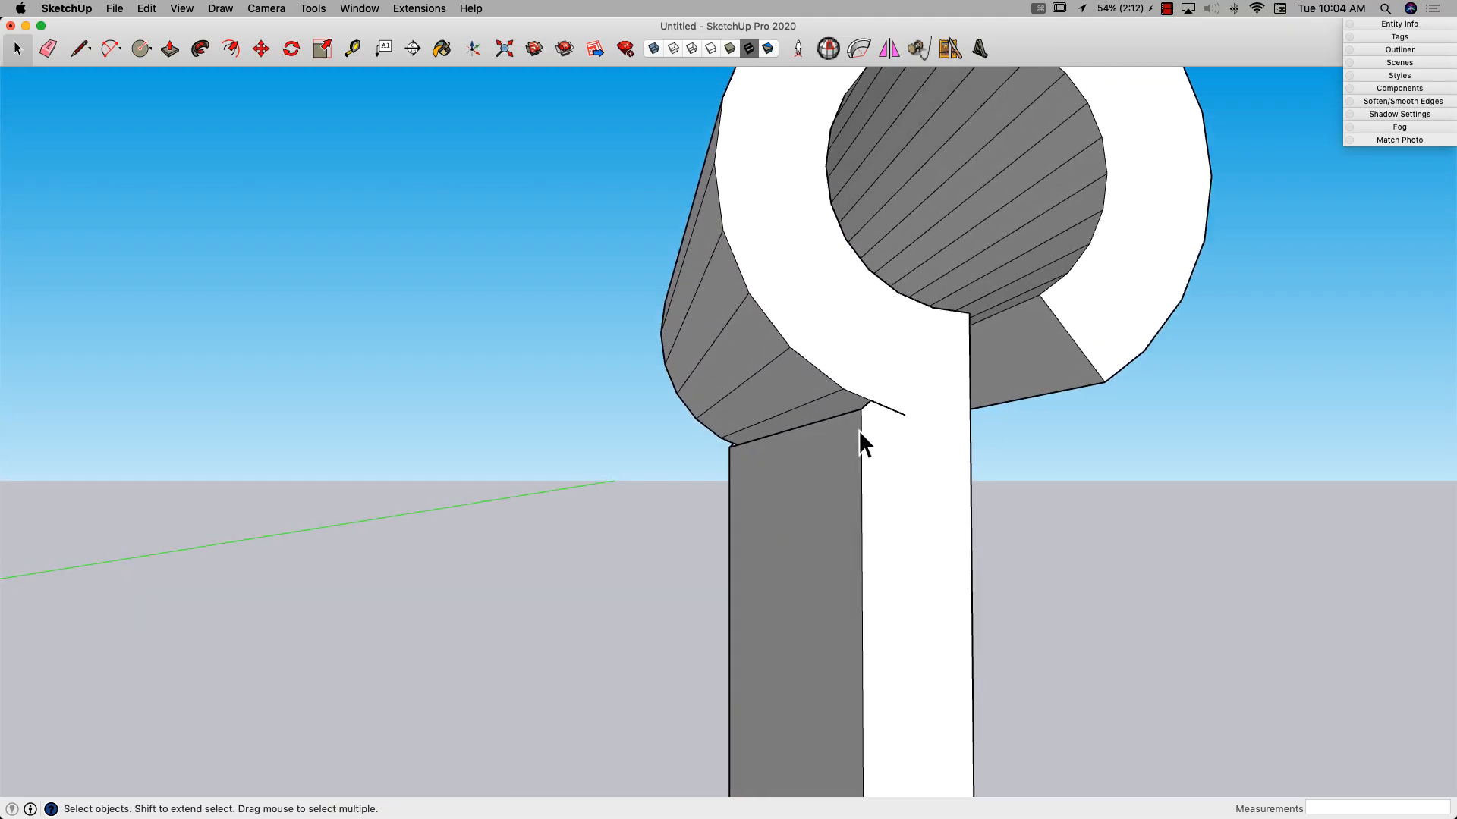
Step: Start a line where the curled knuckle meets the leaf to close the gap
click(80, 48)
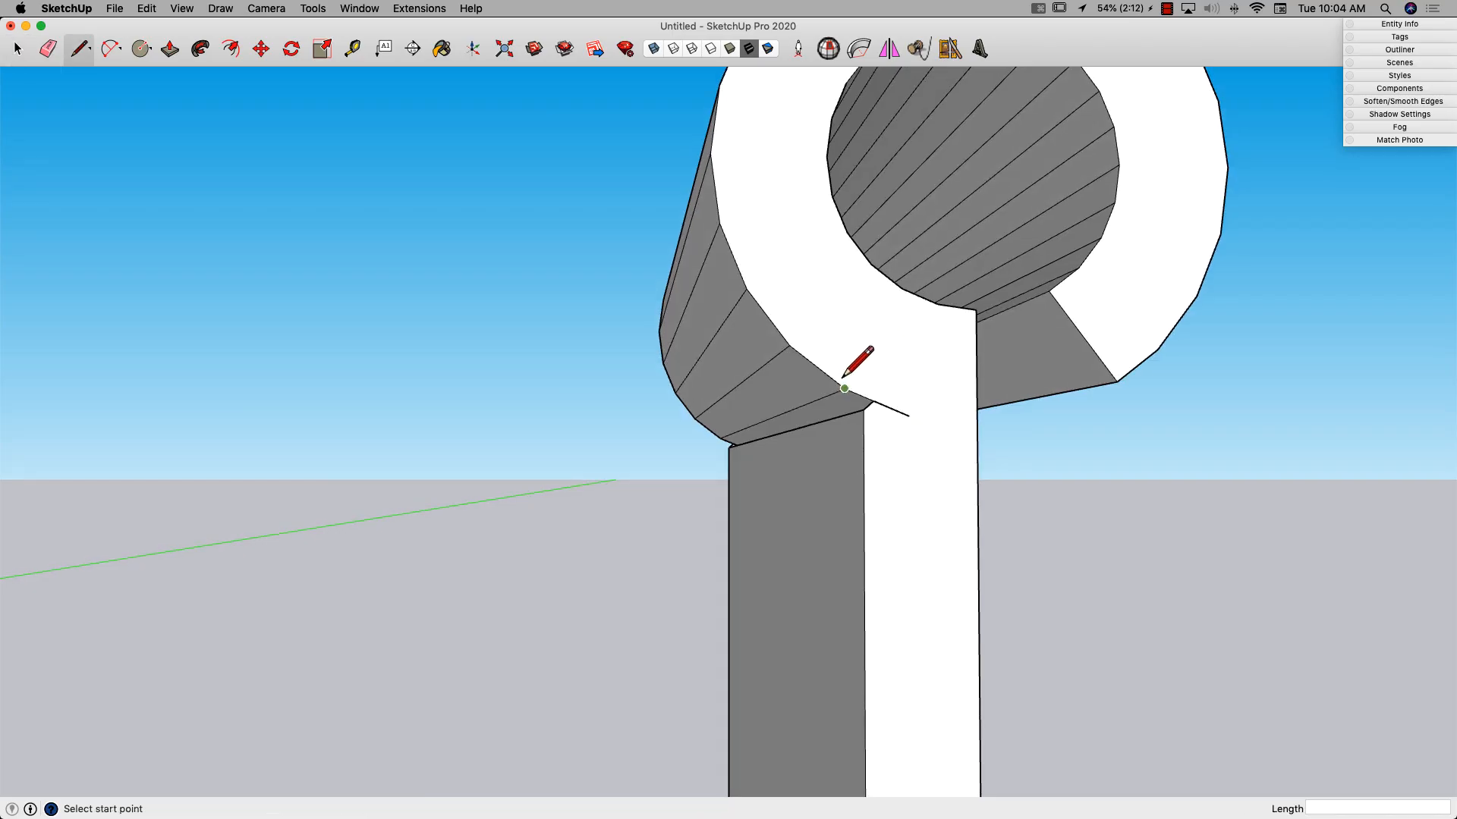
mouse_move(766, 419)
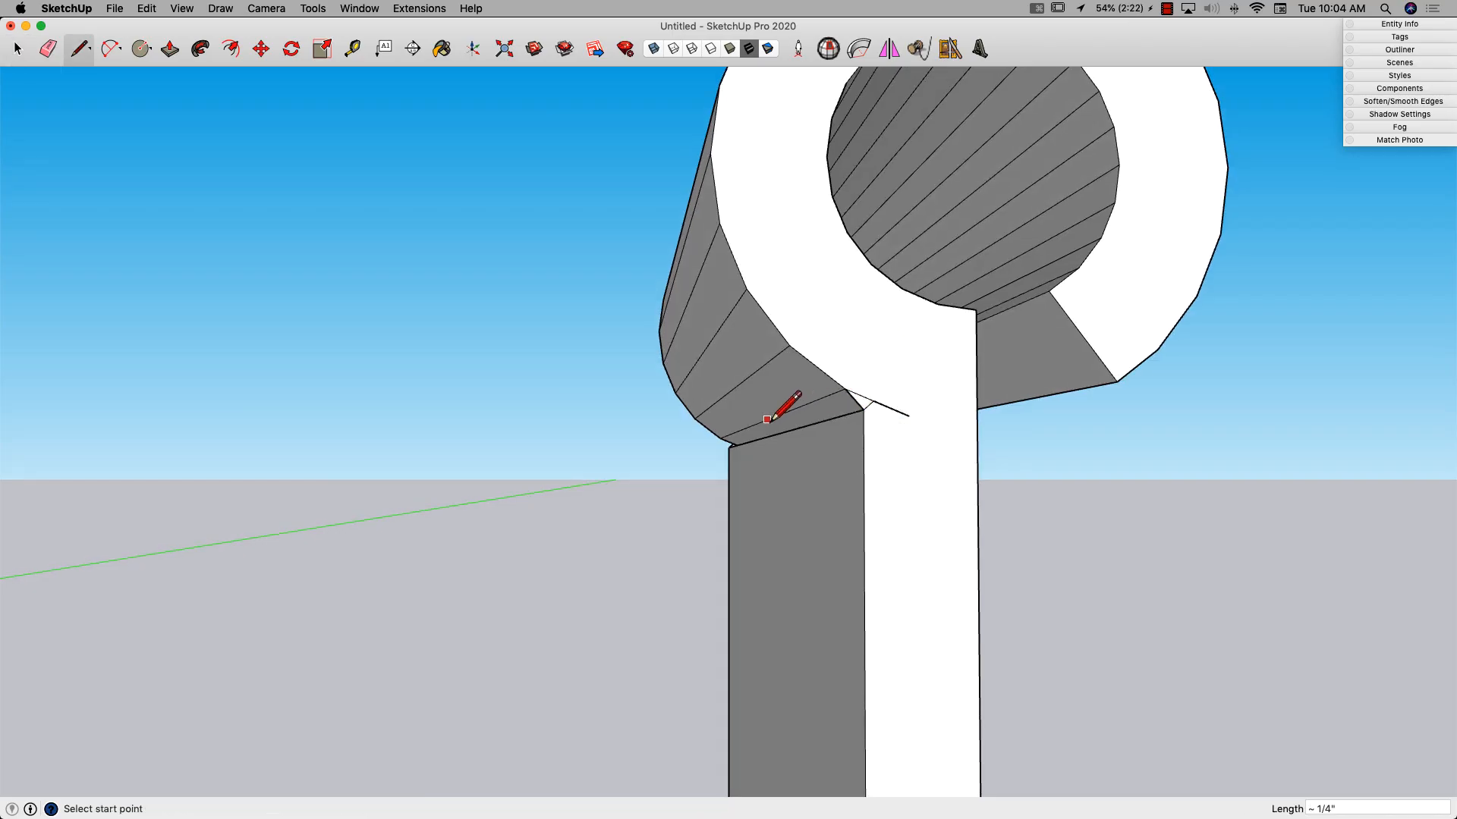
mouse_move(750, 447)
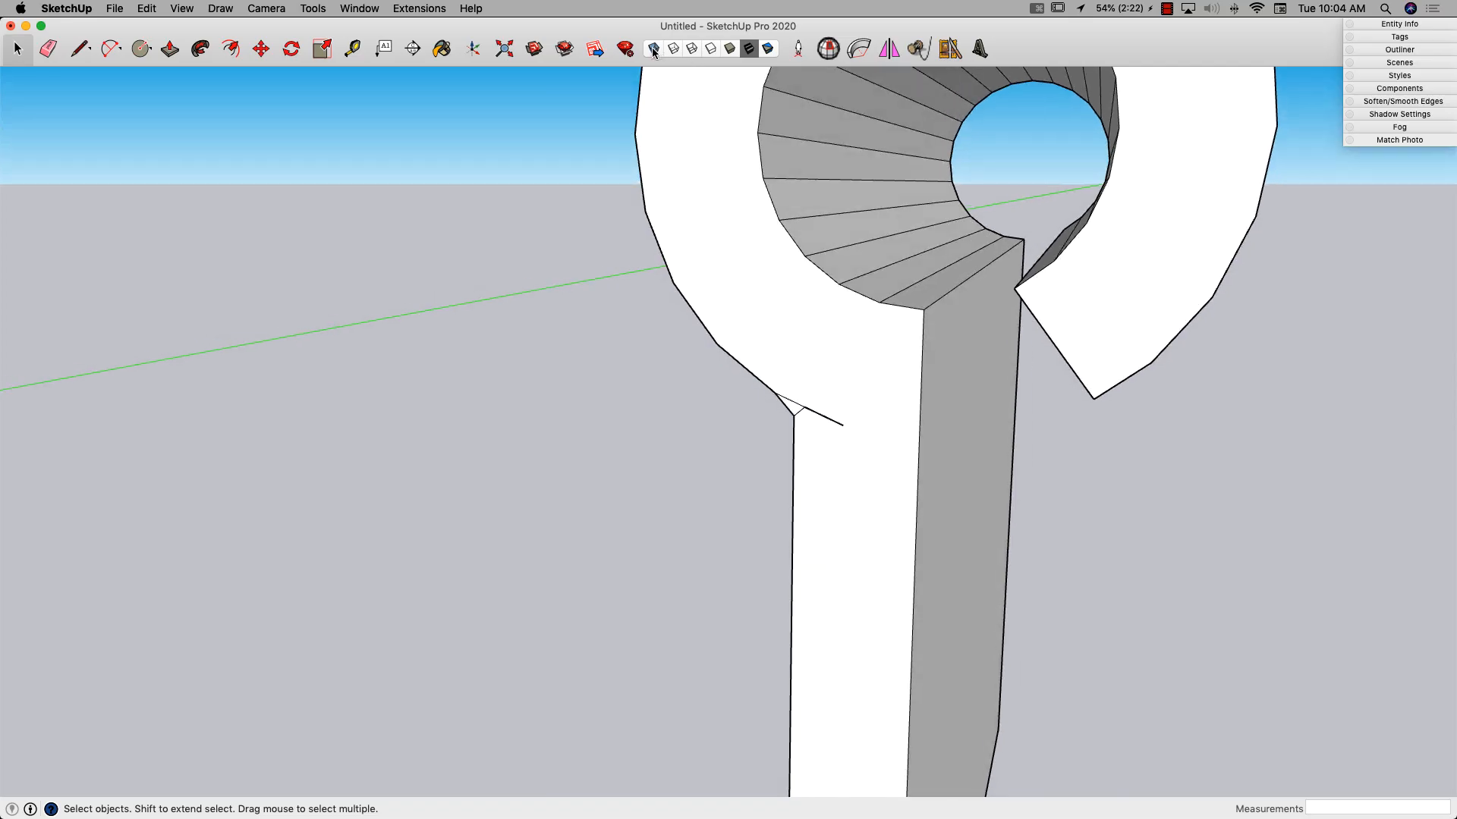
mouse_move(654, 49)
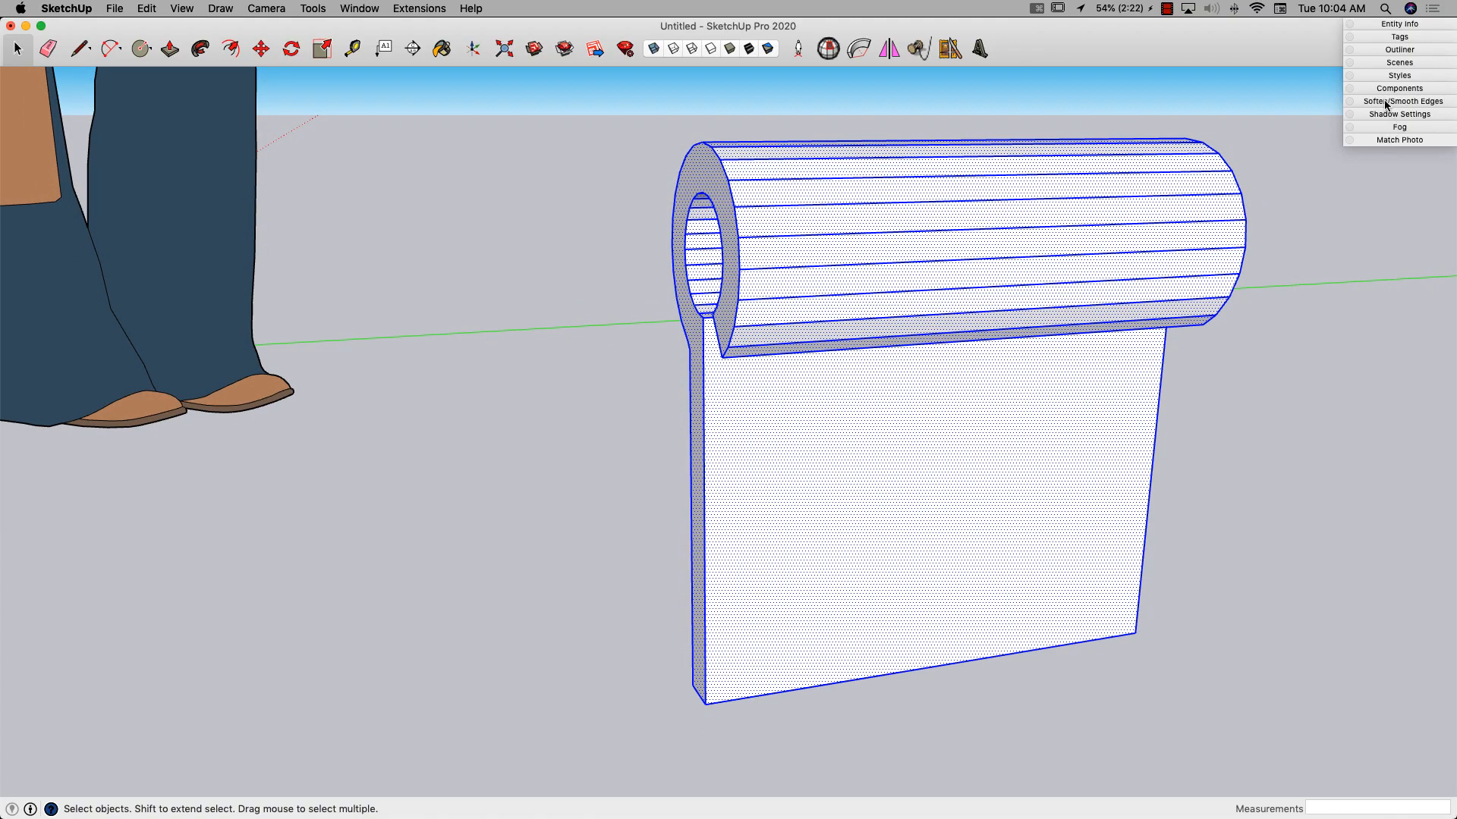
Step: Soften the knuckle edges at about 53° with Smooth Normals, viewing from the knuckle end
click(1398, 100)
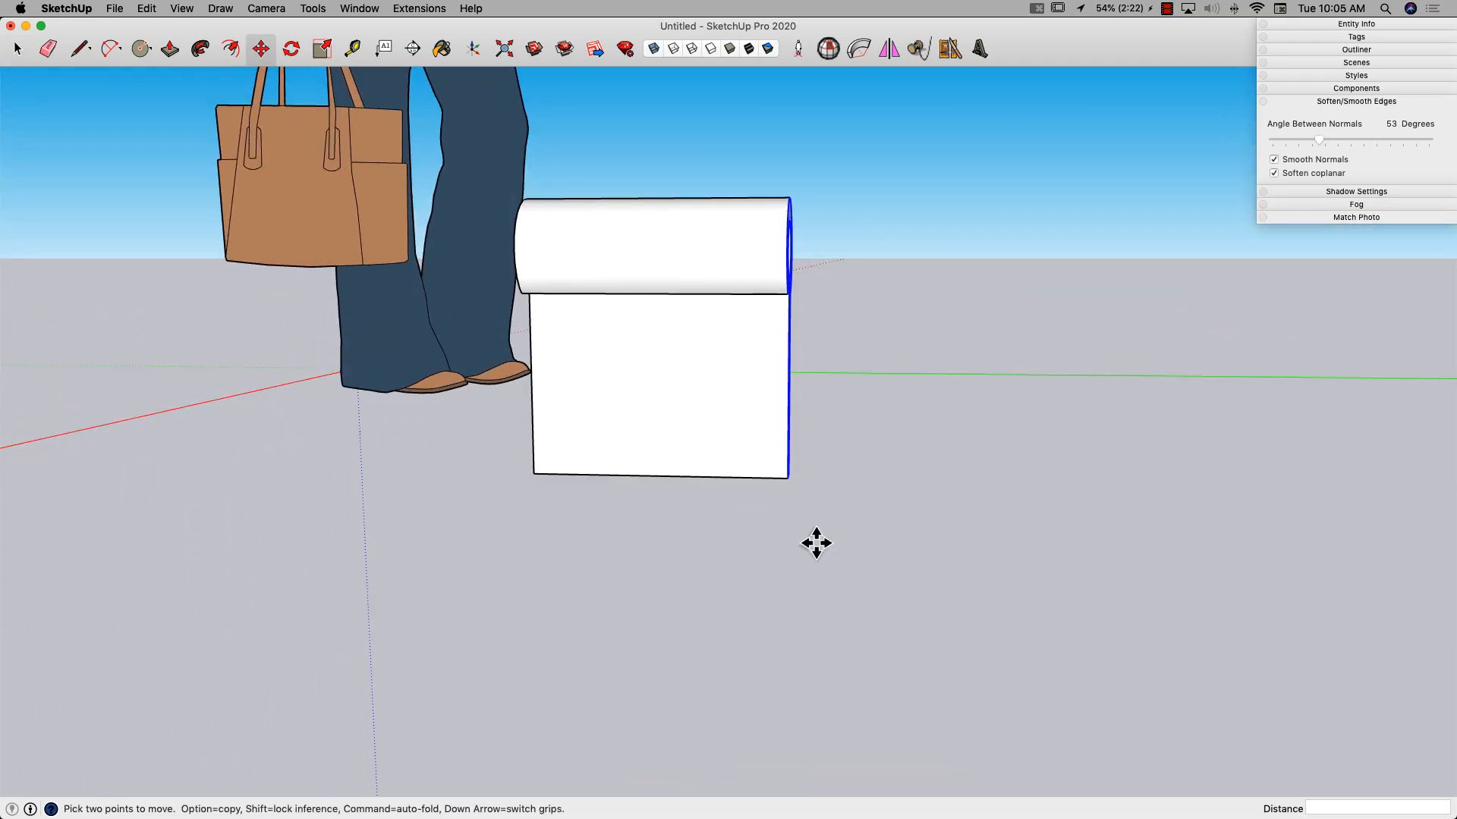
drag(815, 543, 1001, 544)
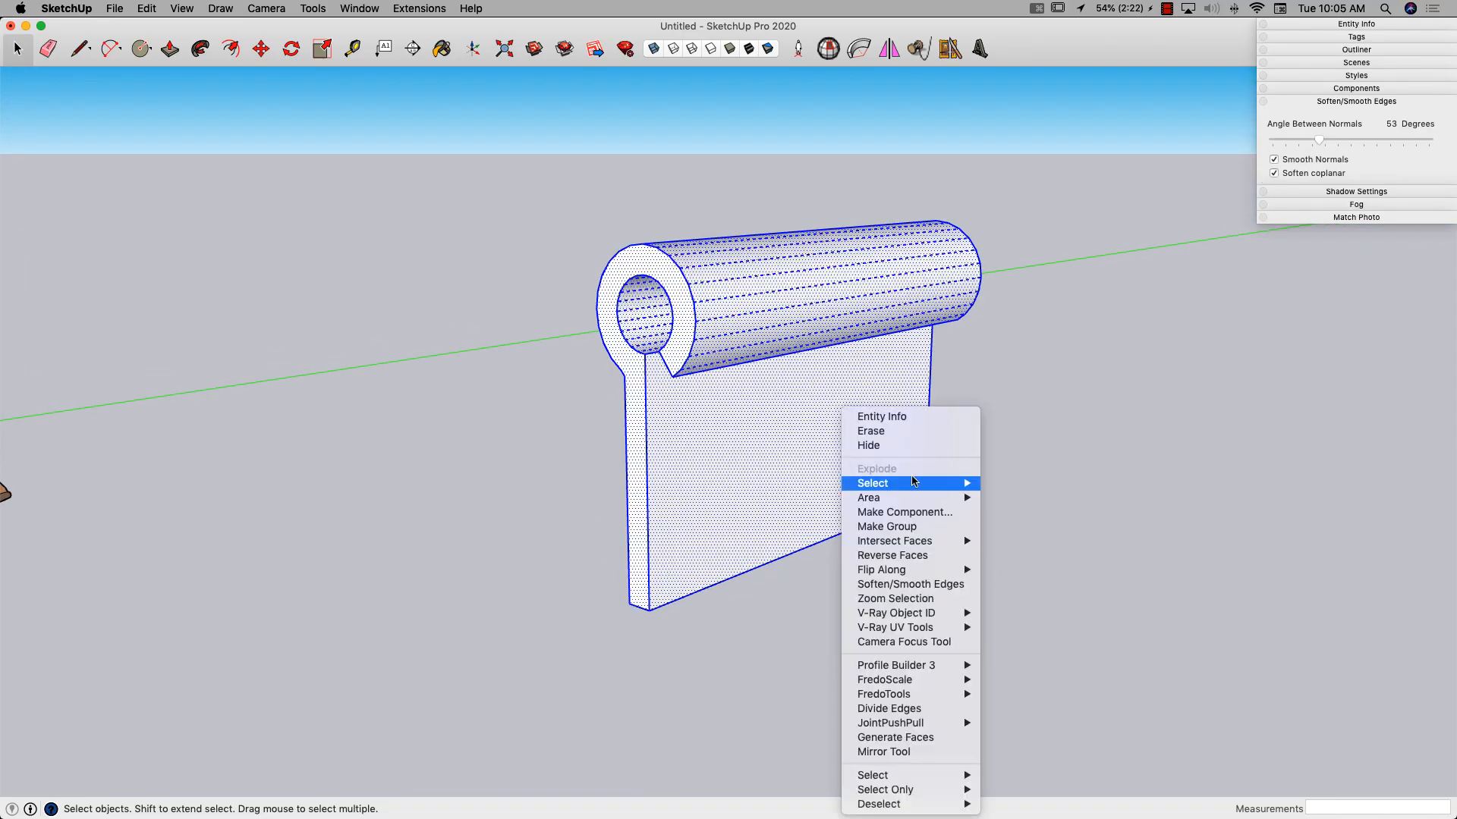
mouse_move(911, 527)
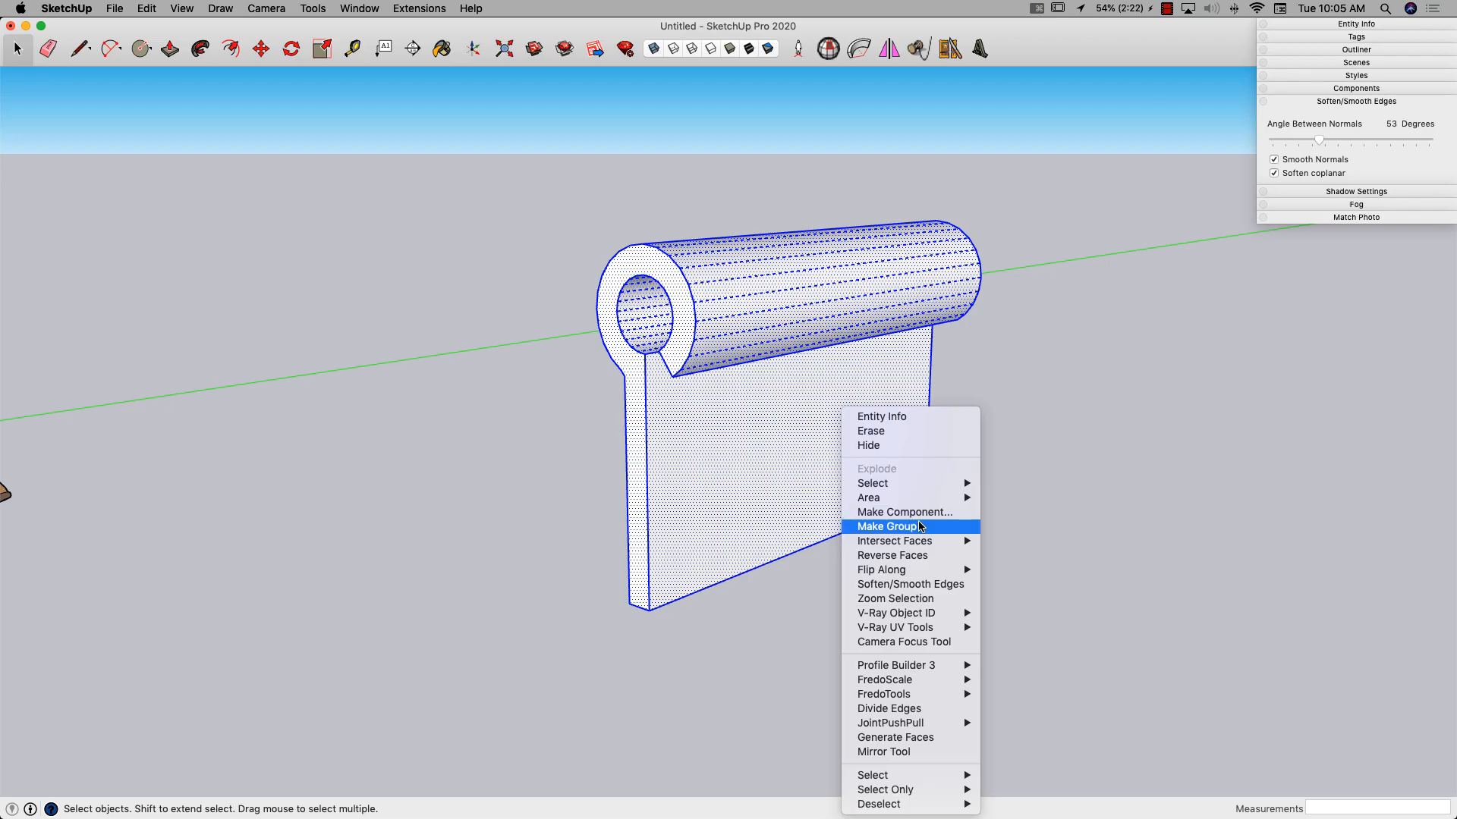
Step: Group the leaf, confirm its 334.48 in³ solid volume, and draw a long line across it
click(885, 526)
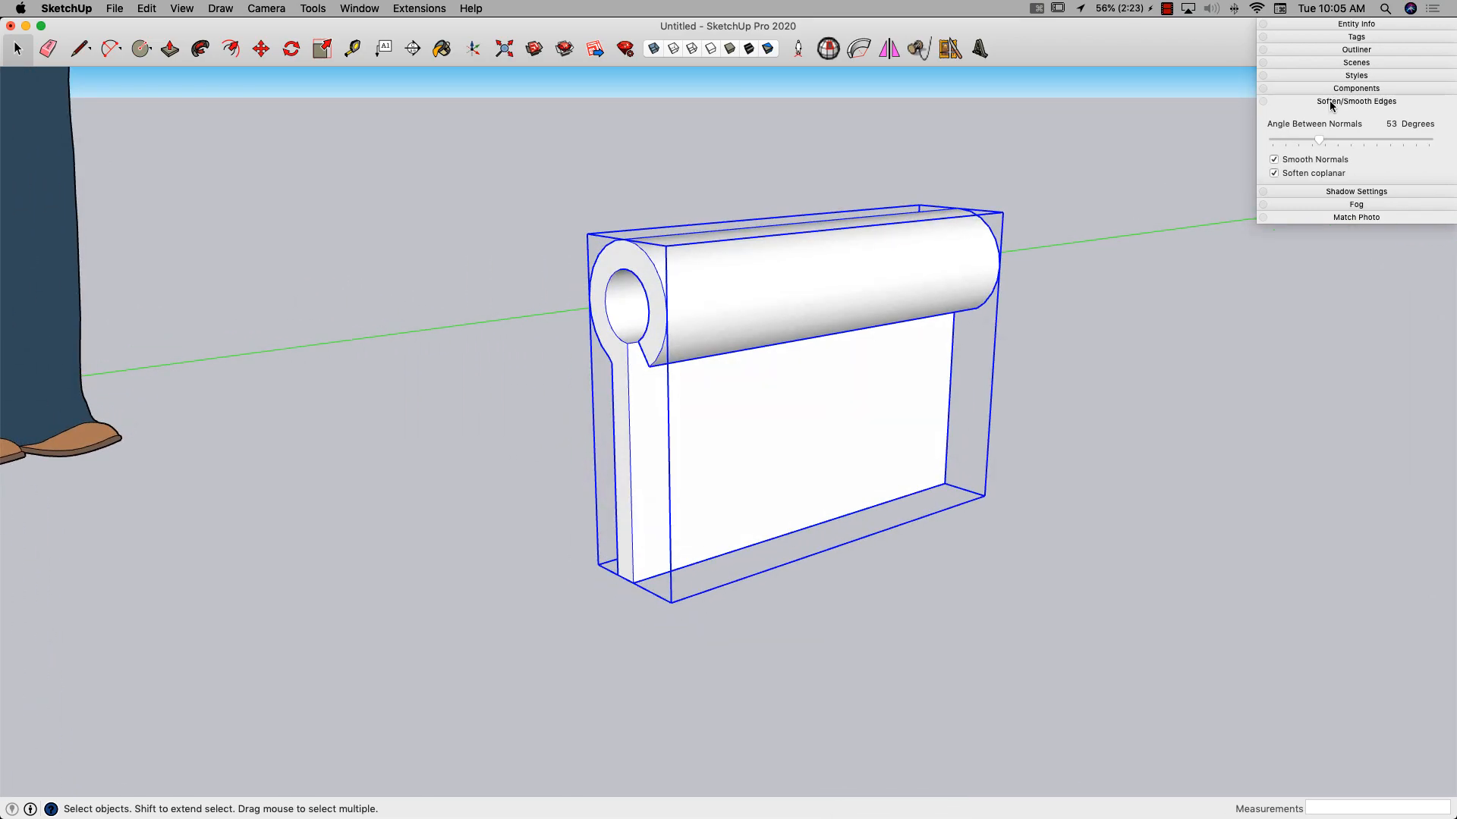
click(1335, 23)
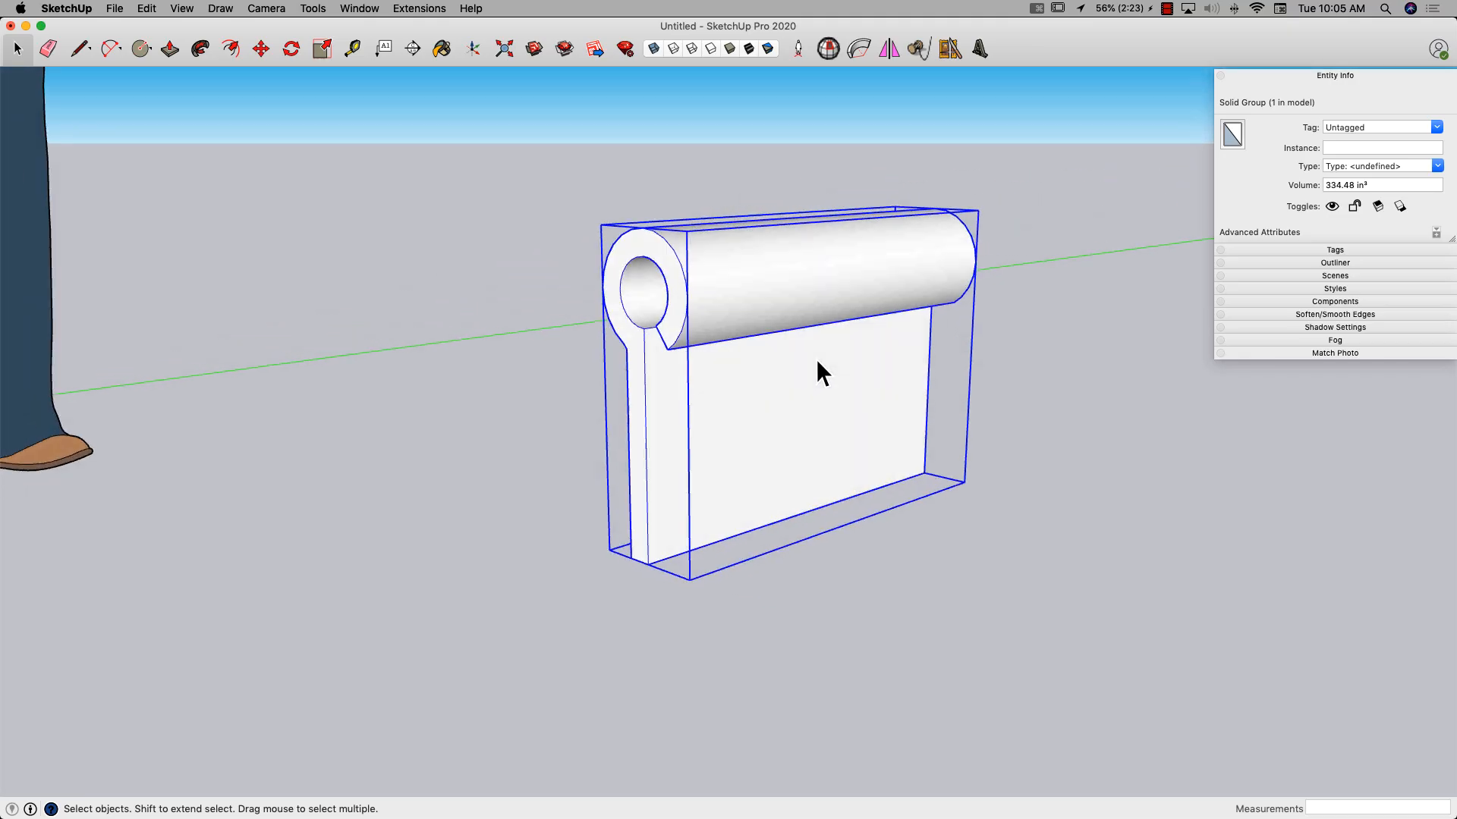
click(80, 49)
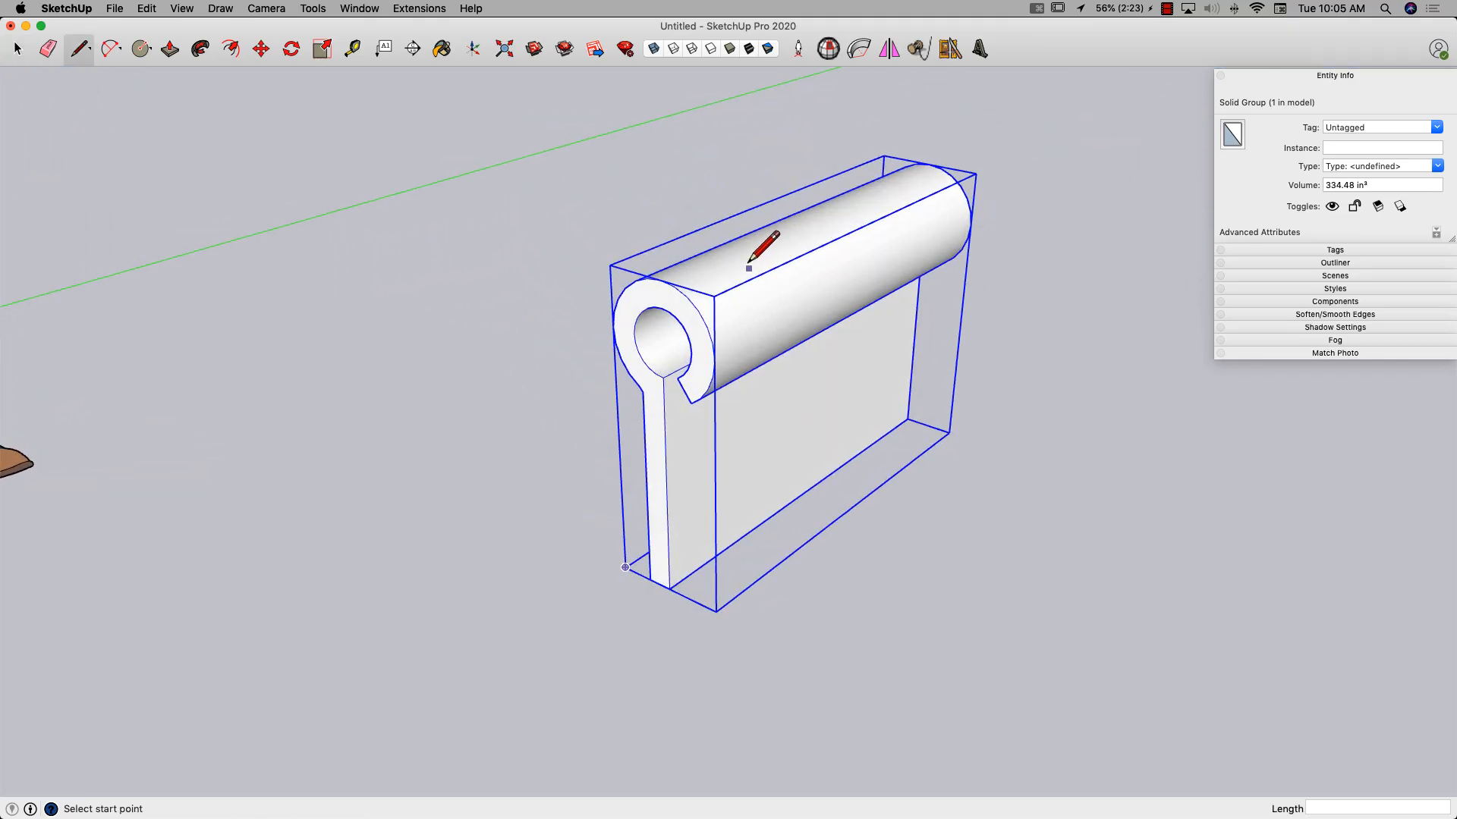
mouse_move(690, 400)
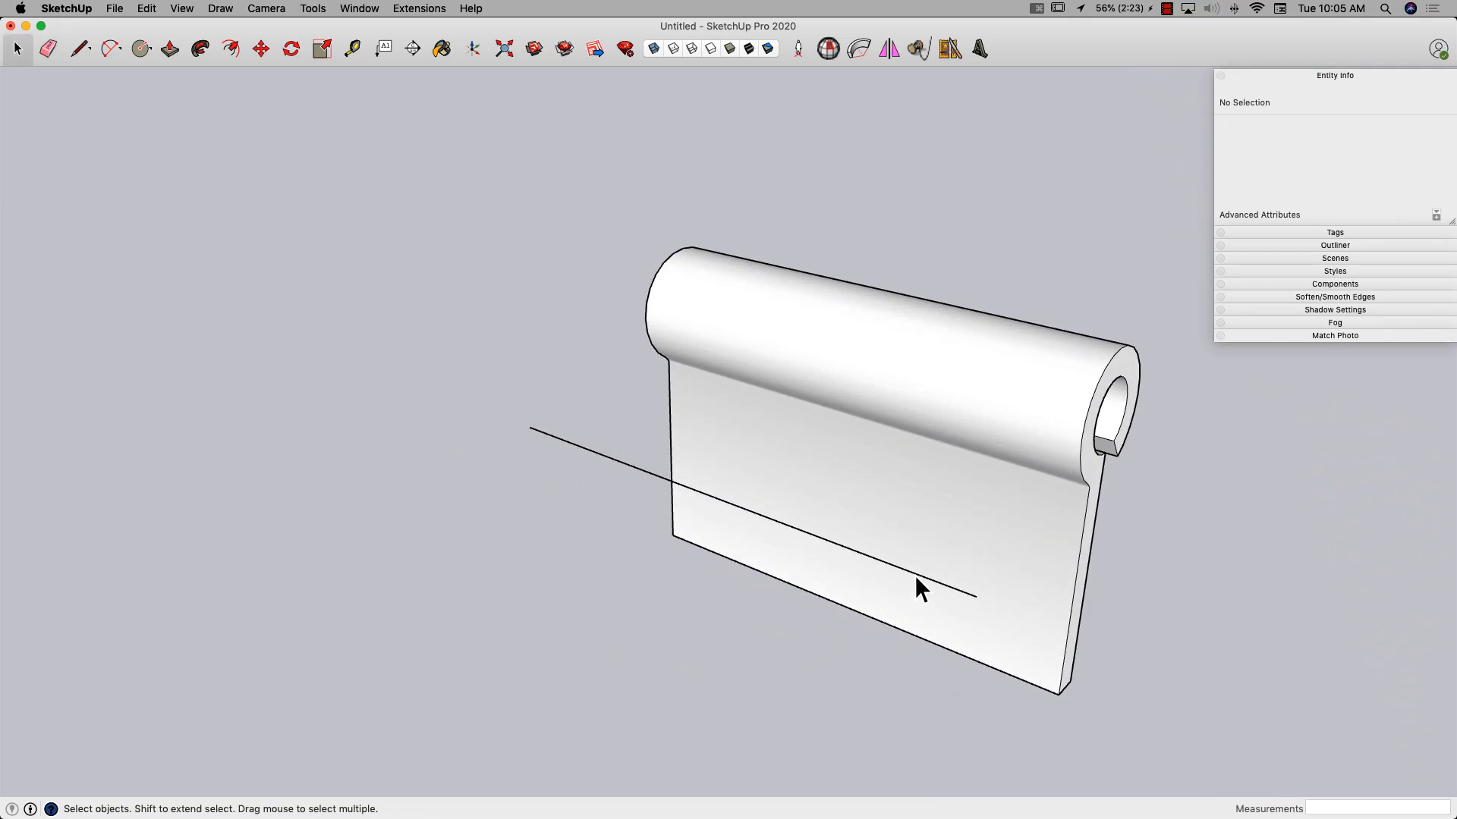
Step: Divide the long line across the leaf into 4 equal segments
right_click(918, 575)
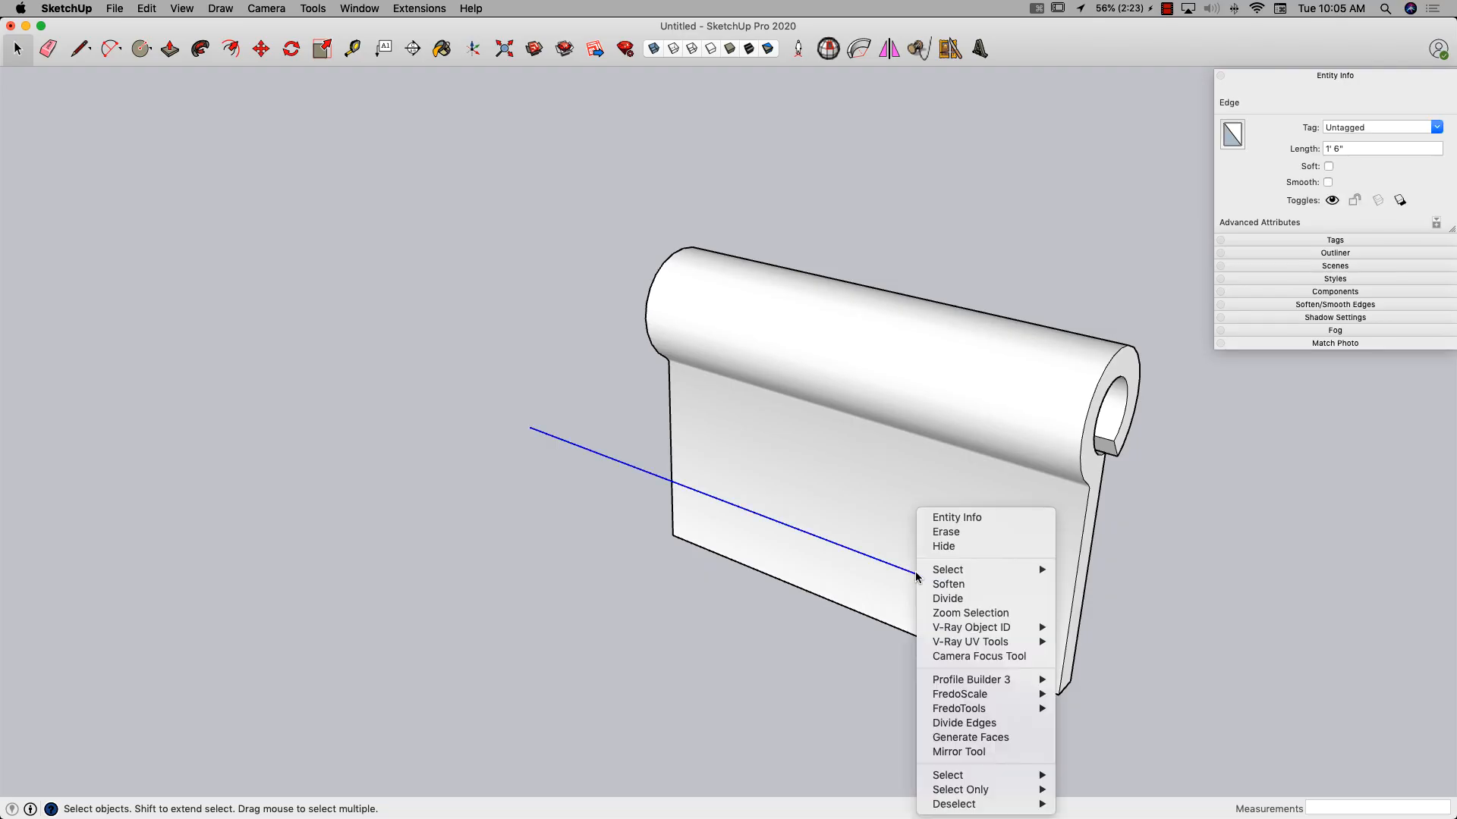
mouse_move(948, 584)
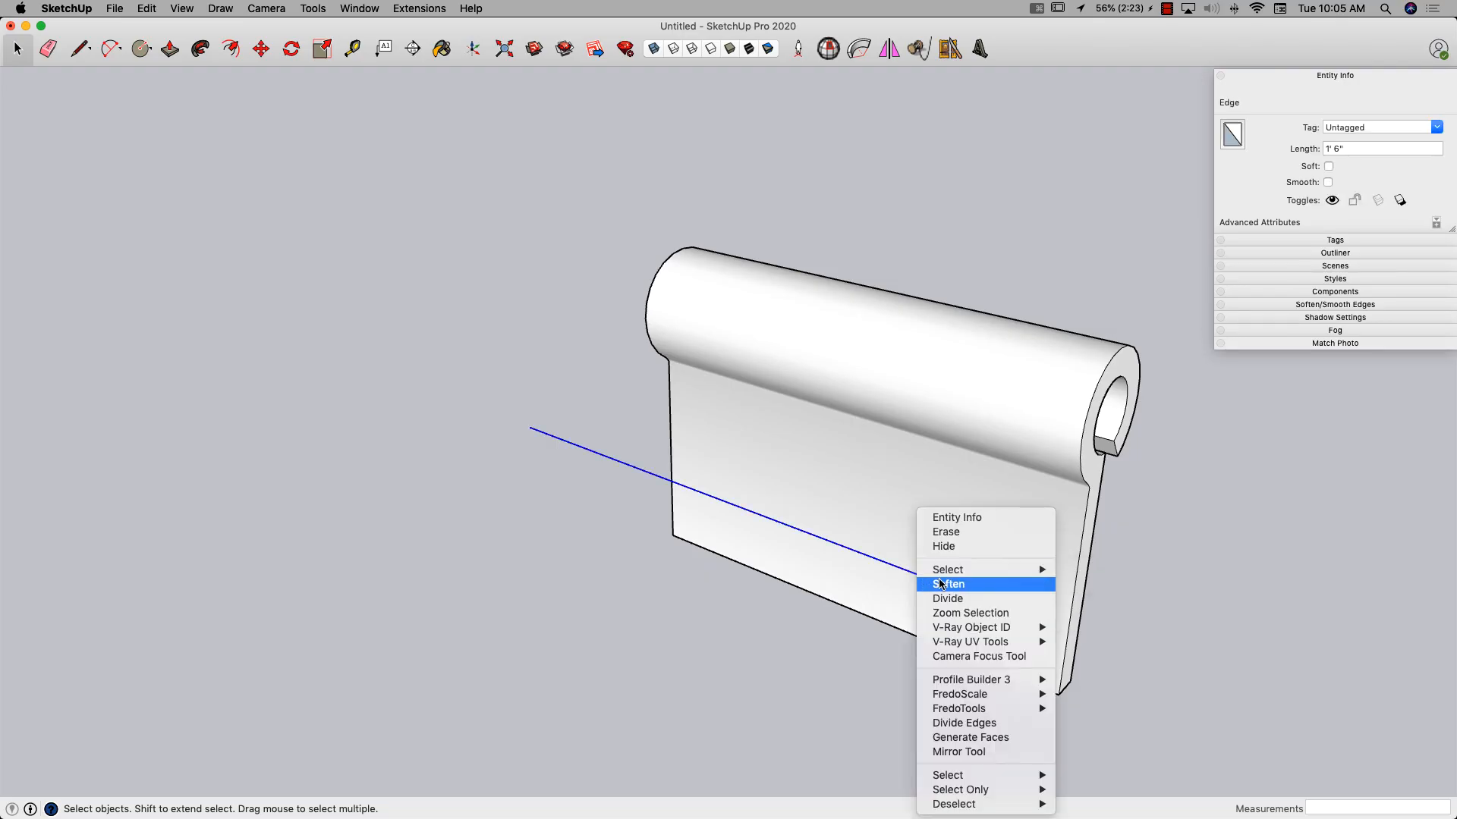
click(948, 599)
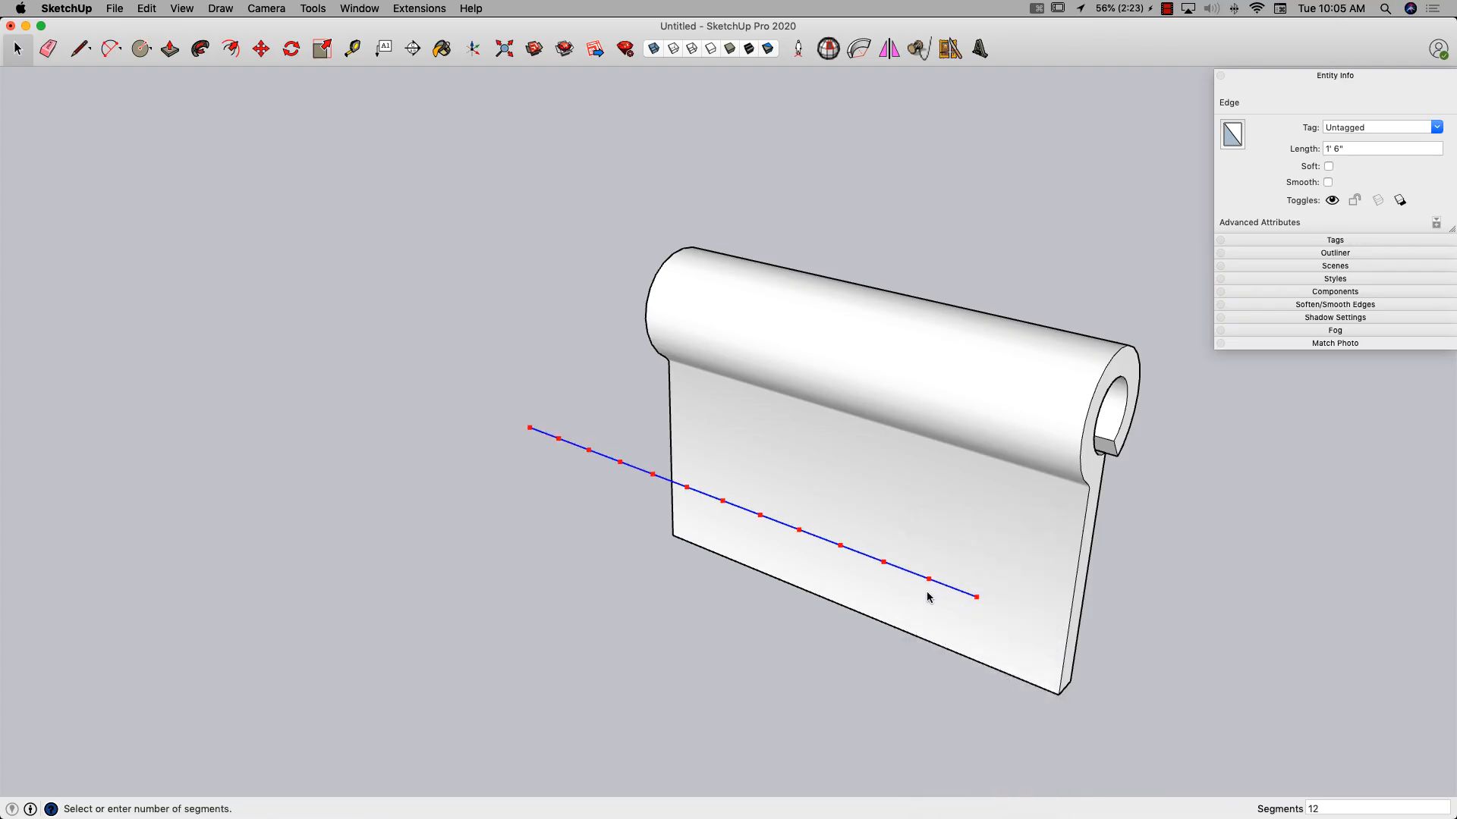
text(4)
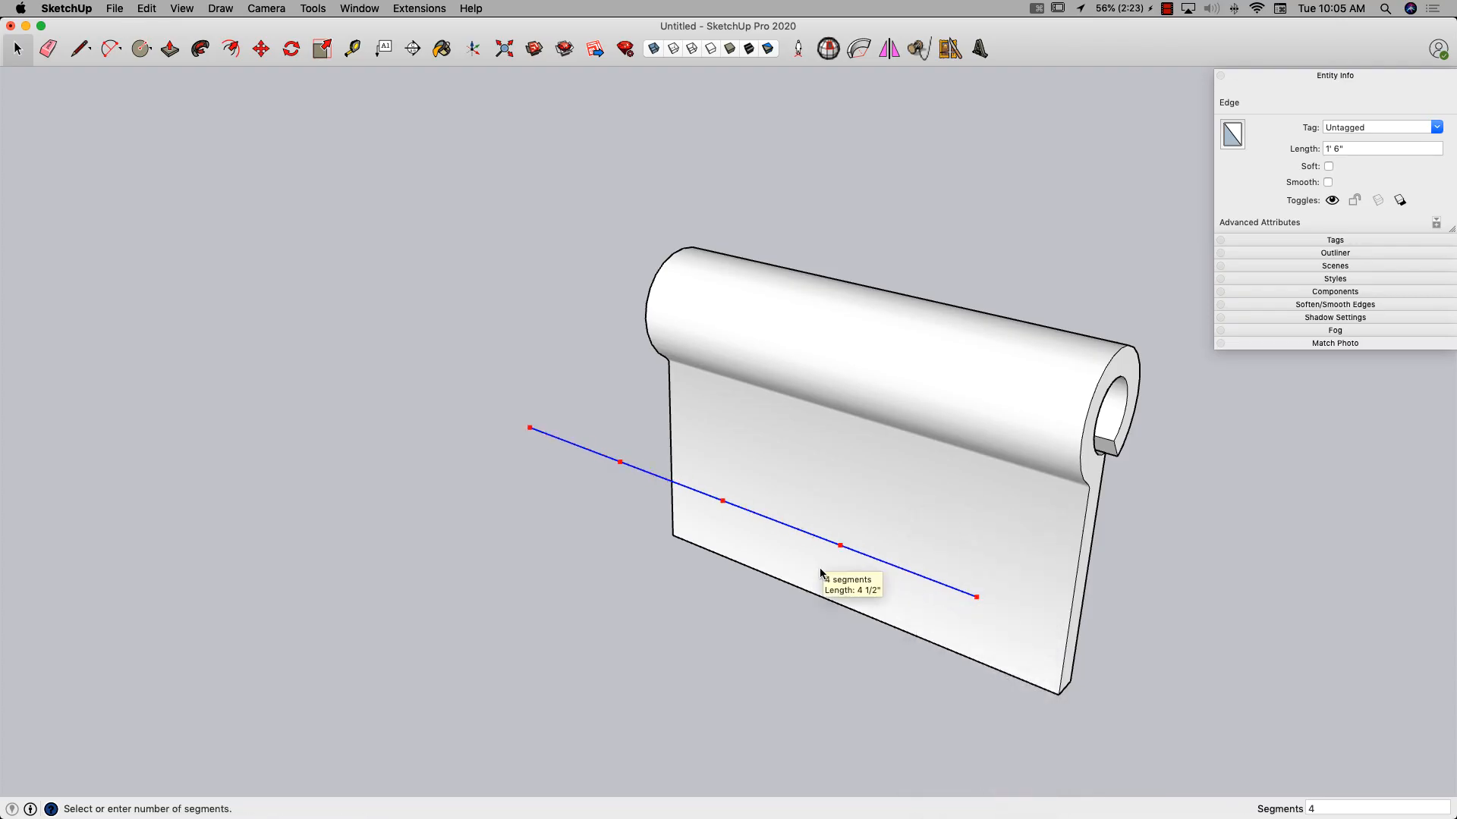
click(80, 48)
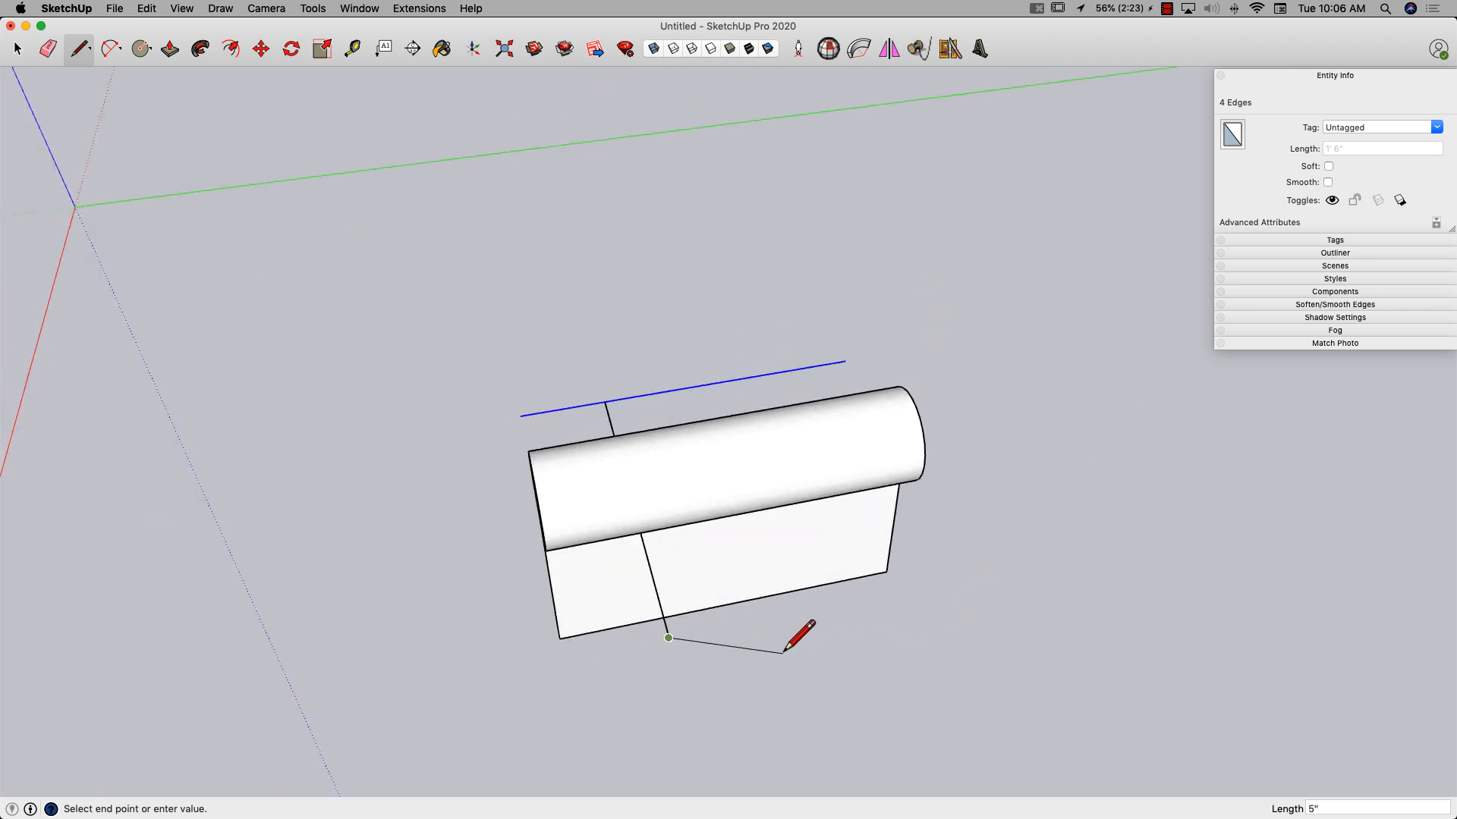
mouse_move(775, 625)
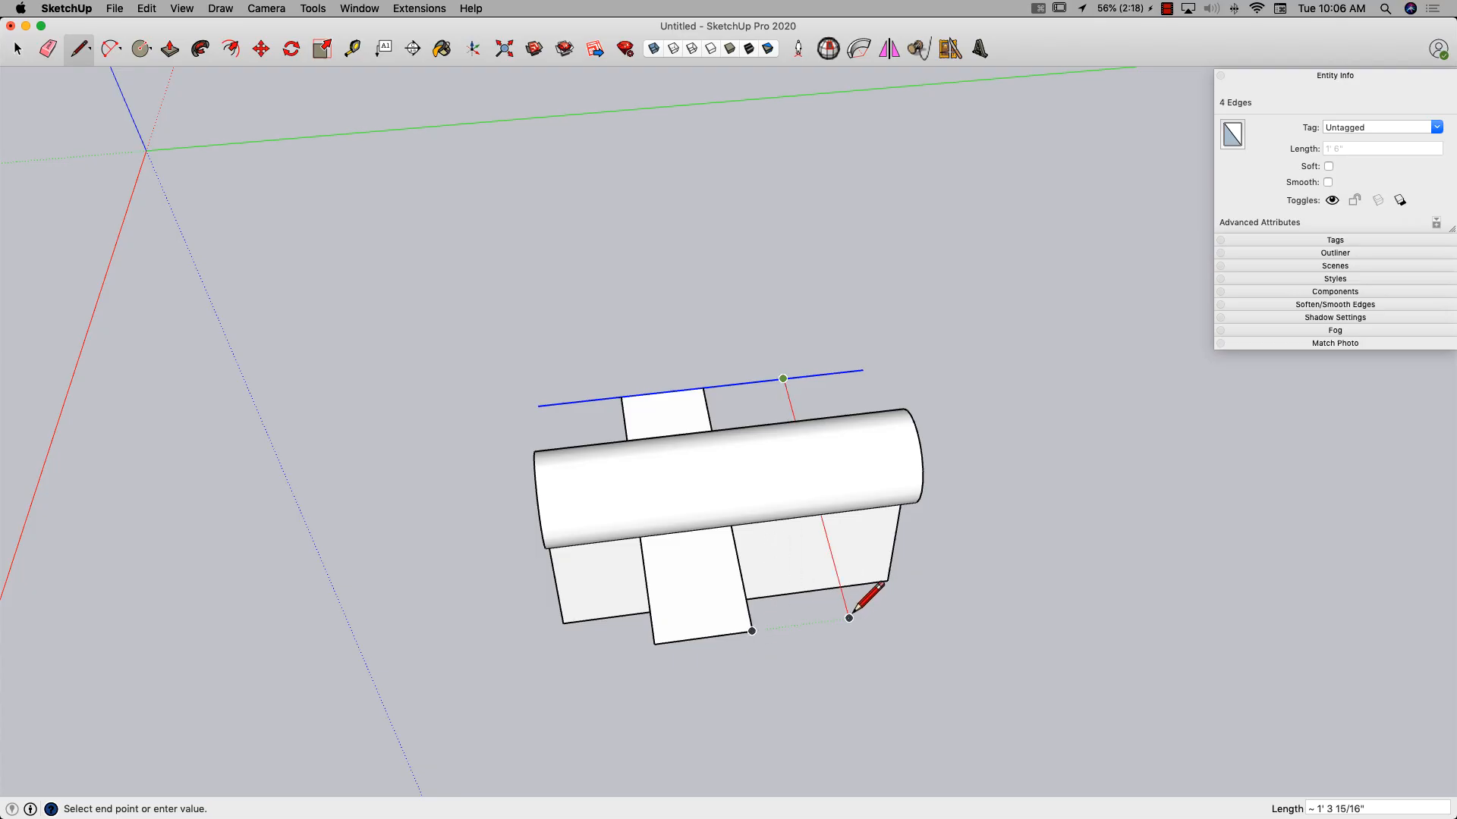
mouse_move(985, 595)
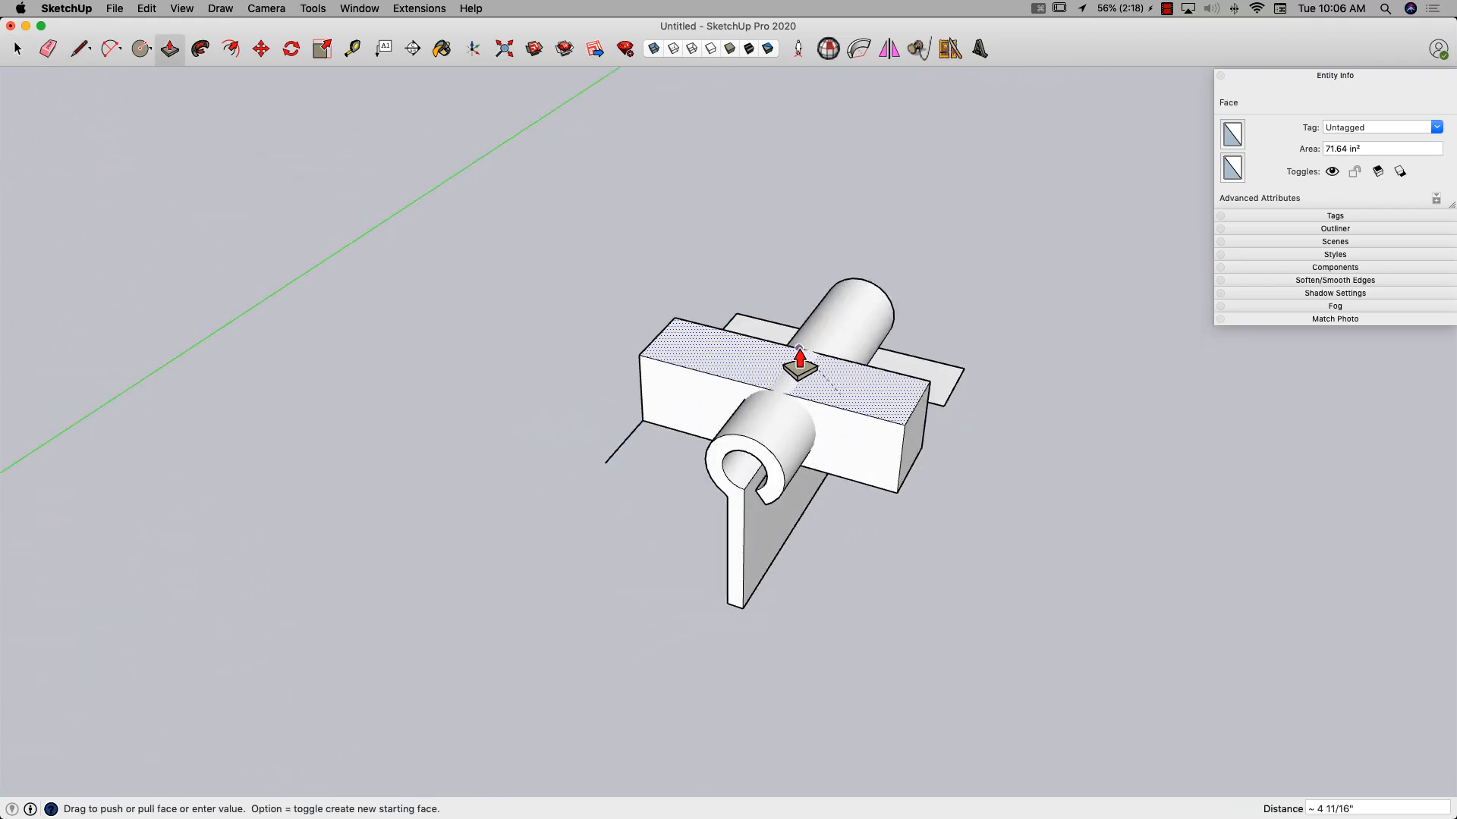
Step: Make each of the two boxes flanking the knuckle its own solid group
drag(799, 367, 929, 405)
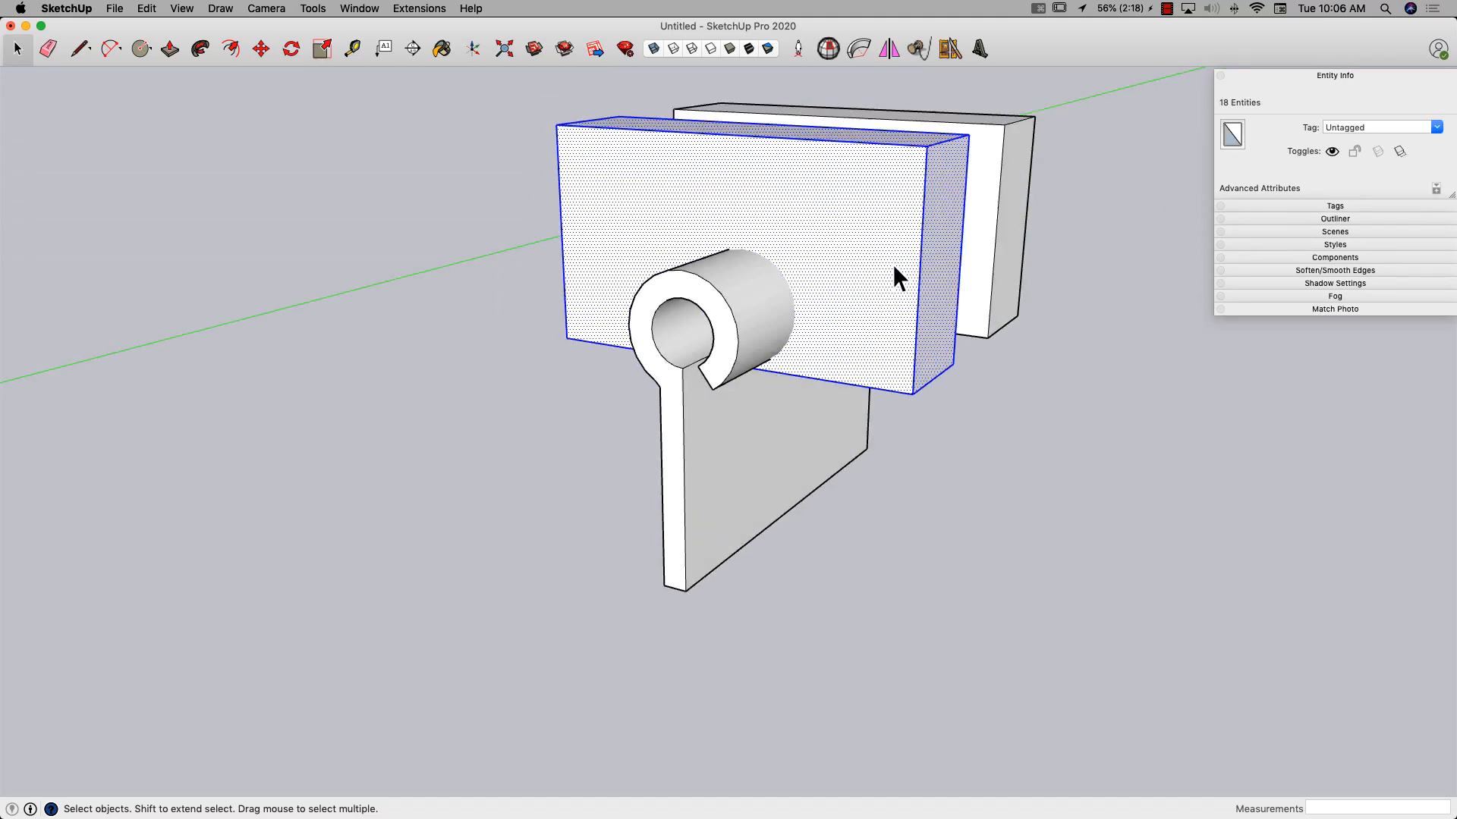
right_click(897, 279)
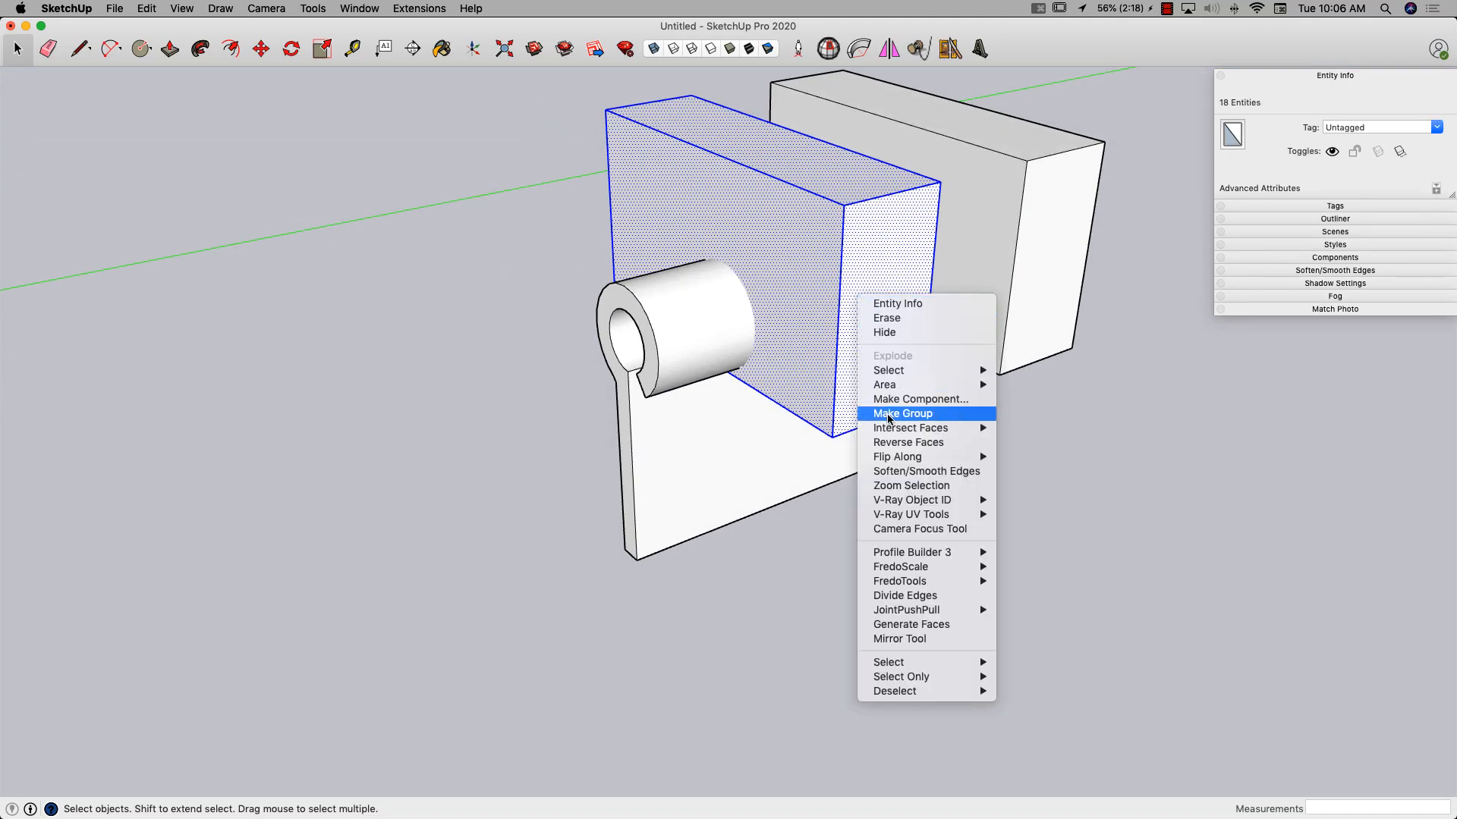
click(901, 413)
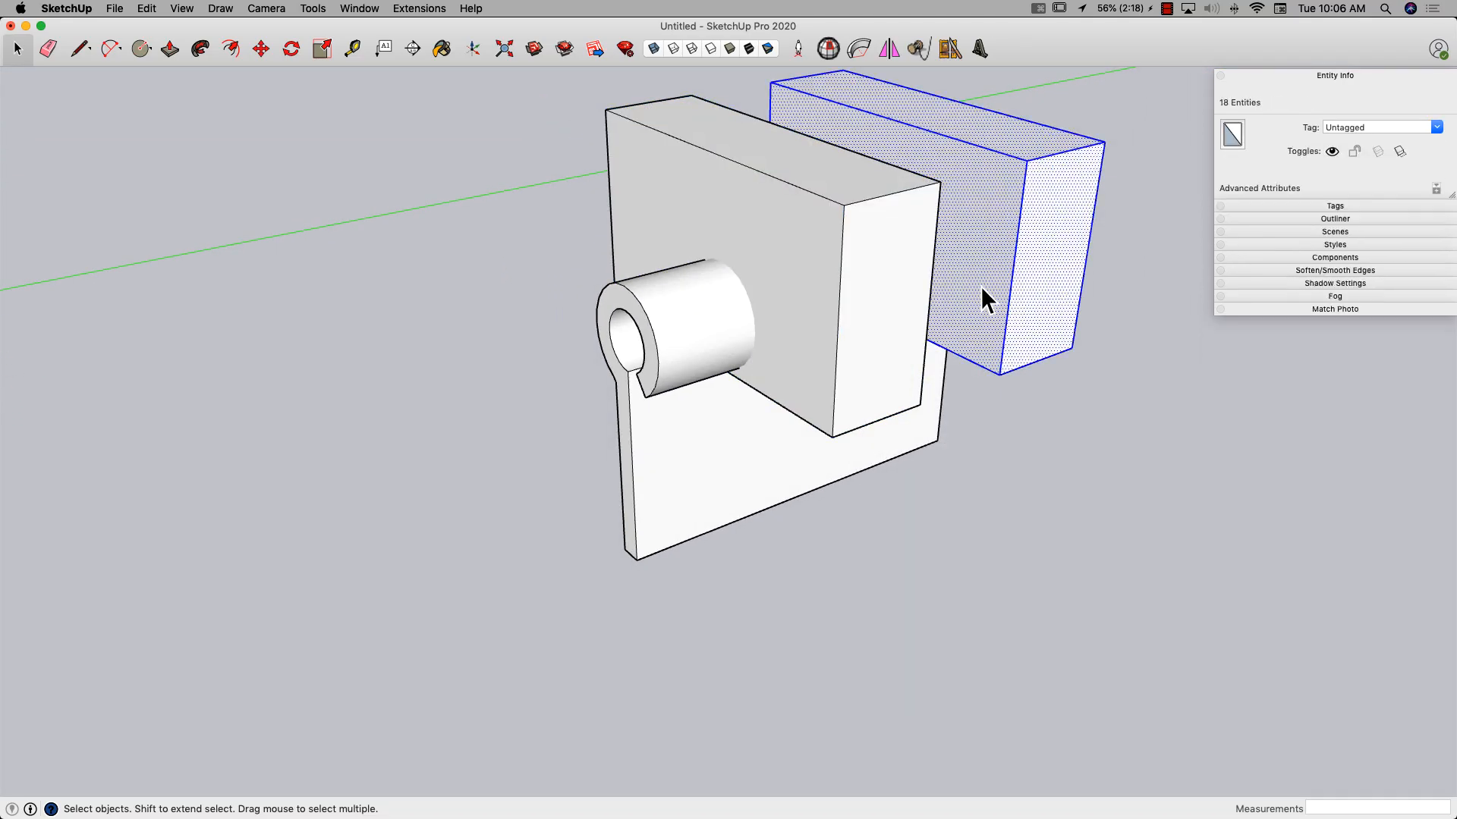
right_click(985, 299)
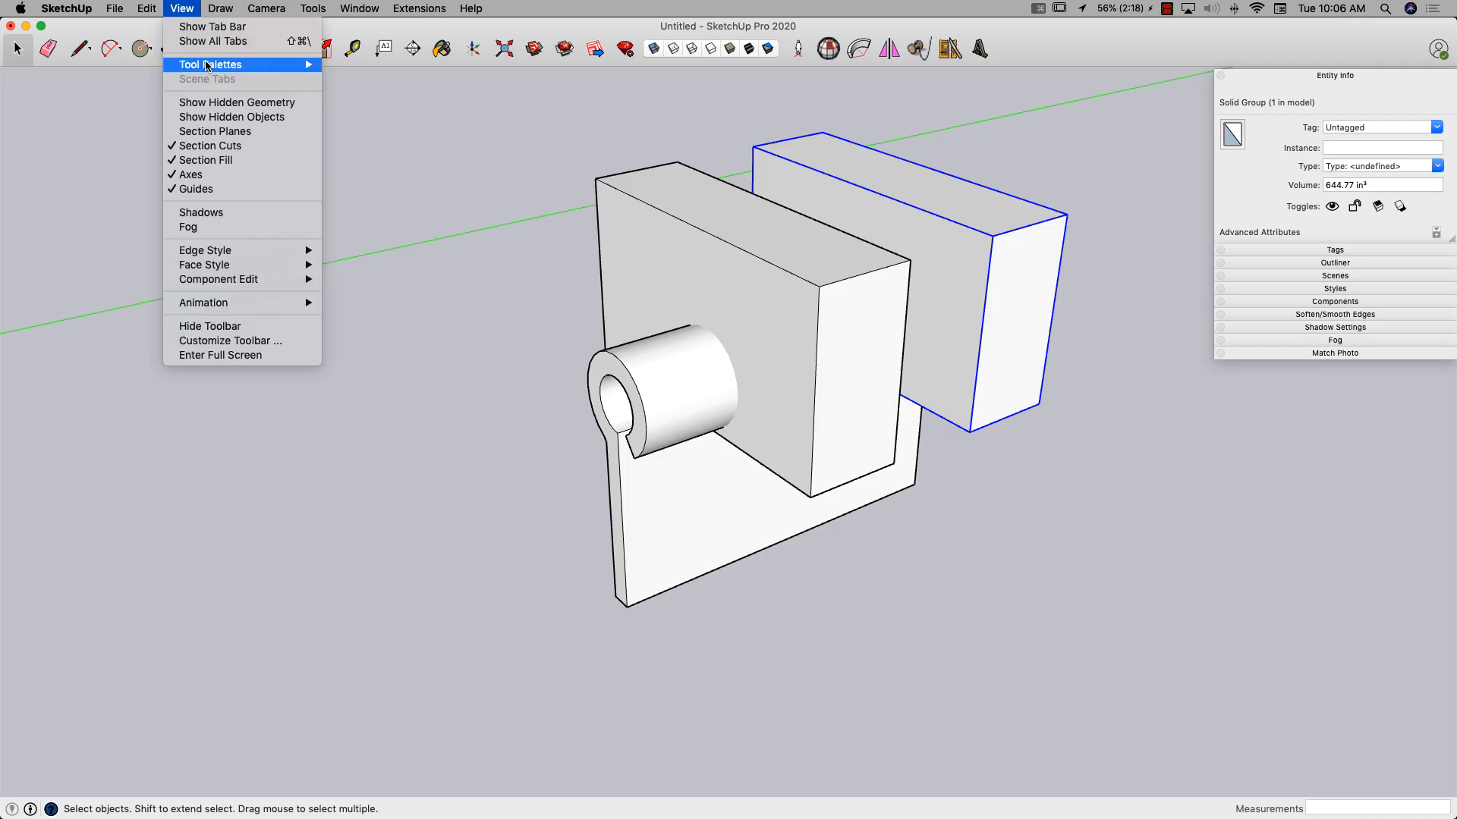
Step: Subtract the boxes from the hinge leaf using Solid Tools' Subtract
click(210, 64)
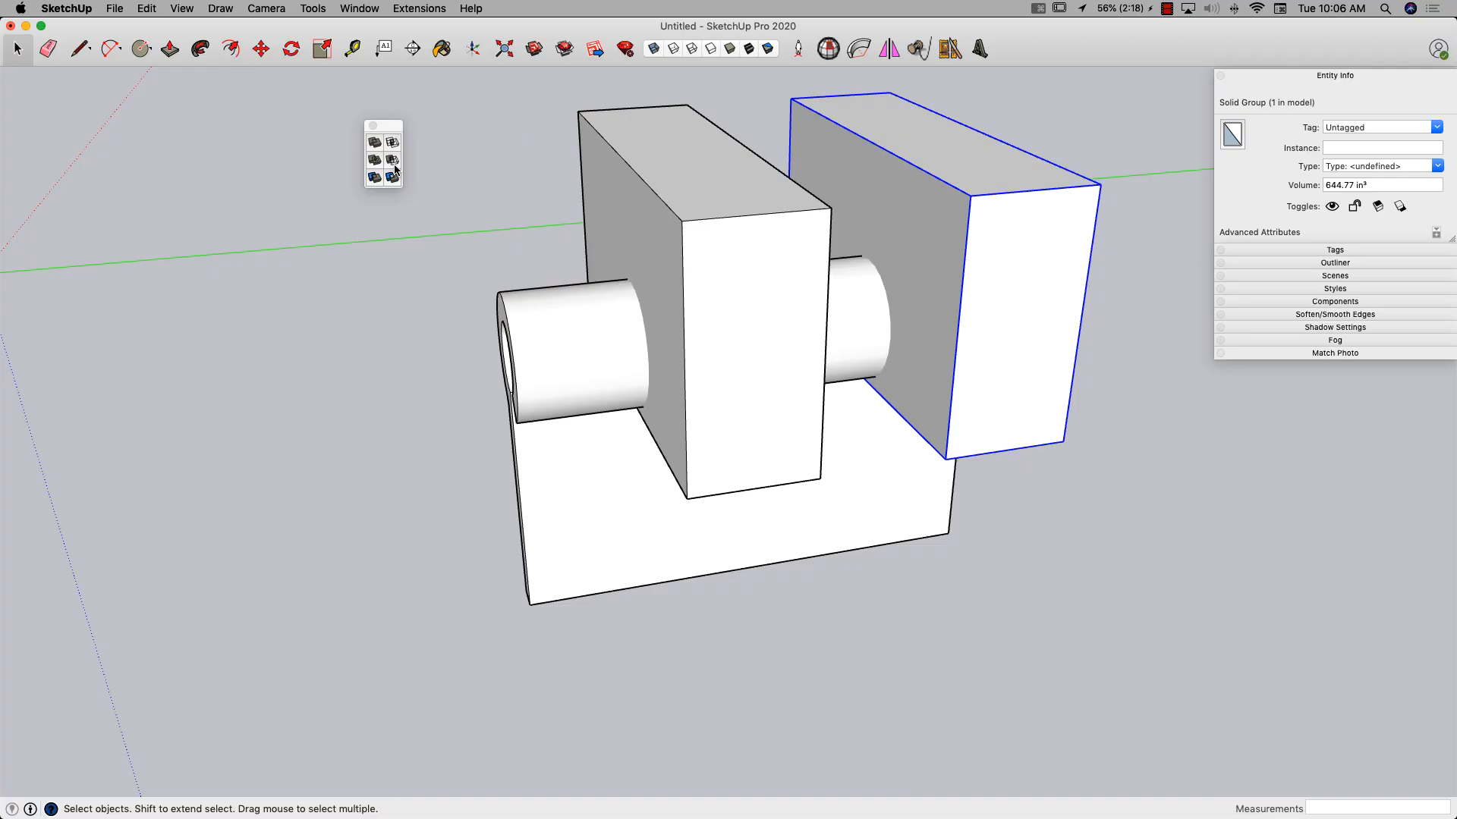
click(563, 356)
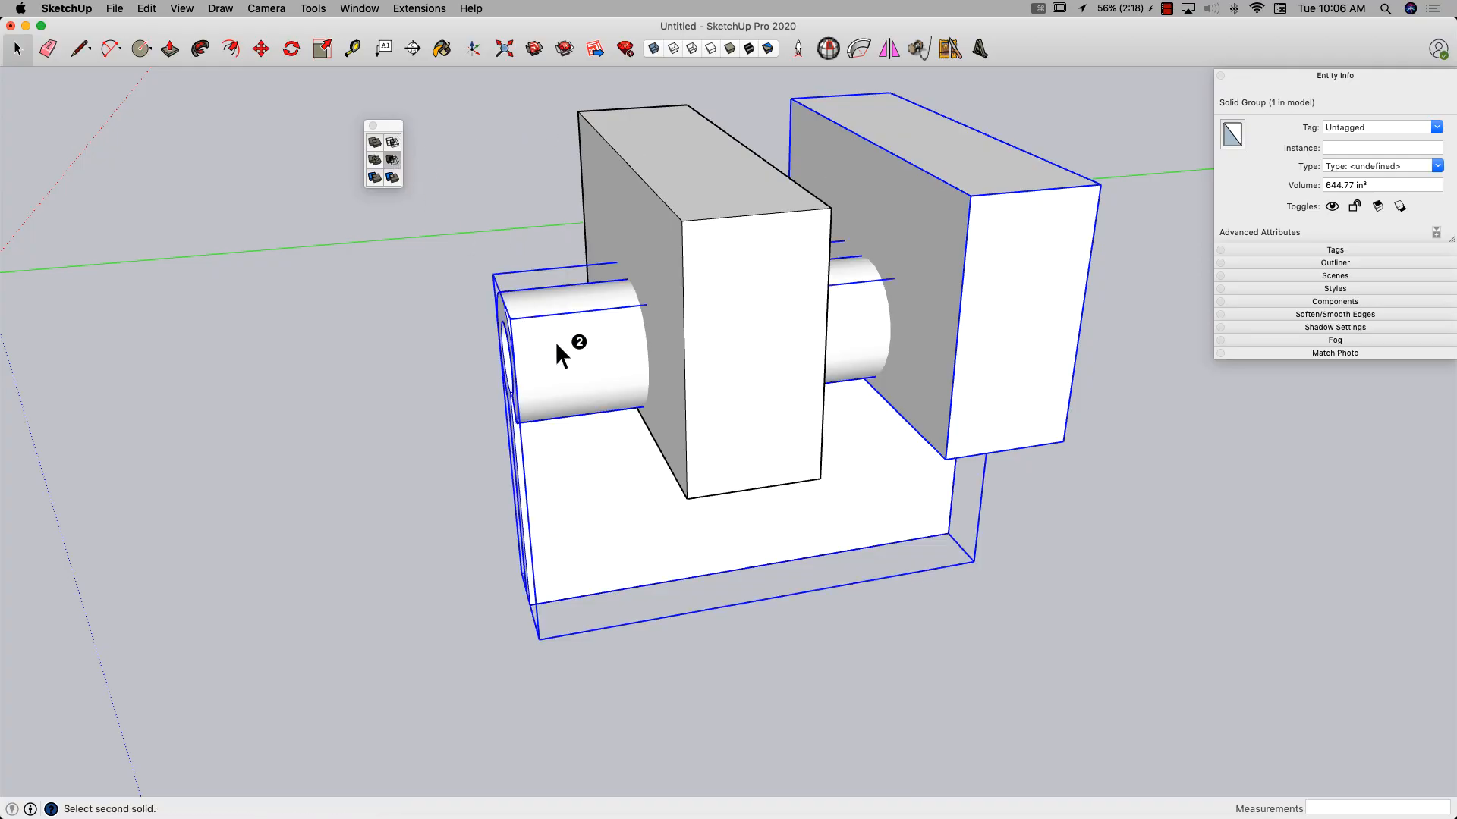
click(557, 357)
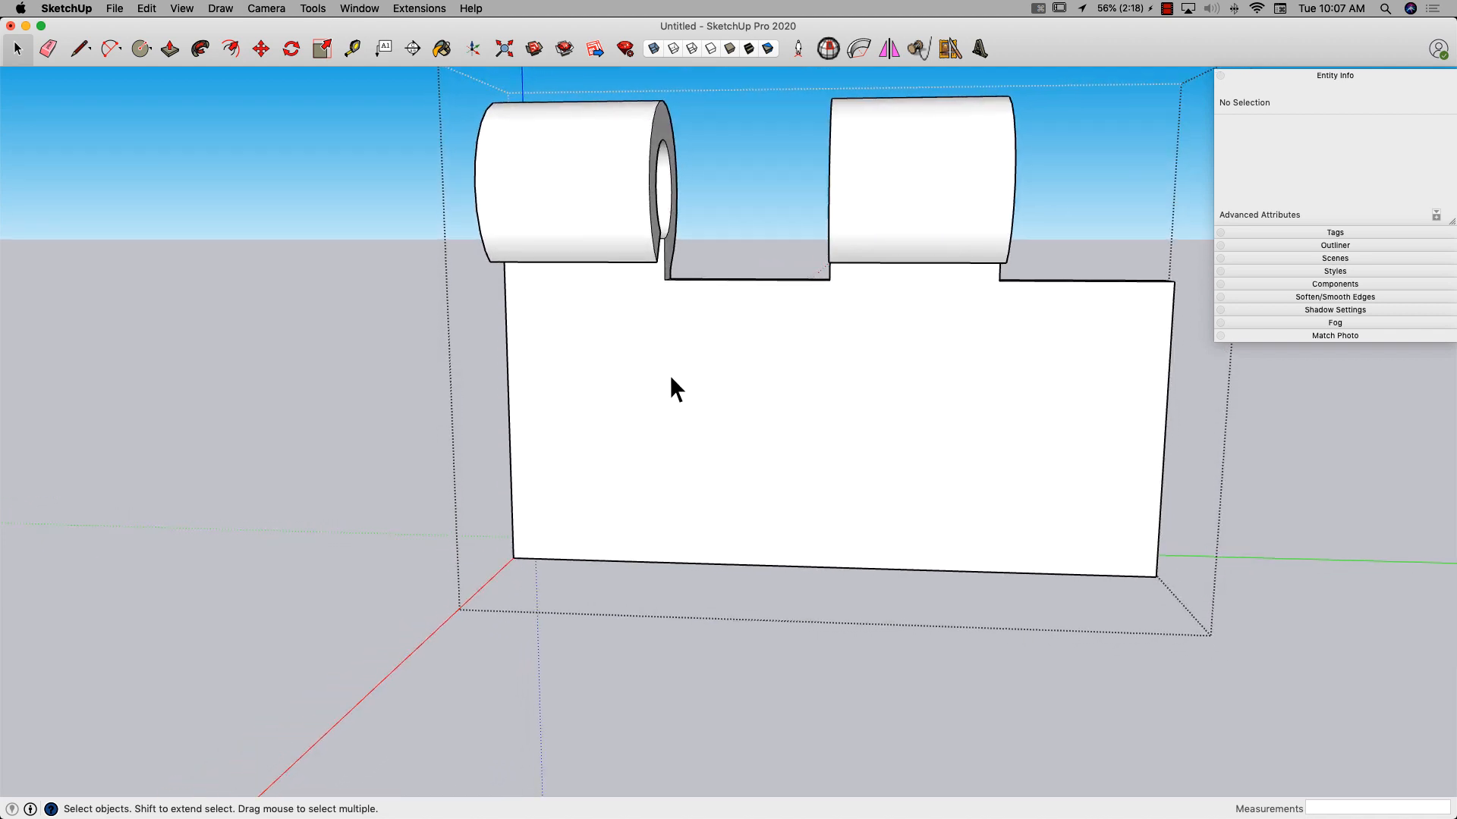
Step: Draw vertical layout lines on the leaf face and divide the middle line into equal parts
click(79, 49)
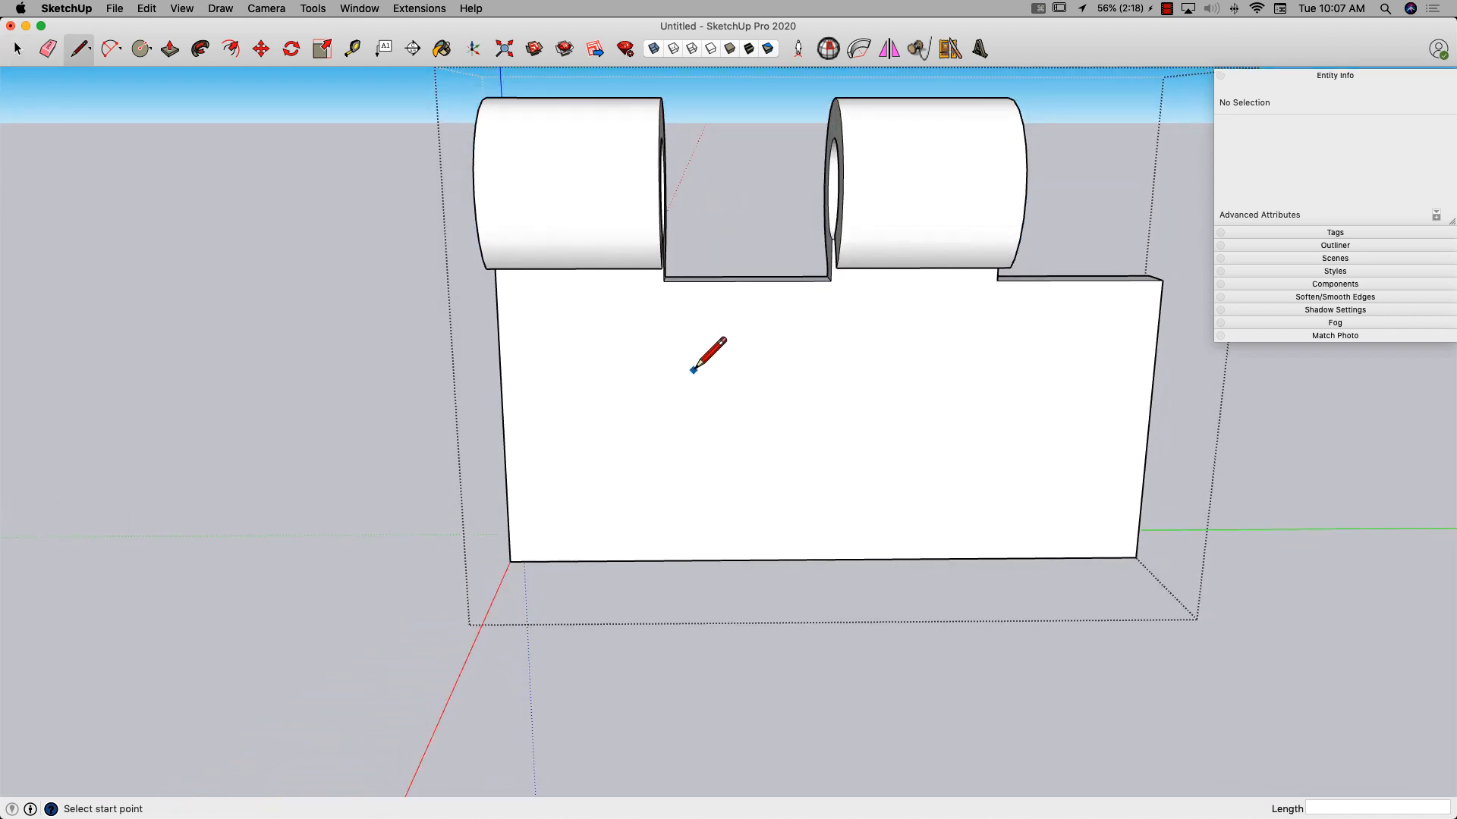
click(661, 280)
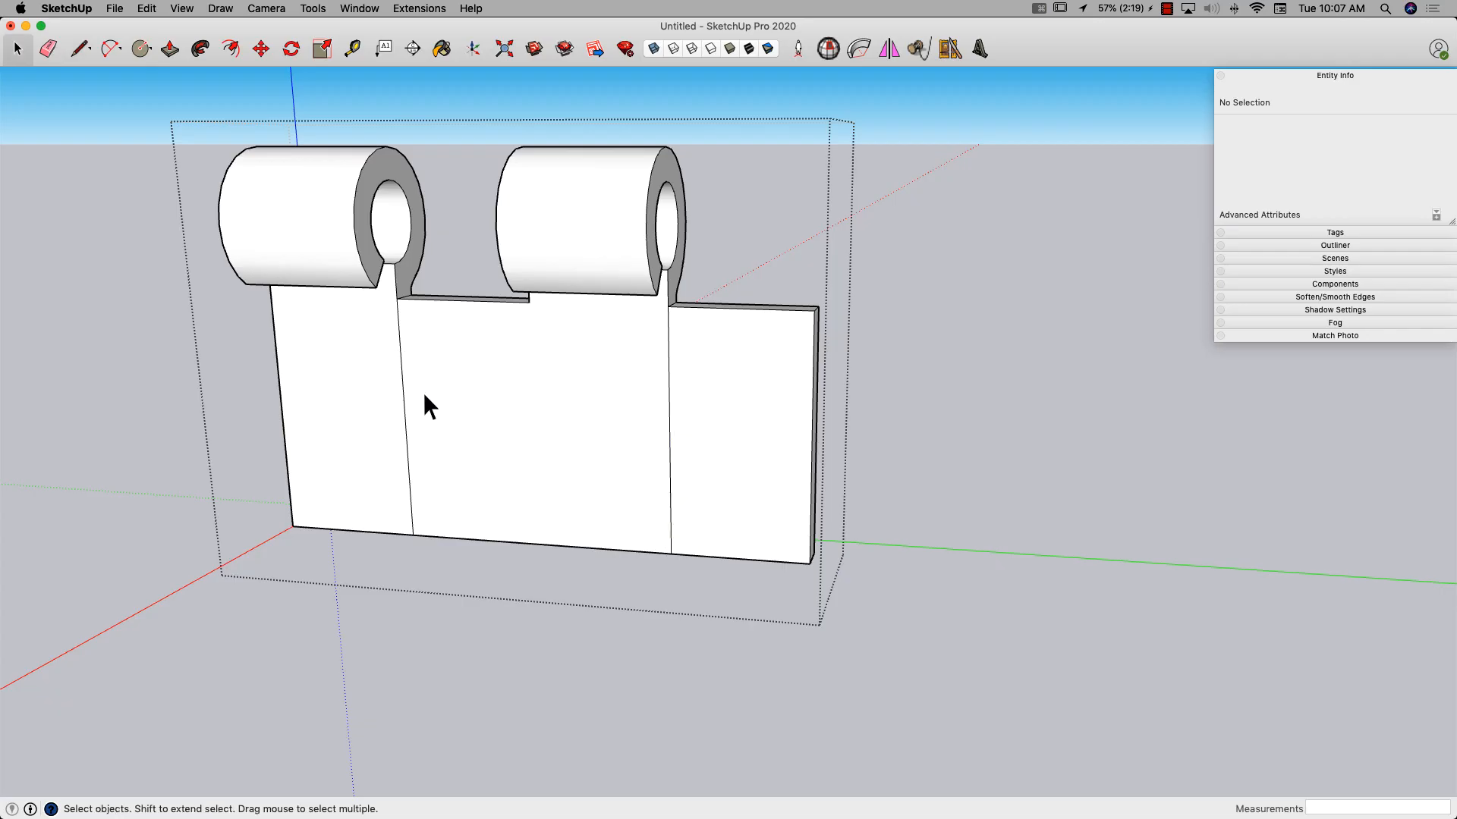
click(80, 48)
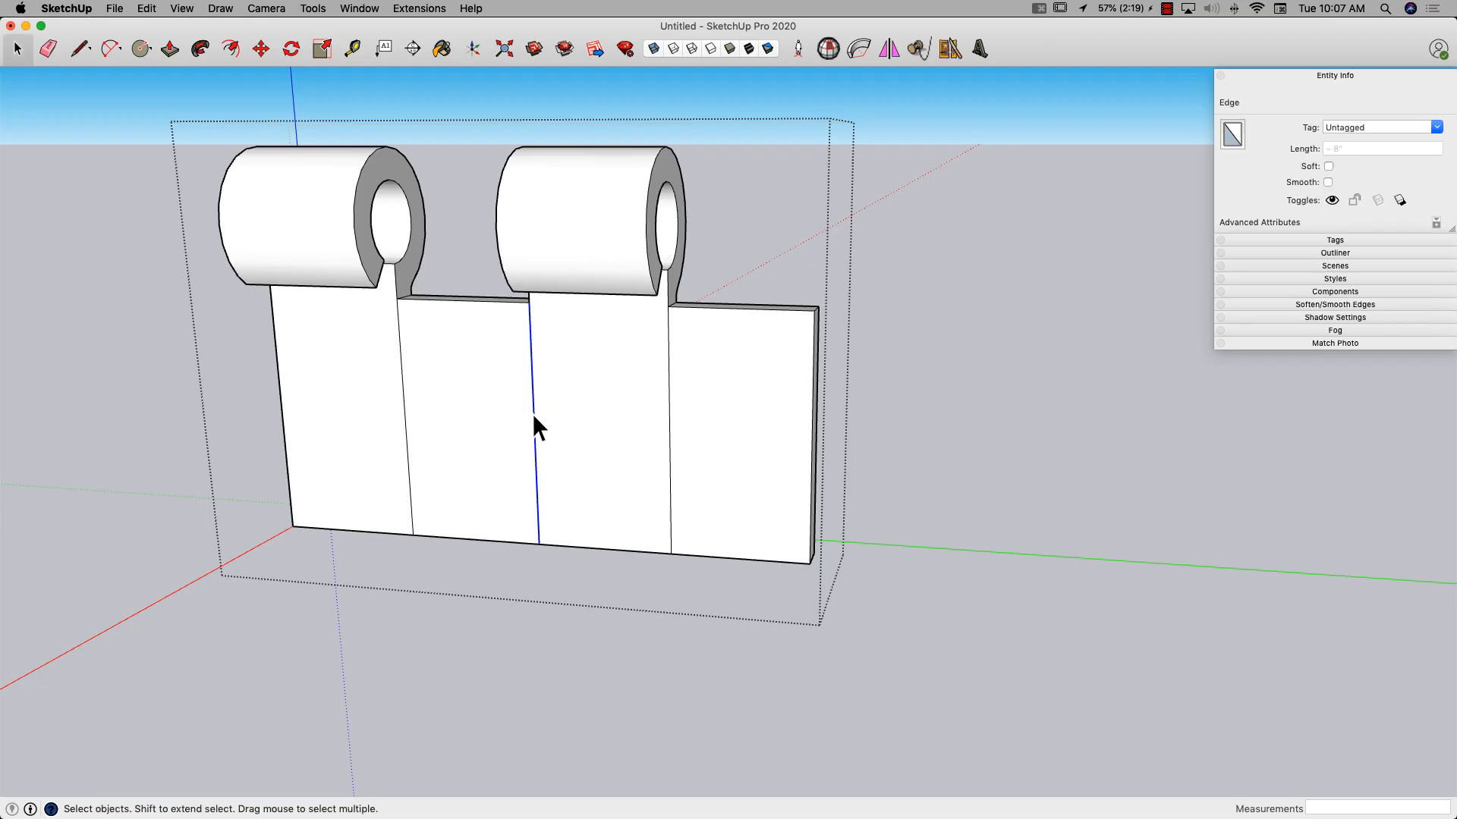
right_click(537, 425)
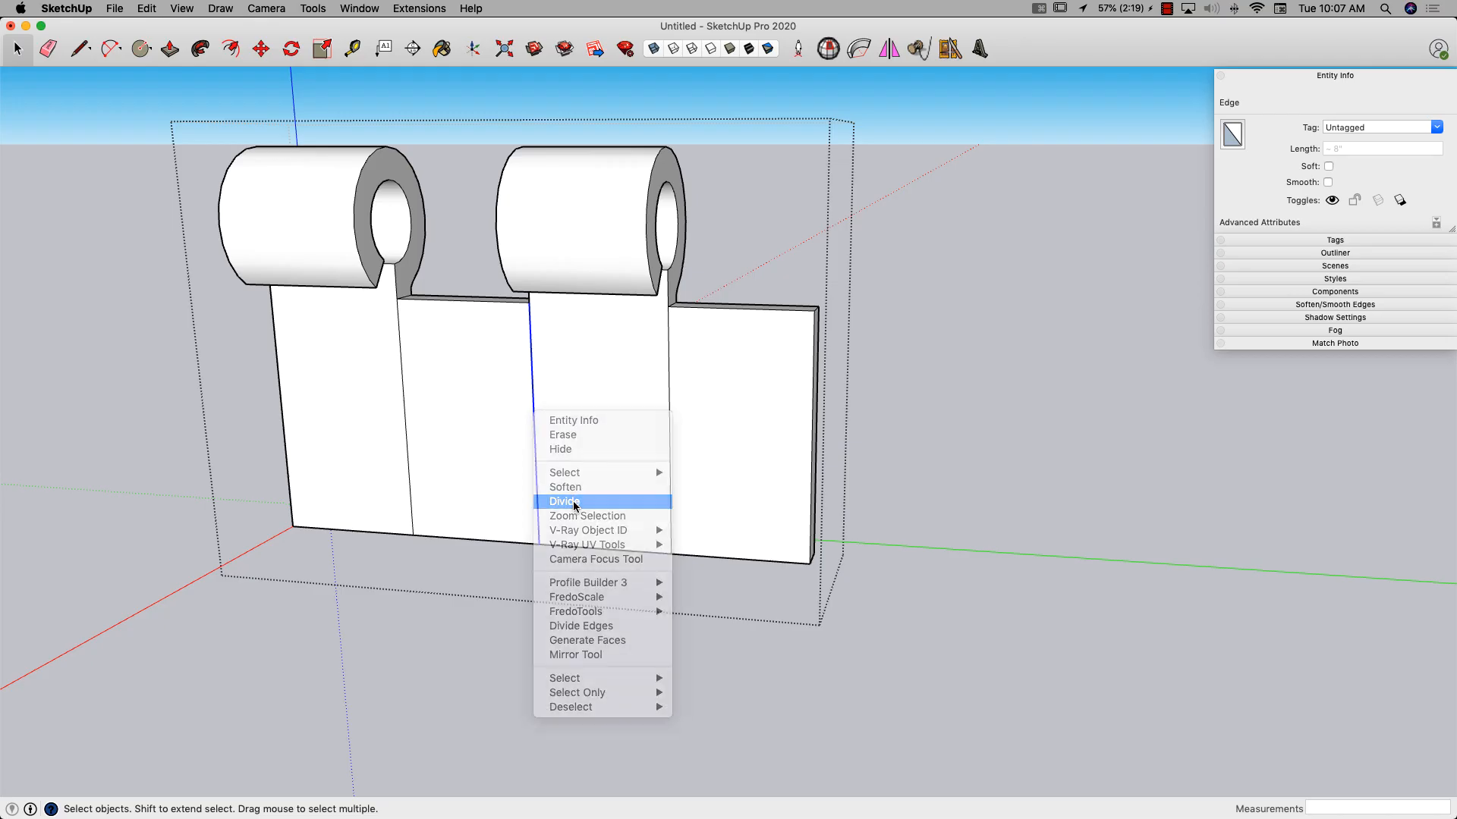
click(564, 501)
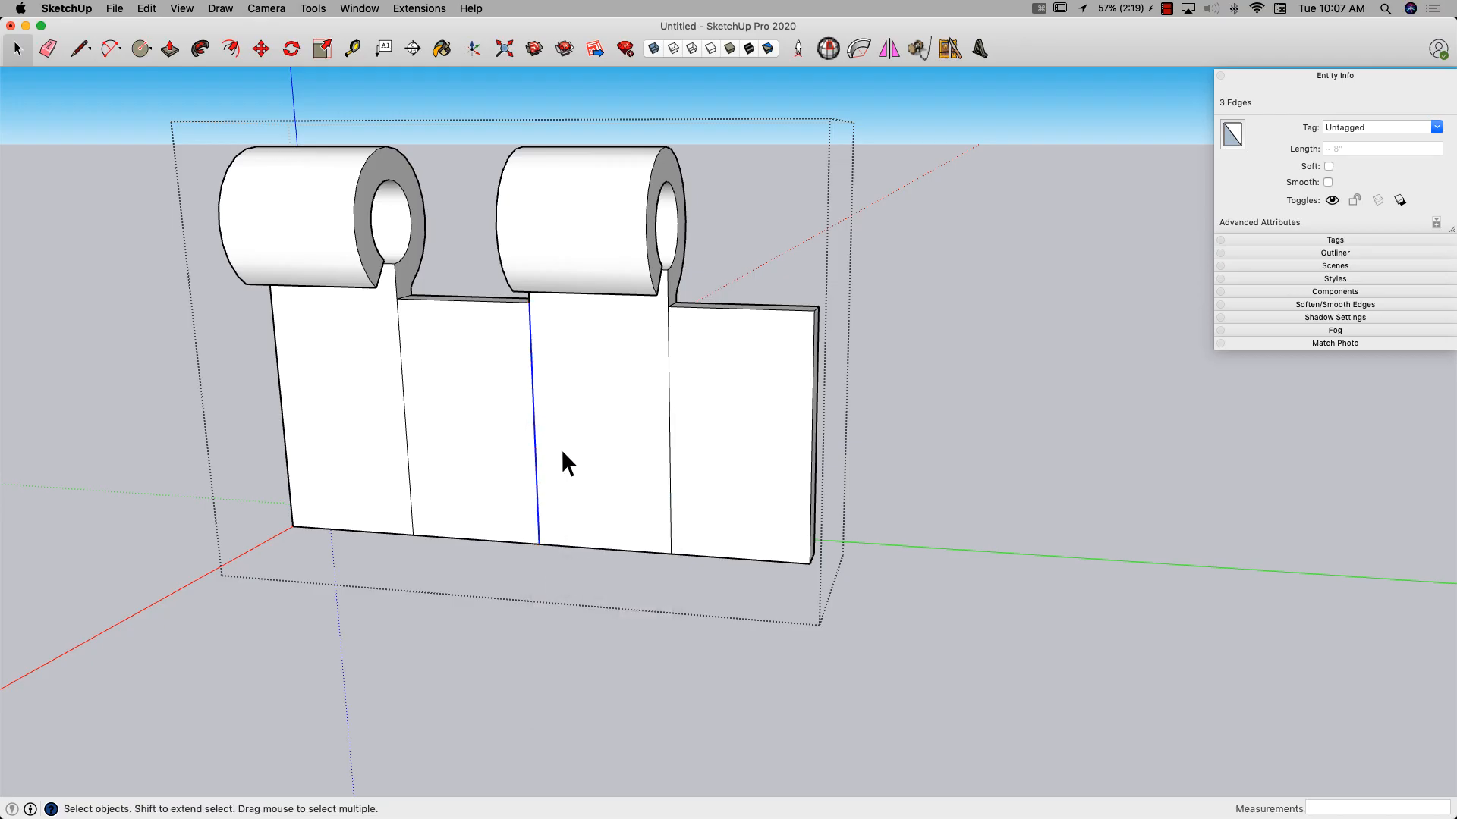
Step: Draw a crosswise line through the middle division point and center a screw-hole circle below
click(79, 48)
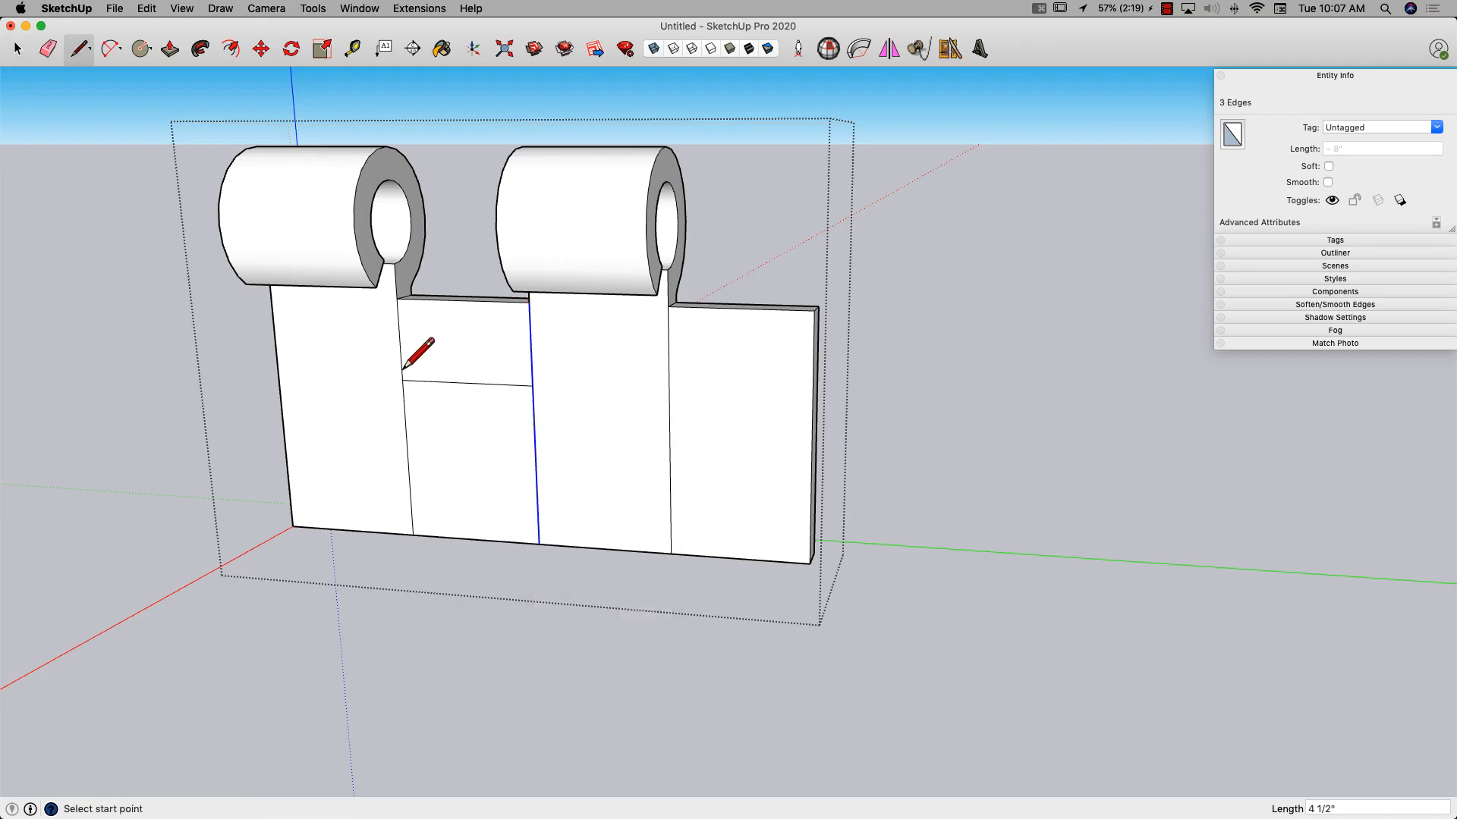
click(531, 386)
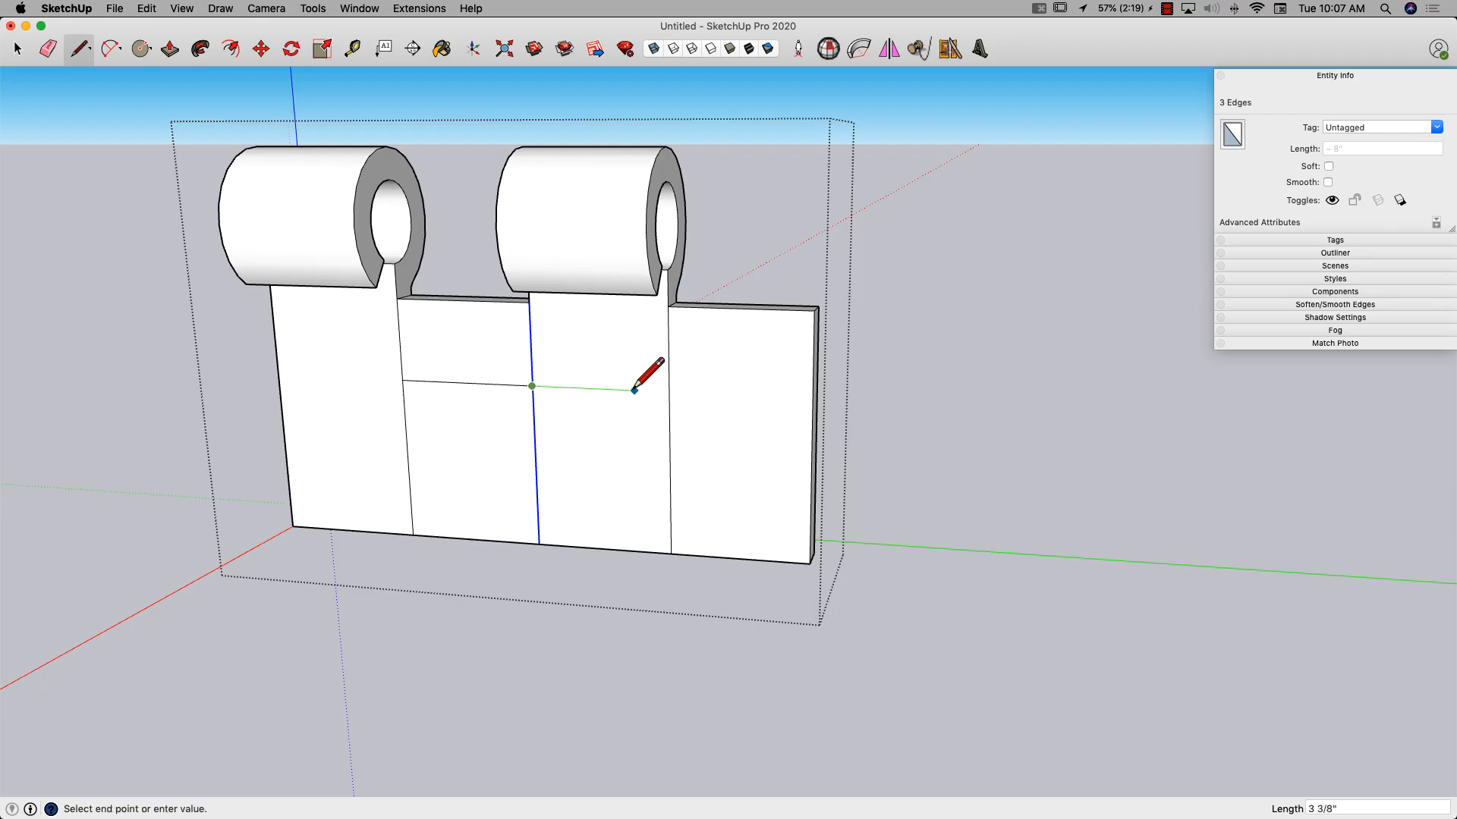
click(669, 392)
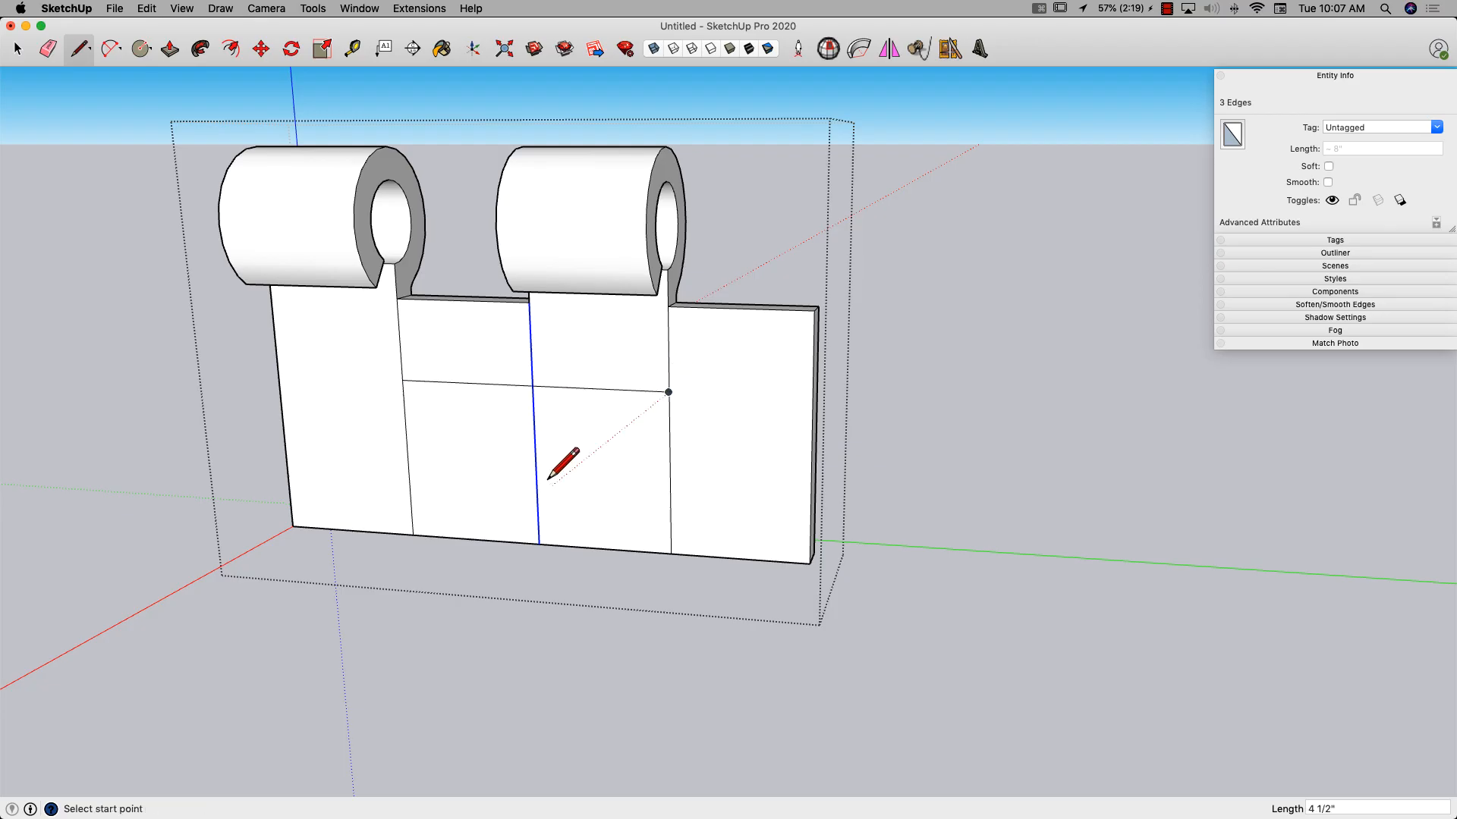
mouse_move(551, 464)
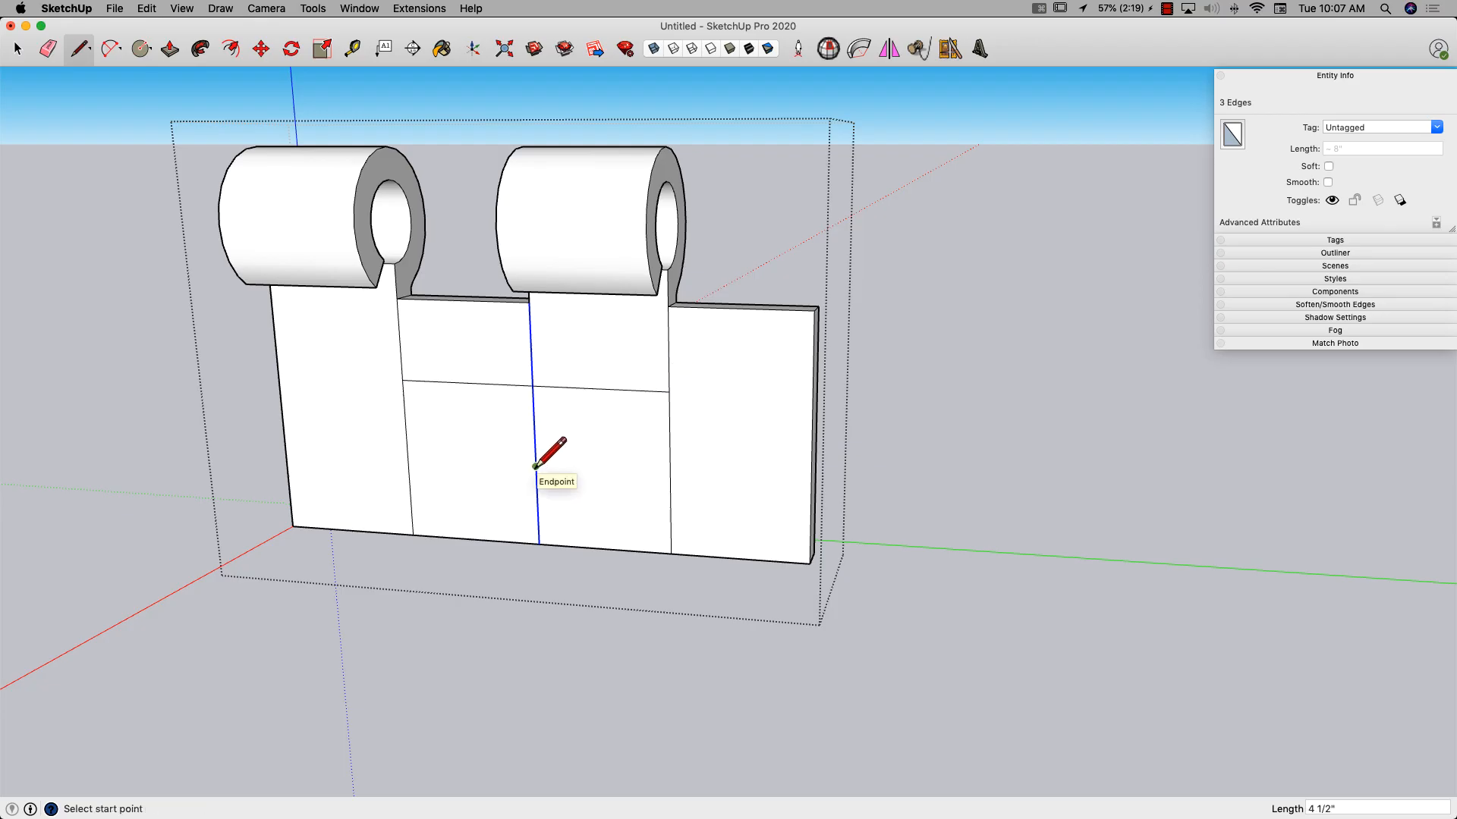
click(139, 49)
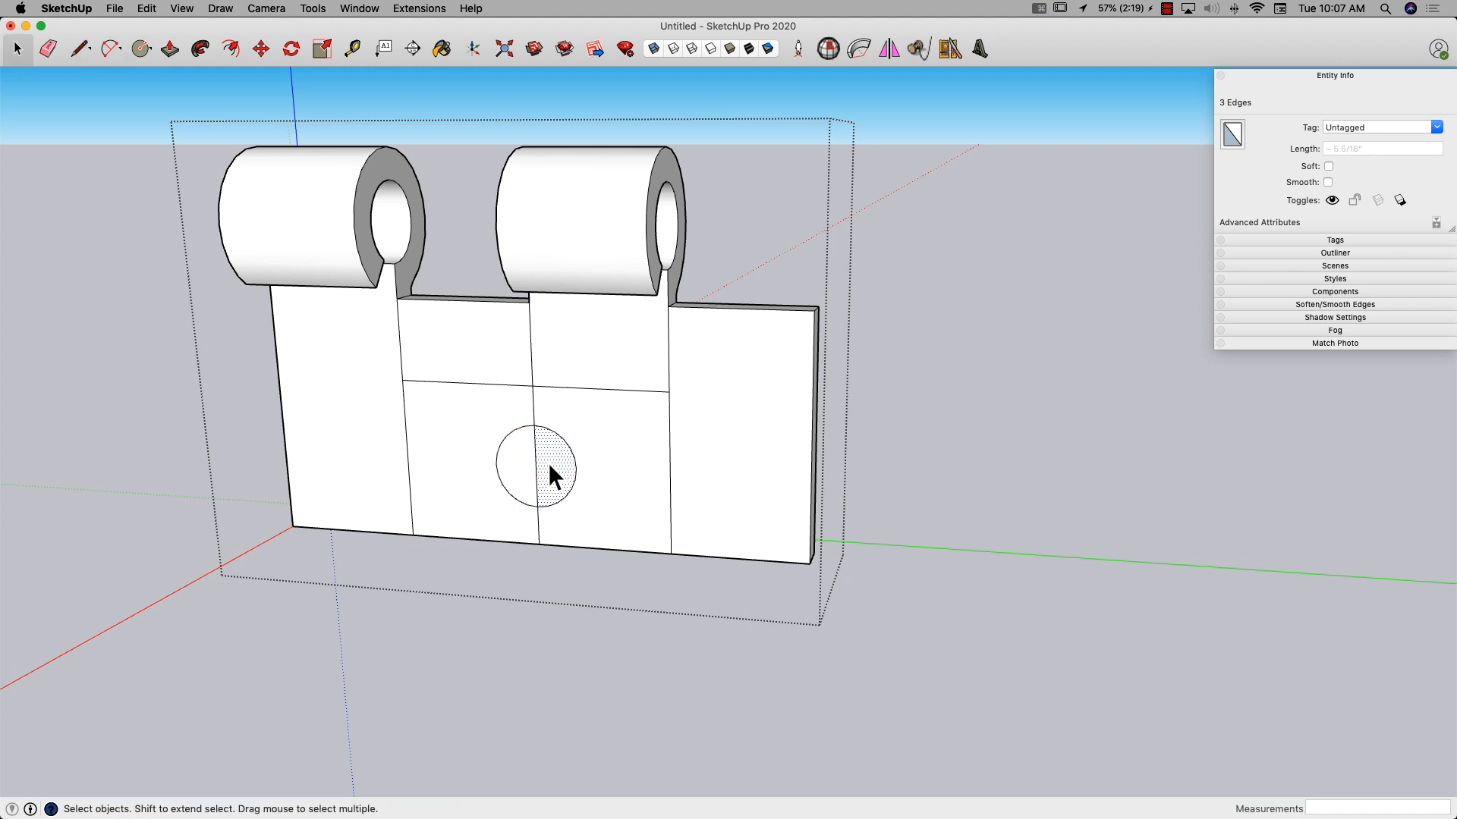
Step: Copy the screw-hole circle to the upper right and upper left intersections
click(261, 49)
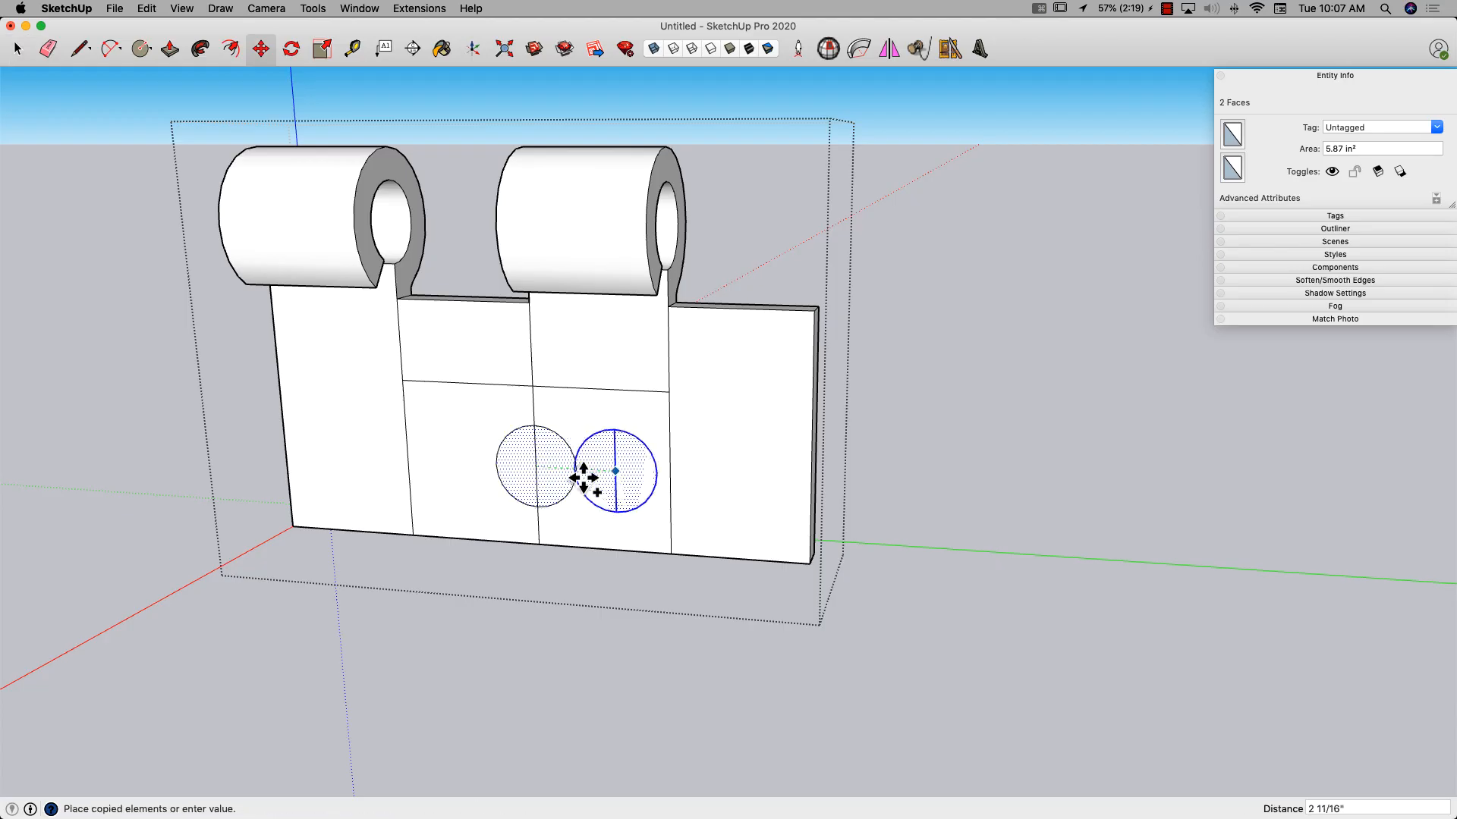
drag(613, 476, 646, 390)
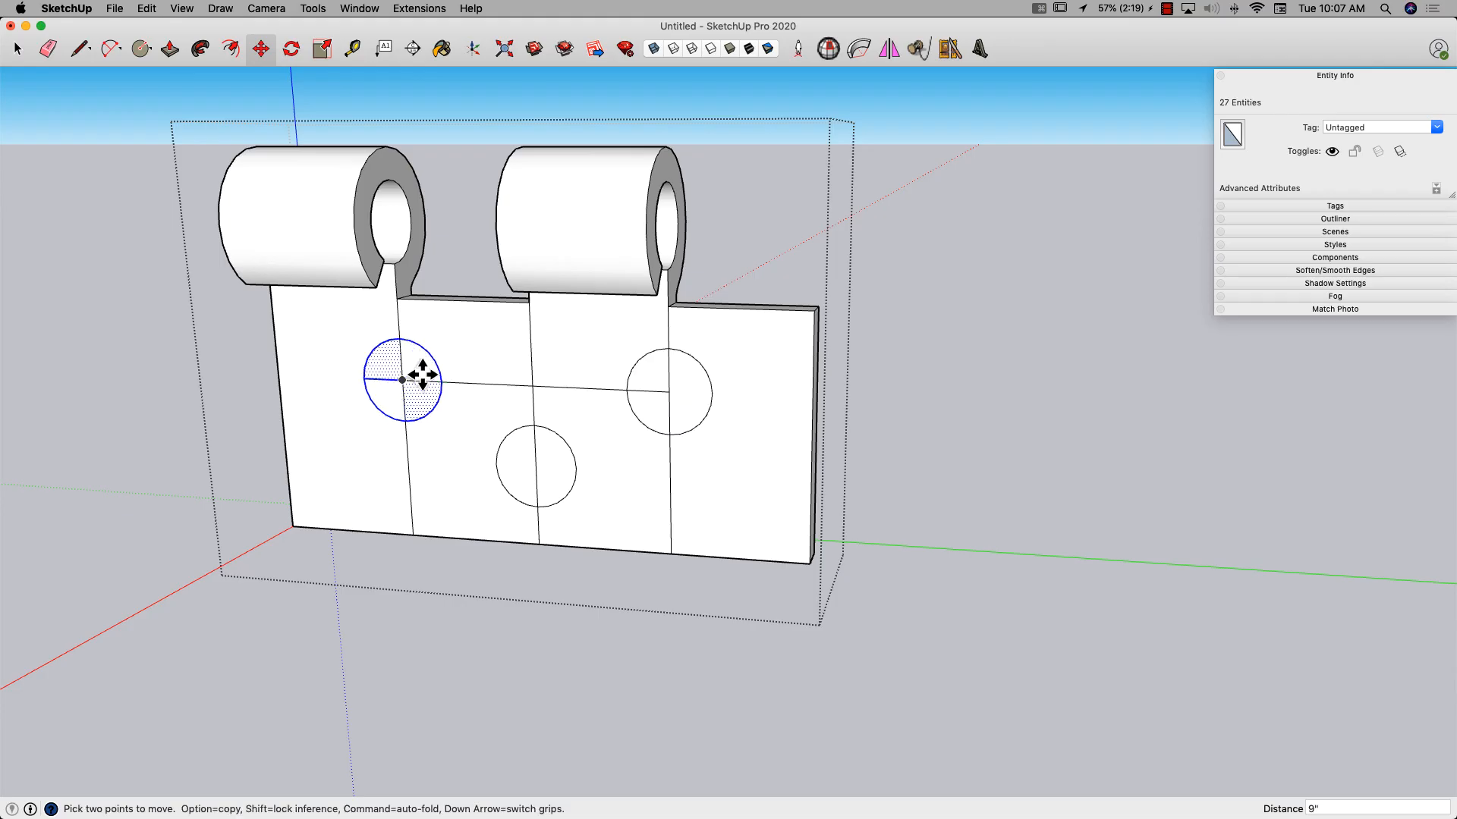
click(49, 49)
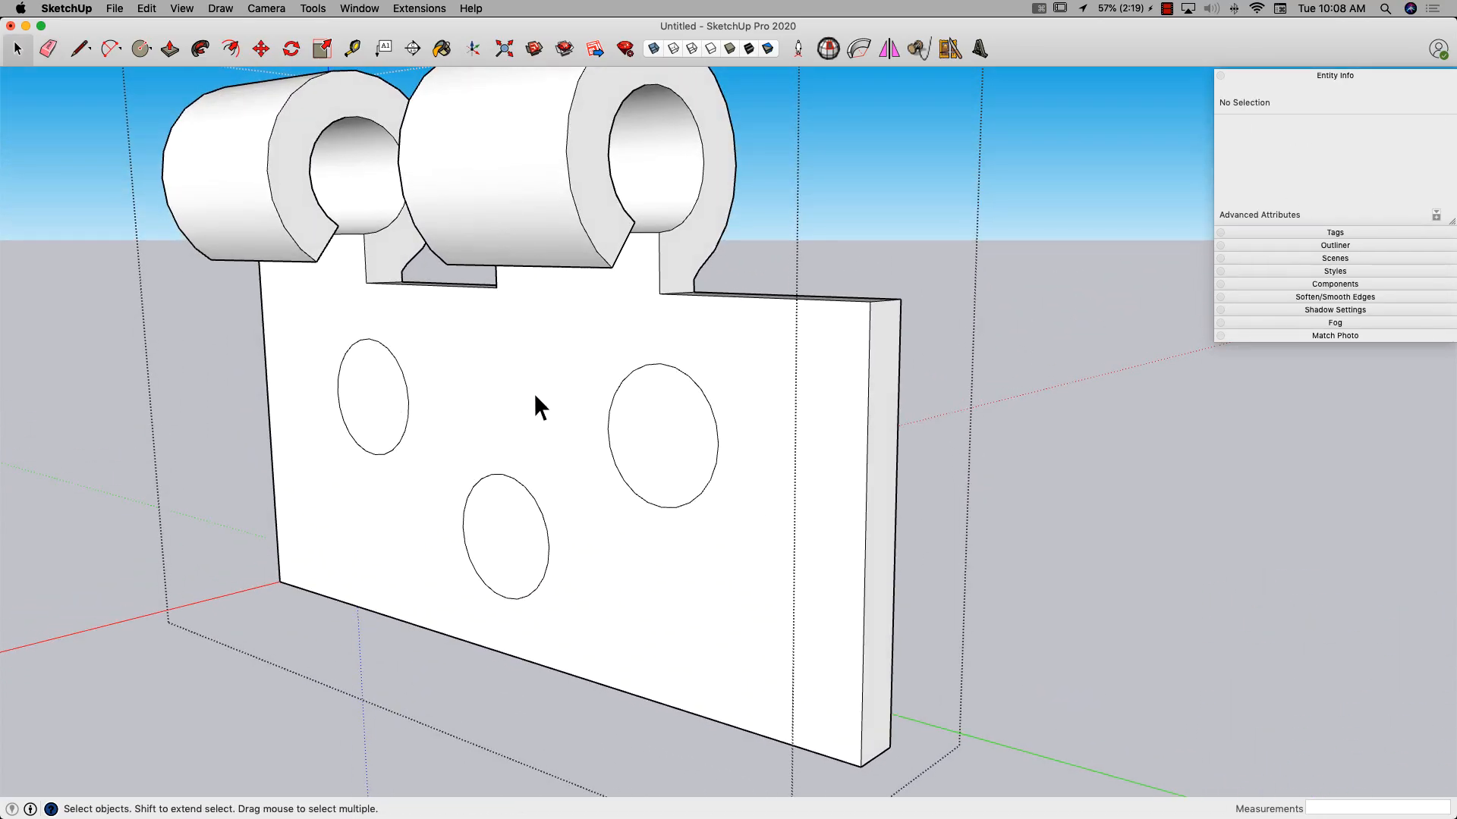
mouse_move(409, 399)
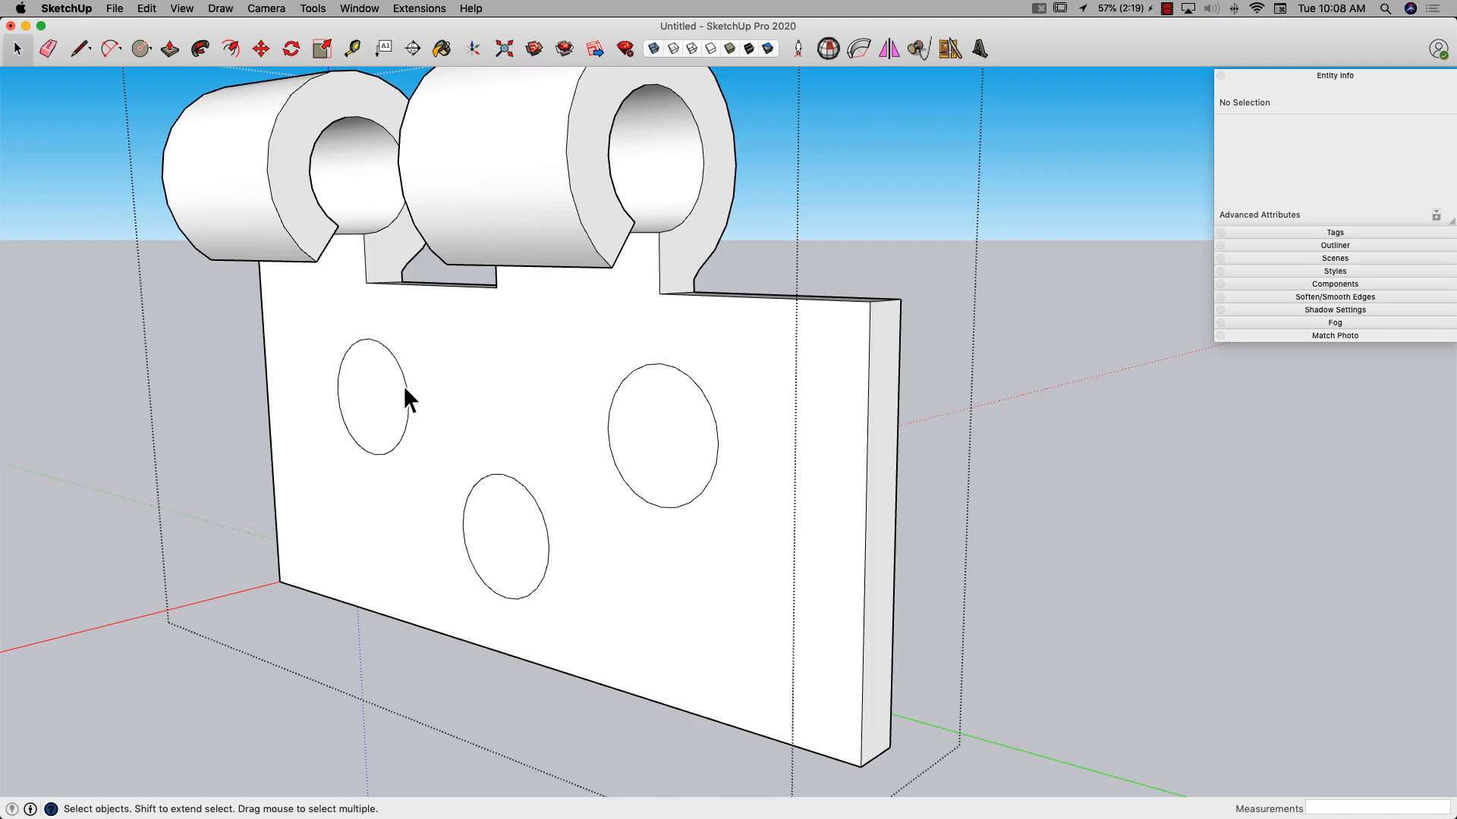
Step: Draw smaller concentric circles in the holes and push them through the leaf
click(140, 49)
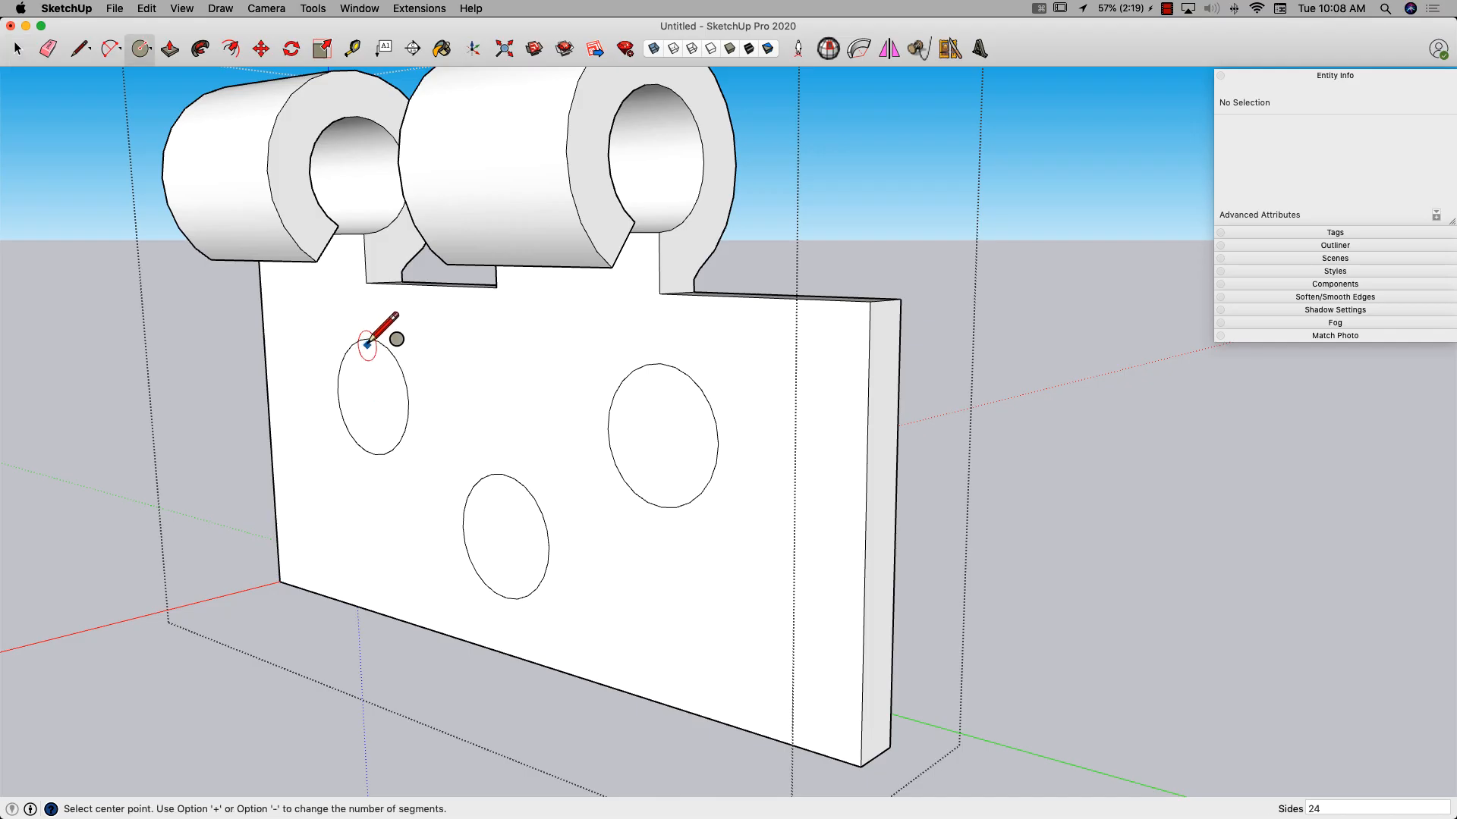
click(230, 48)
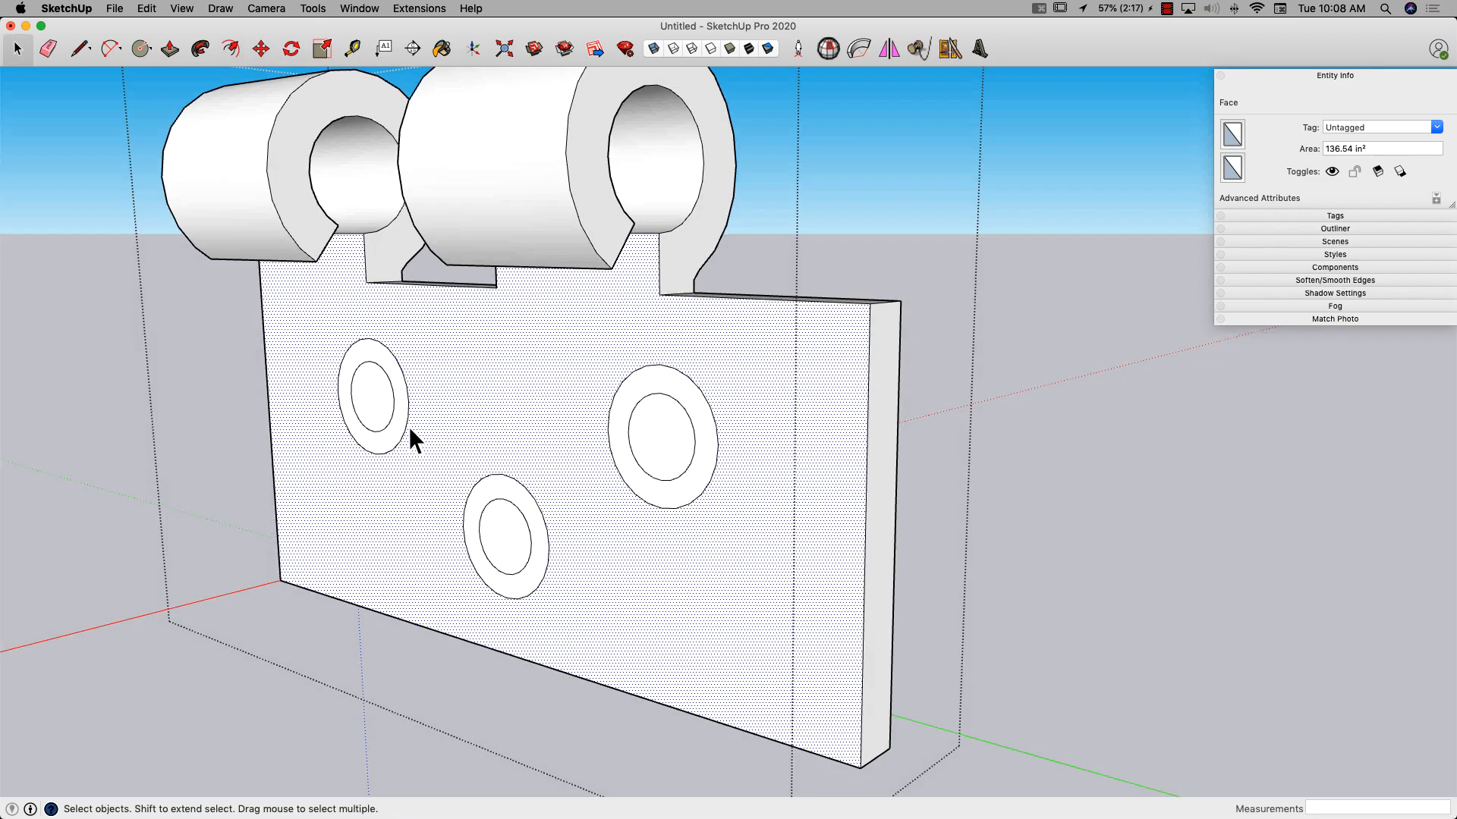
click(170, 49)
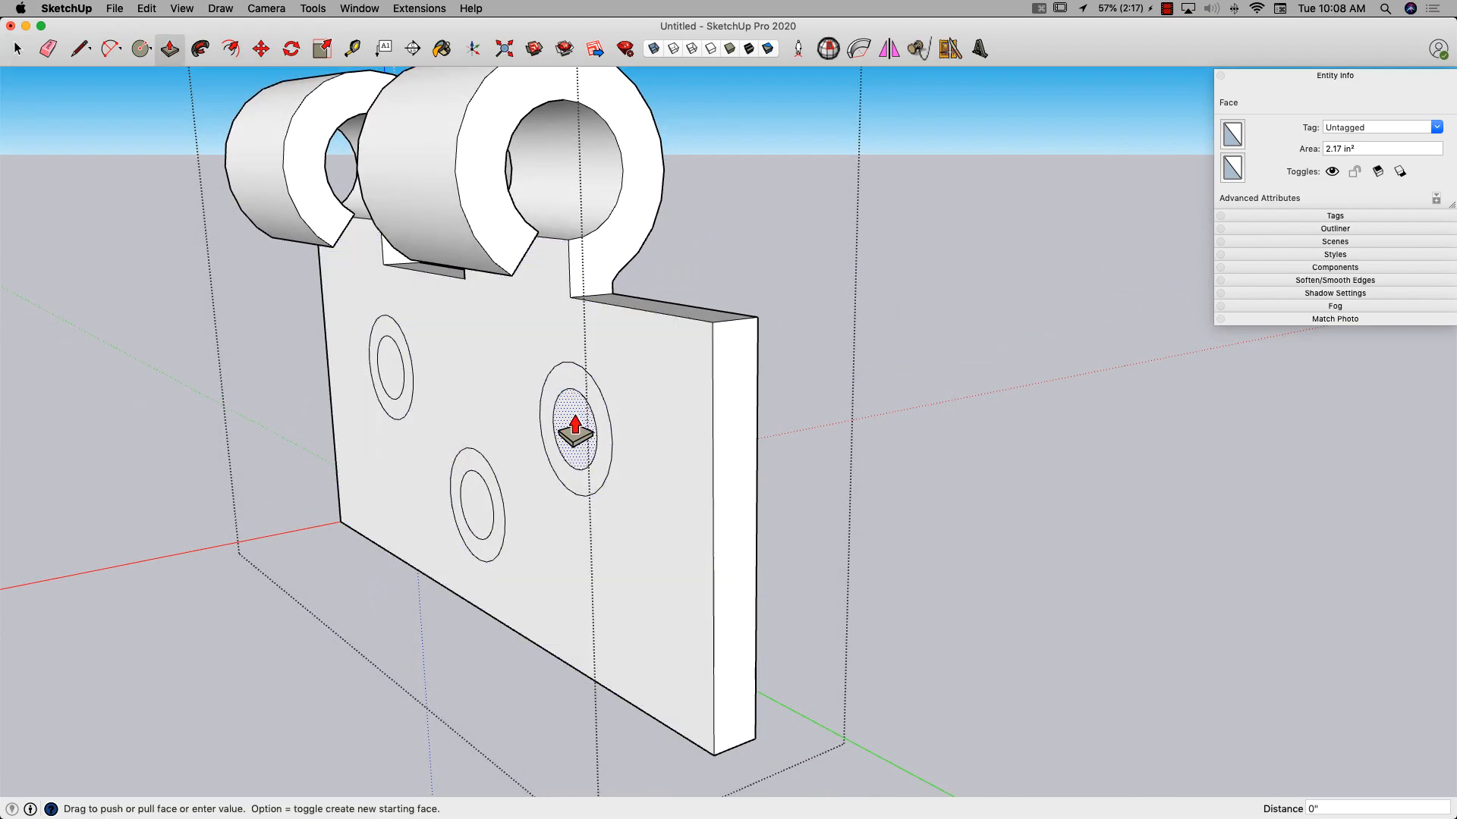
drag(574, 434, 759, 335)
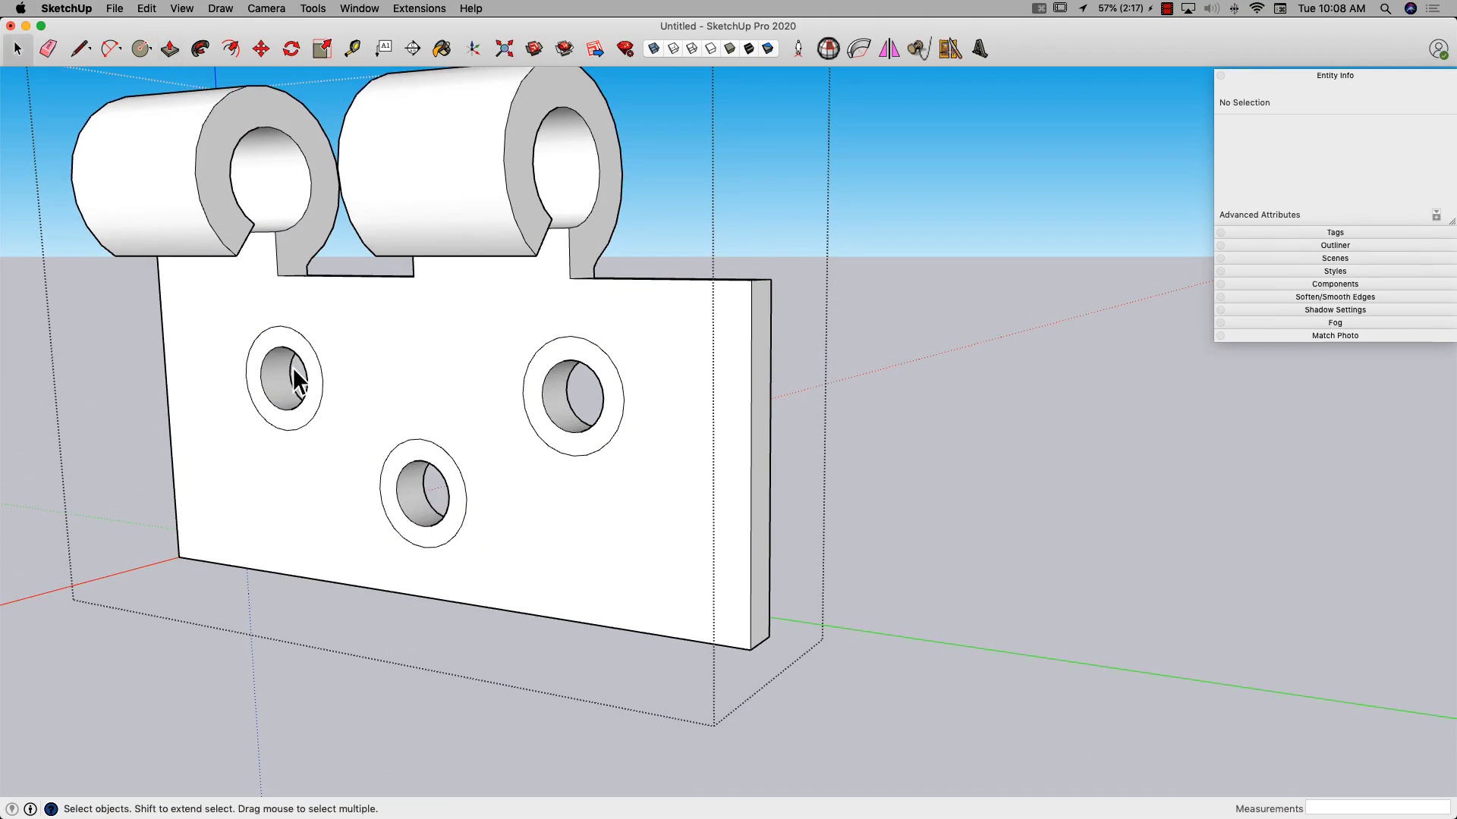
Step: Scale the hole rim edges outward to countersink the screw holes
click(288, 379)
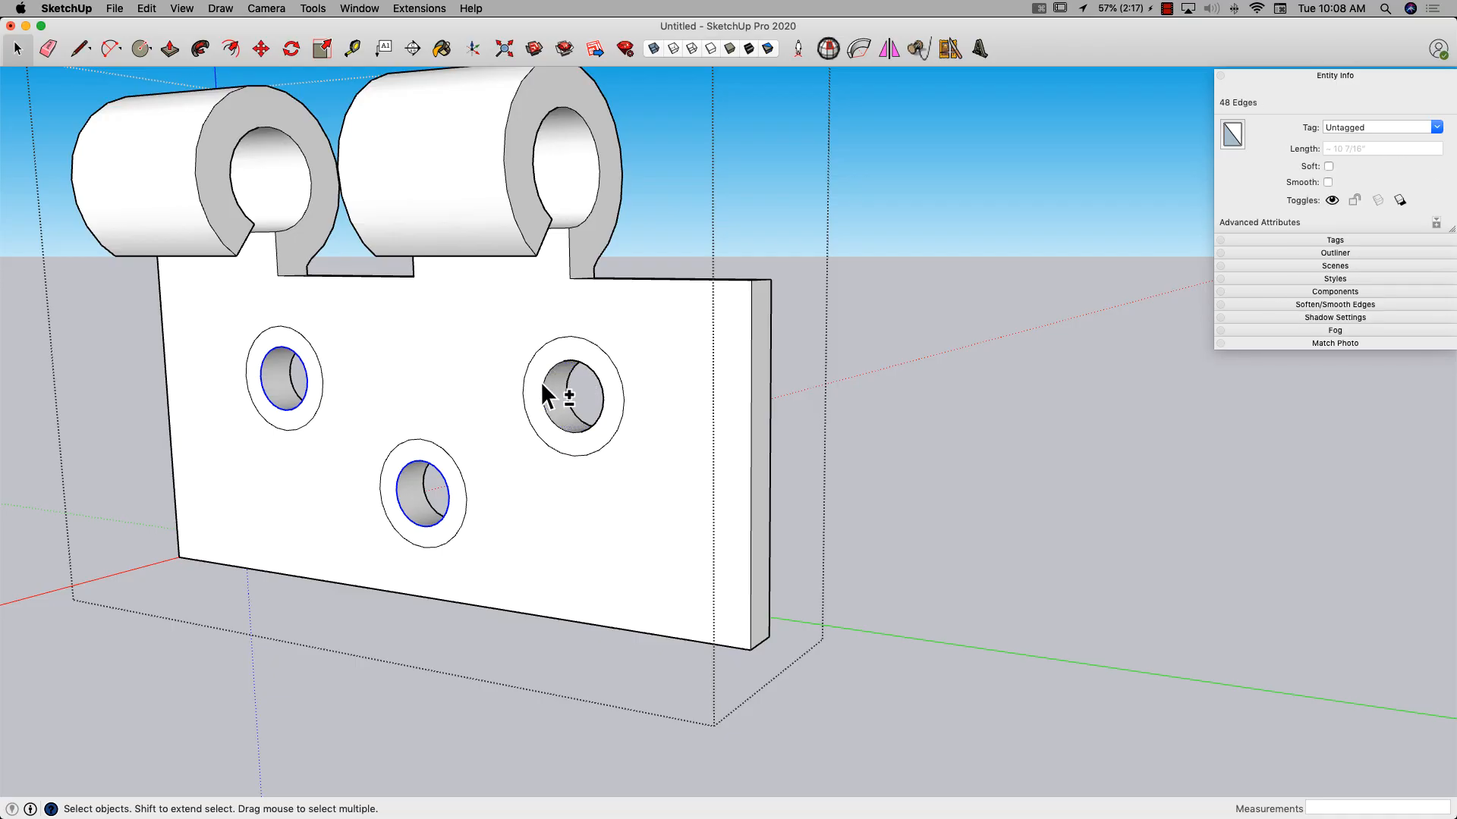
drag(558, 390, 650, 330)
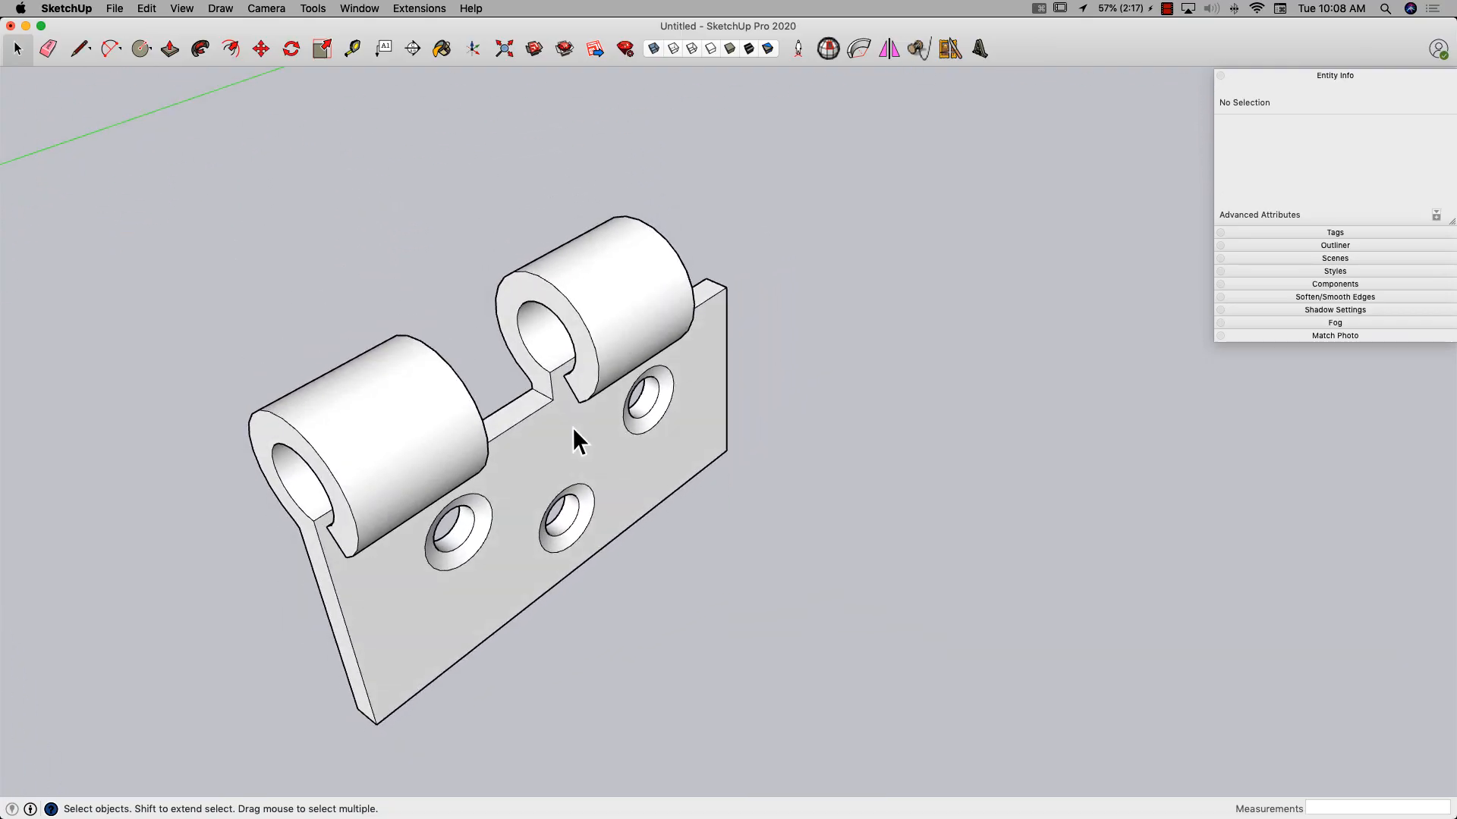
Step: Rotate a copy of the leaf group 180° to interlock with the first
click(290, 49)
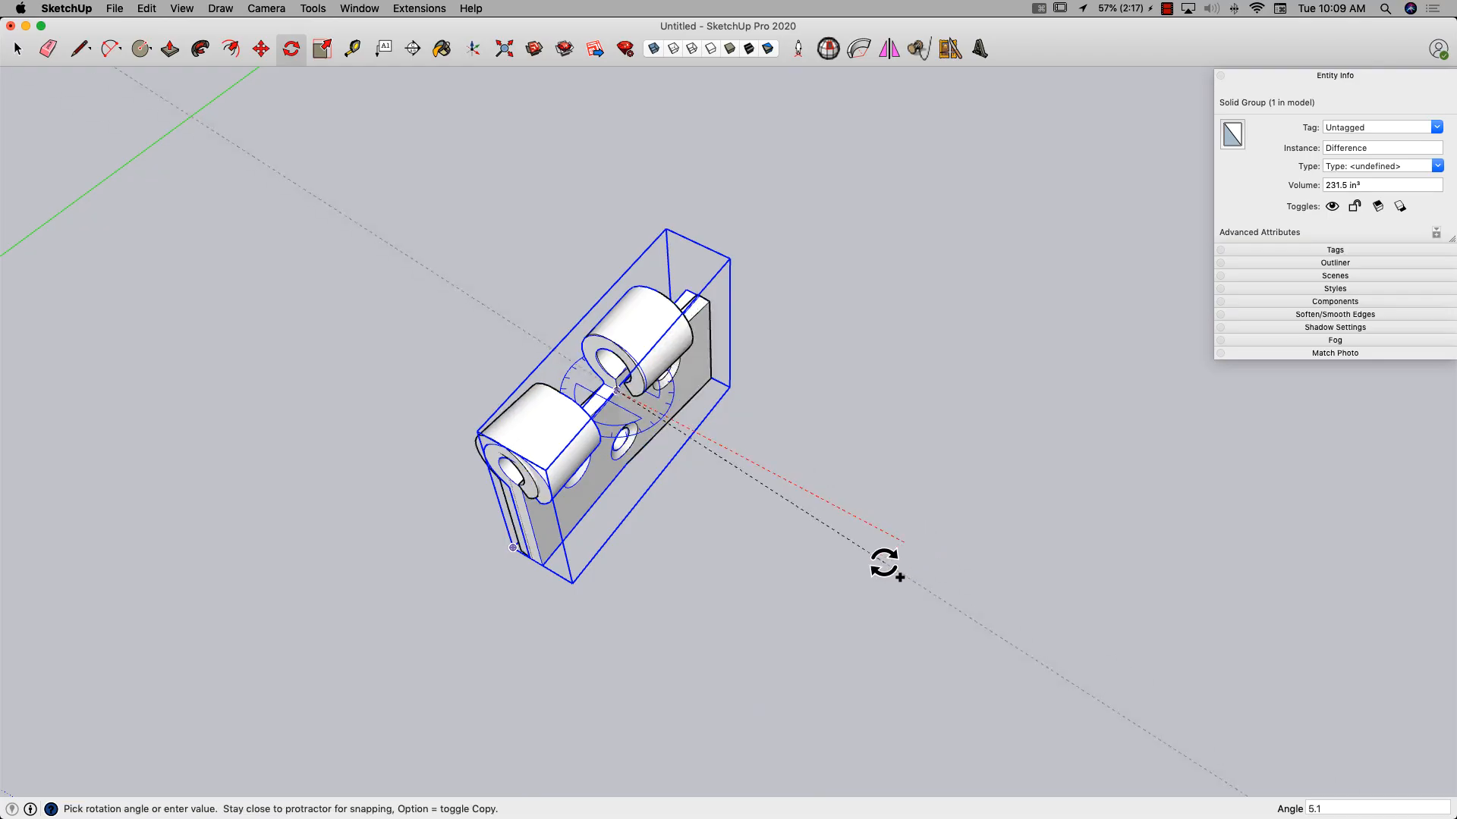
drag(886, 564, 426, 286)
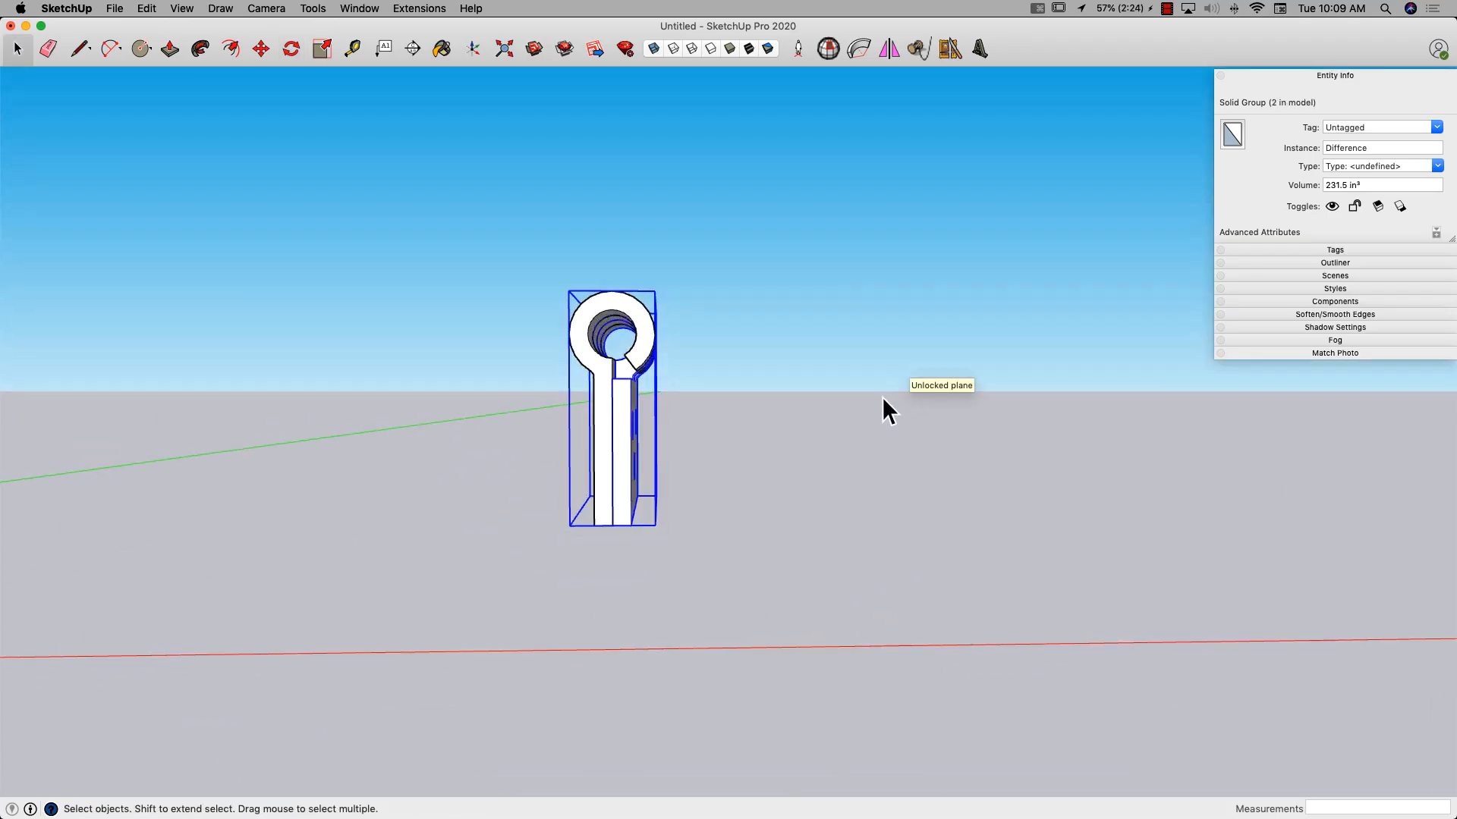
drag(883, 409, 595, 320)
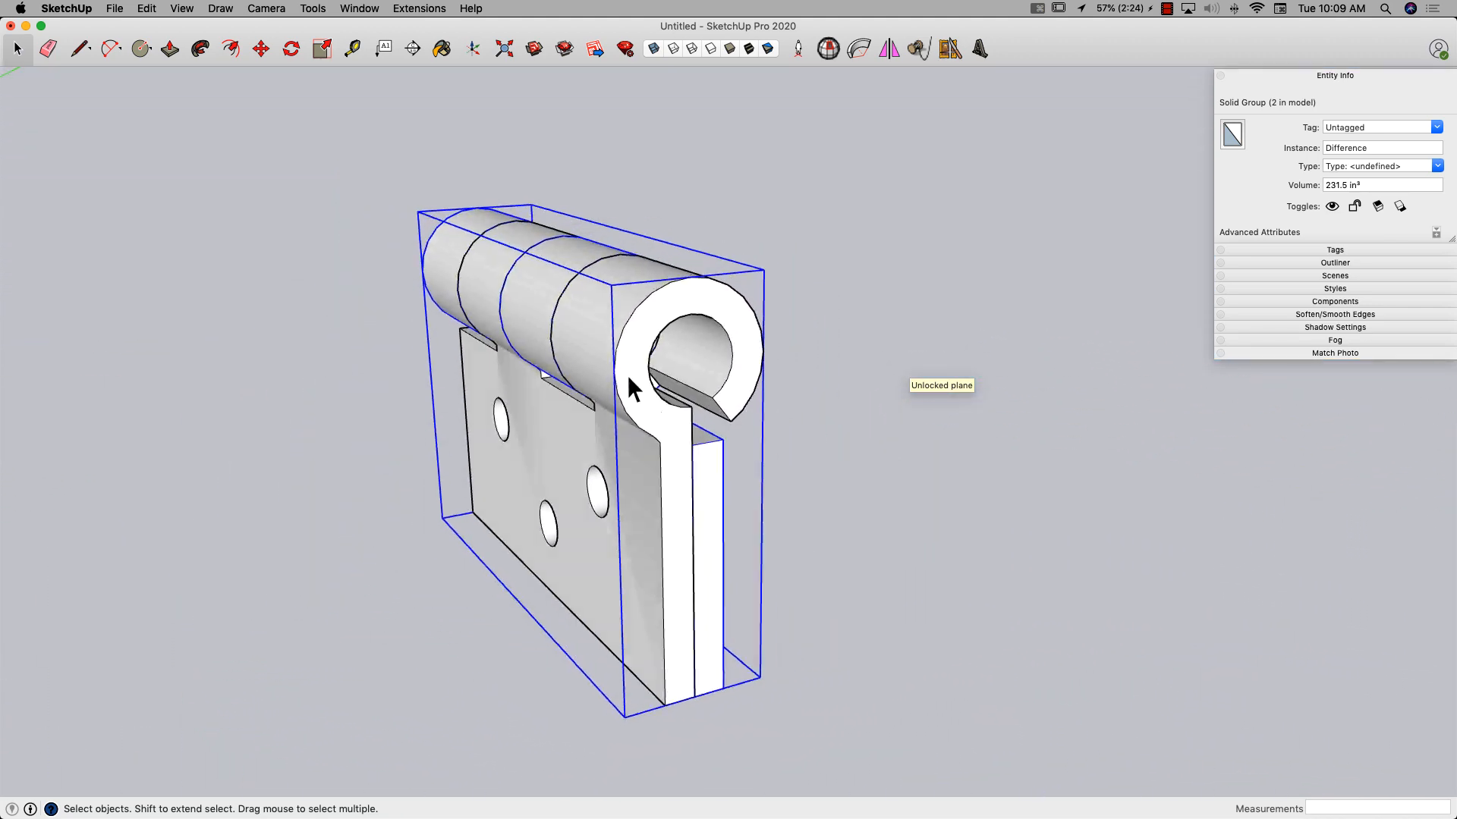
Step: Extrude a bore-sized circle through the barrel into a capped pin, then group it
click(140, 48)
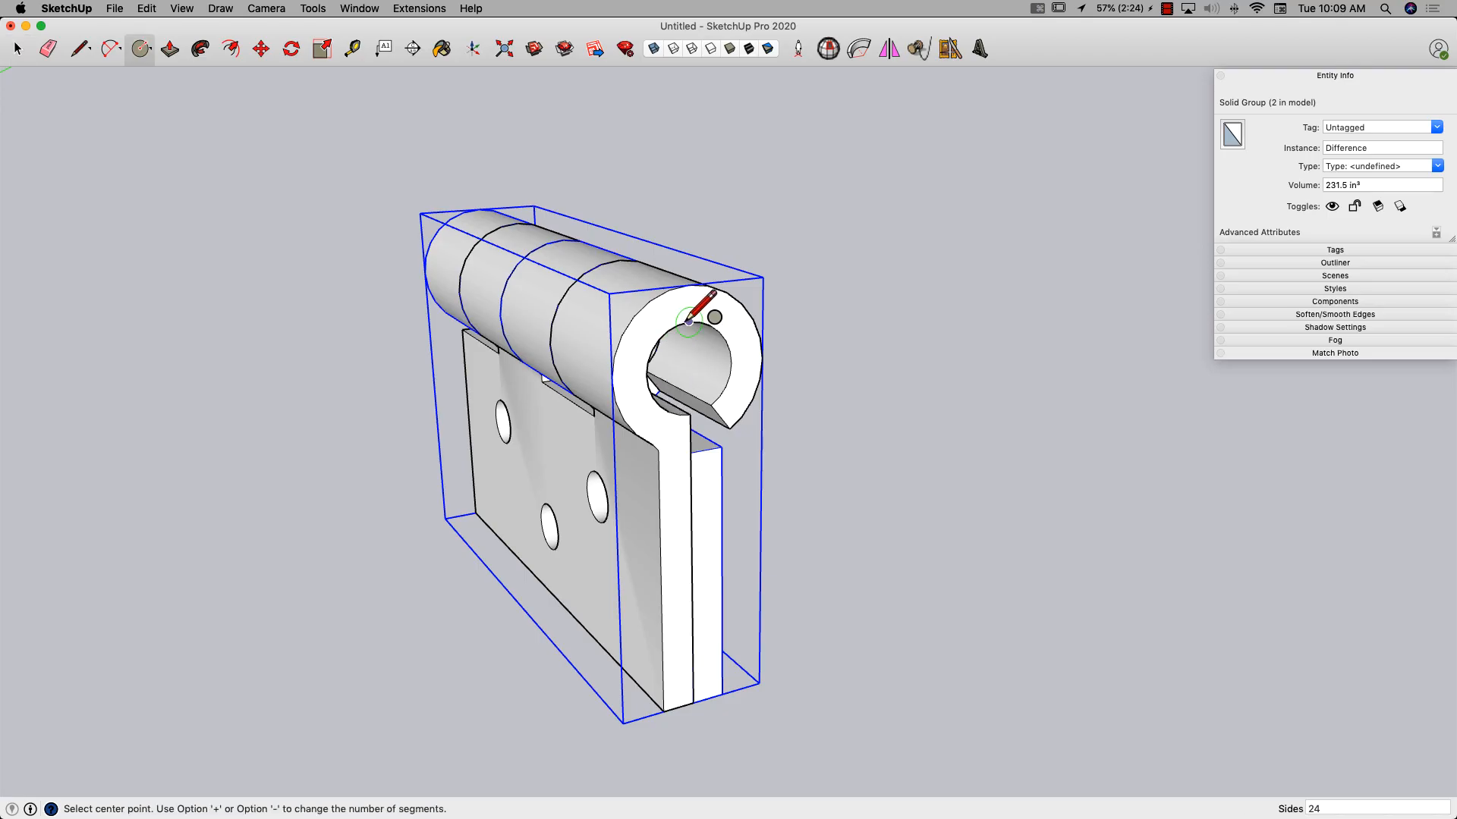
click(79, 49)
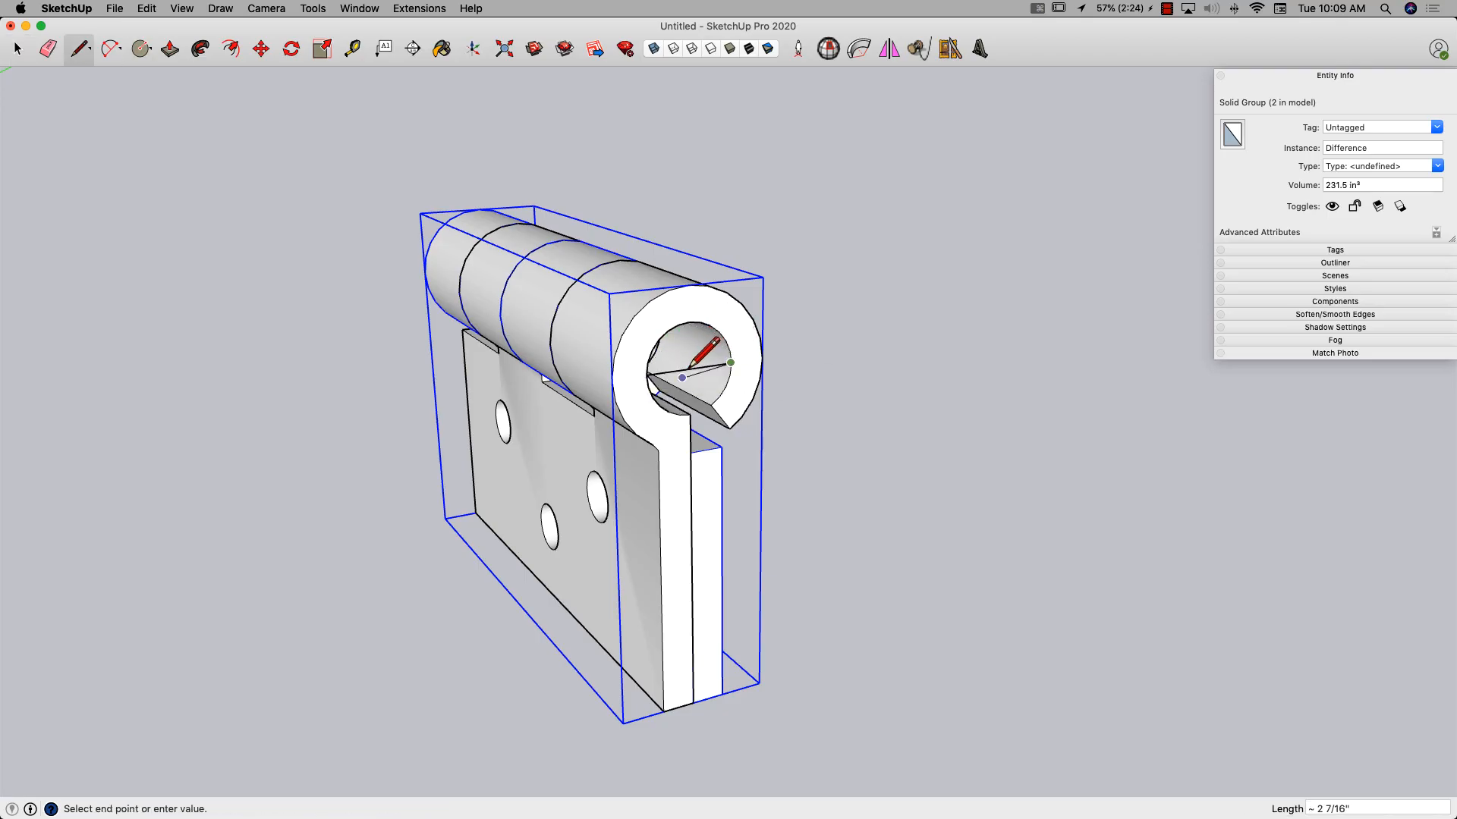
click(140, 49)
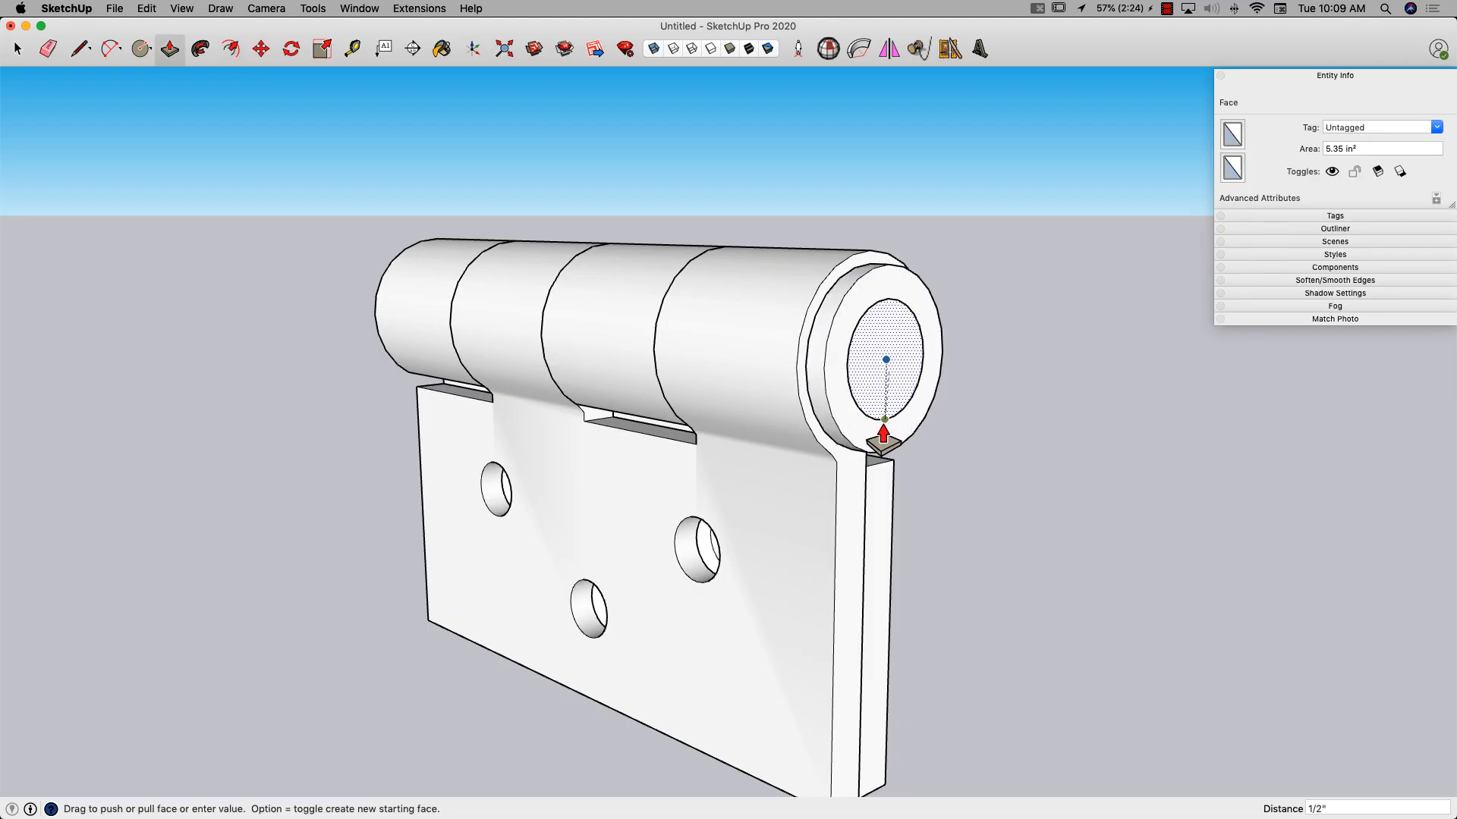
click(16, 49)
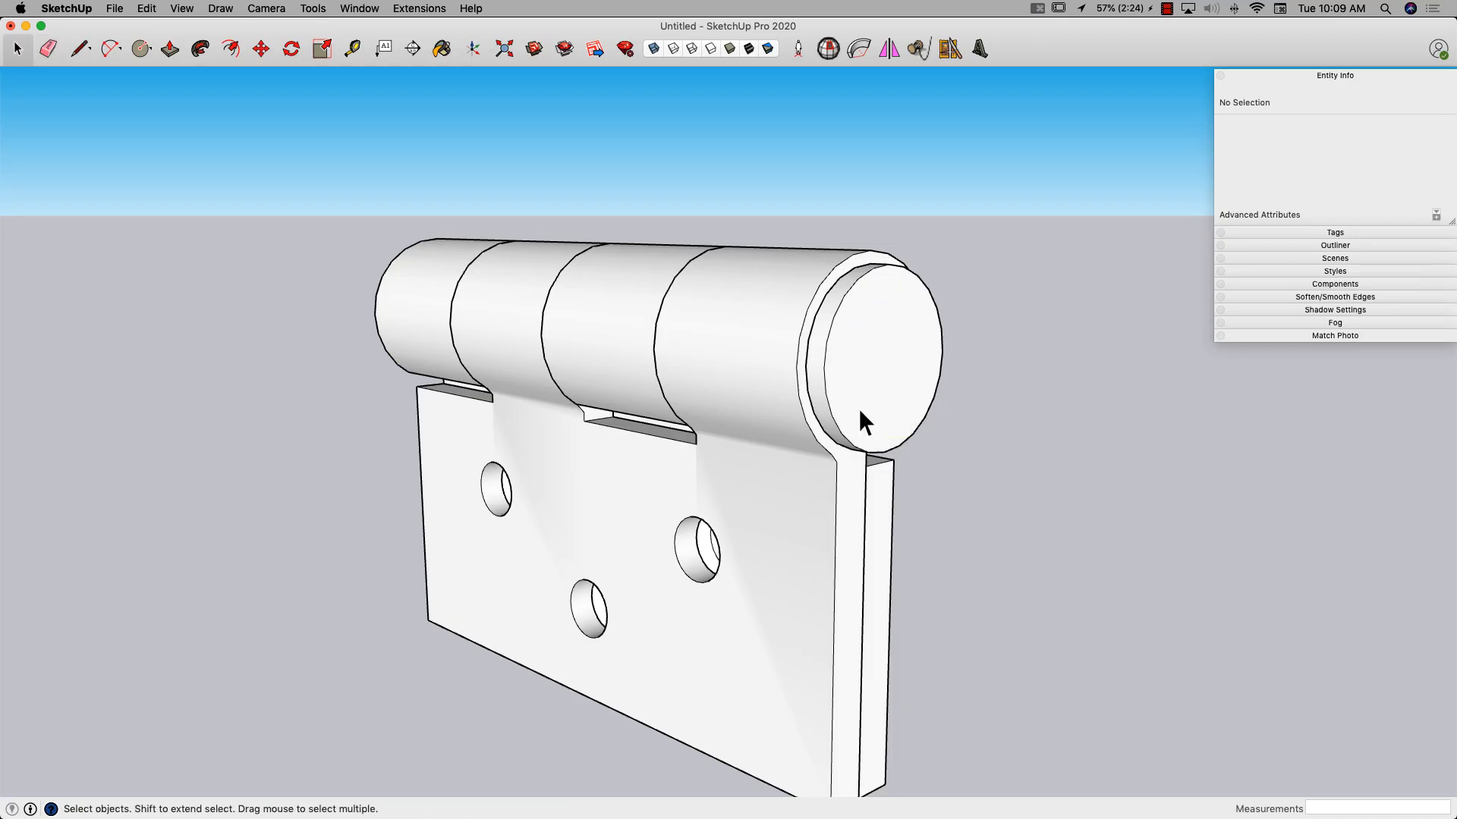
right_click(469, 358)
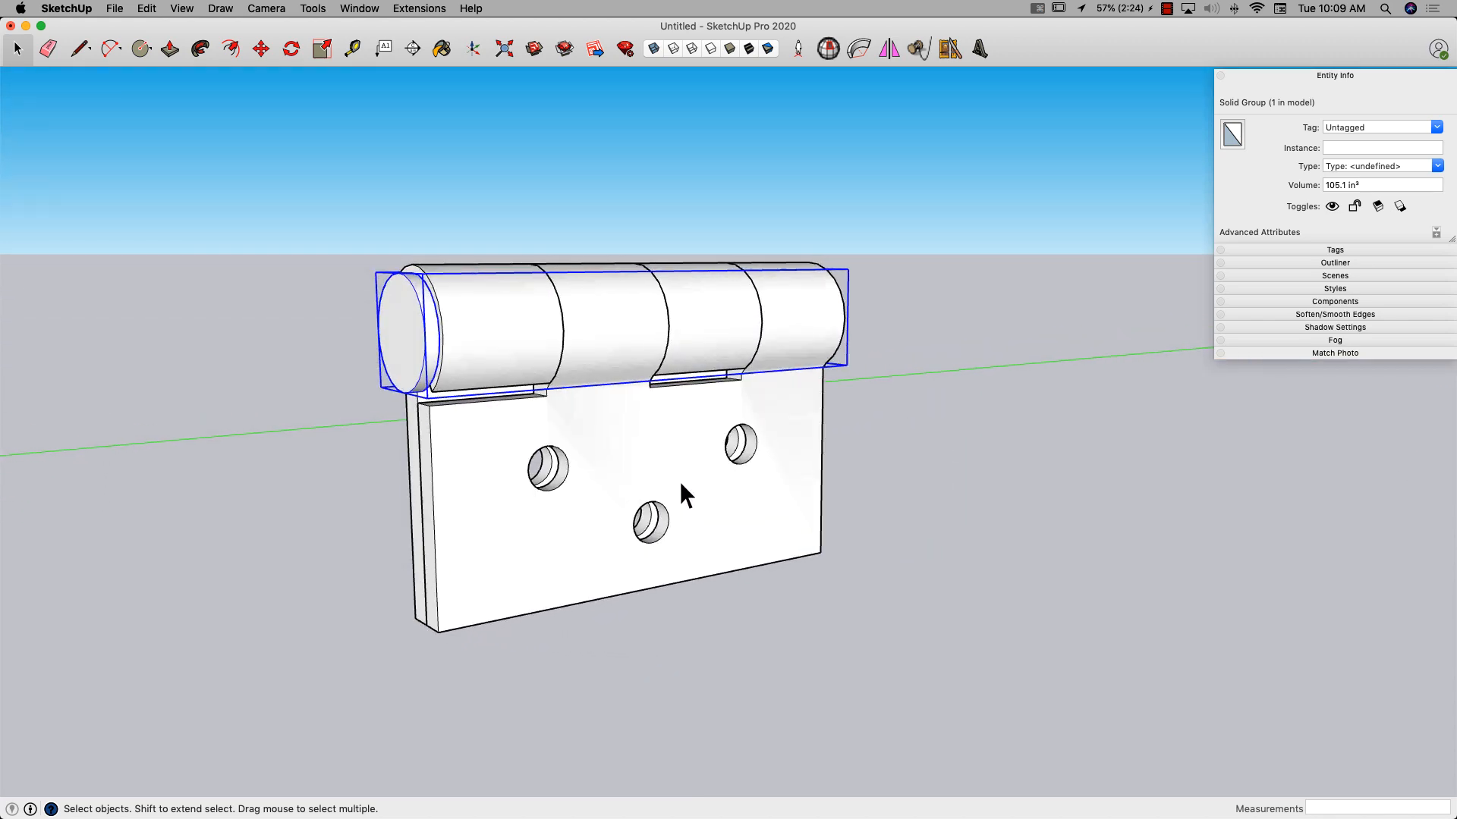
Step: Orbit to an end view, select one leaf, and centre rotation on the pin
drag(683, 492, 646, 516)
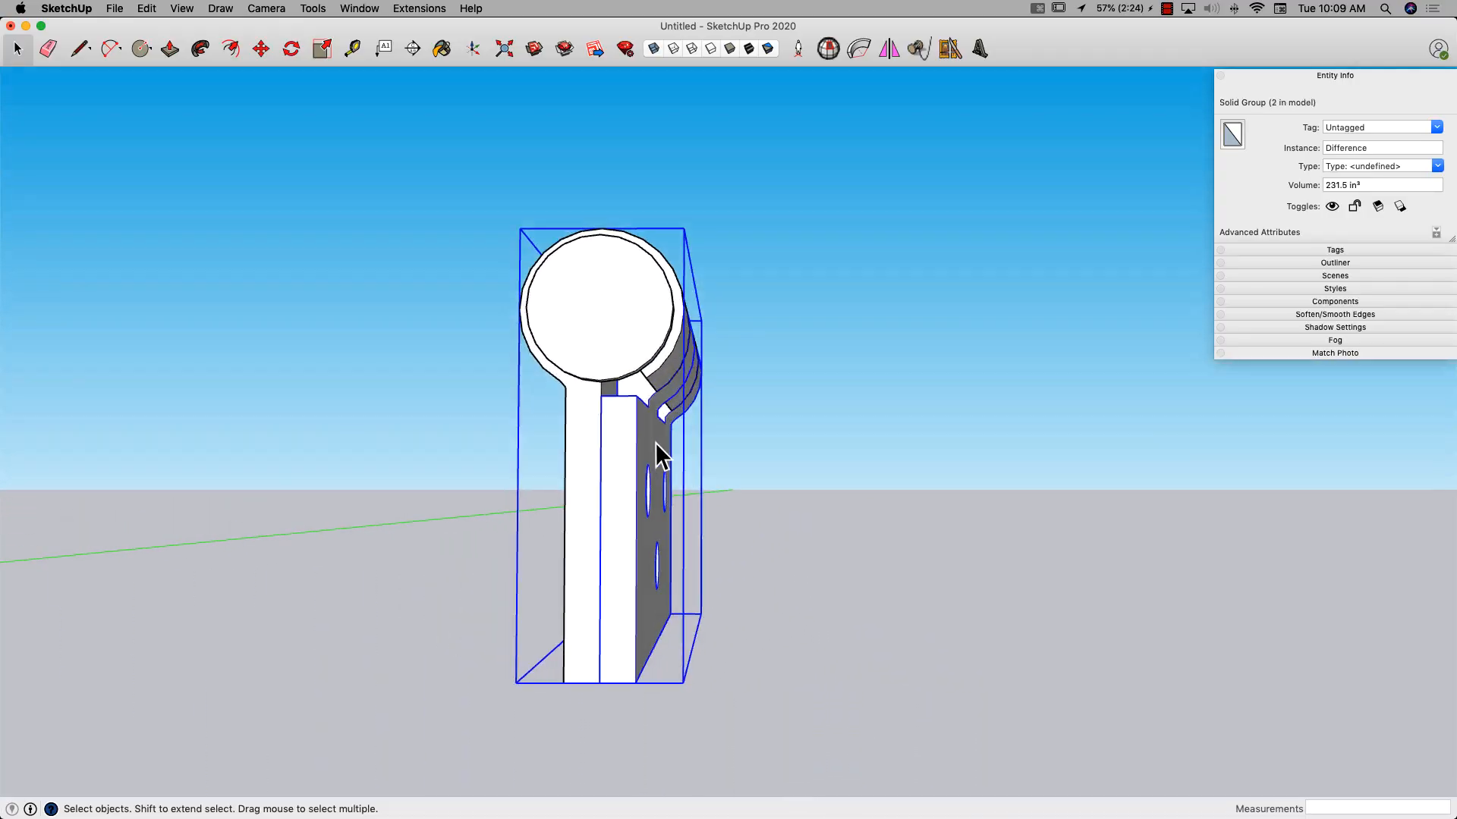
drag(659, 455, 725, 414)
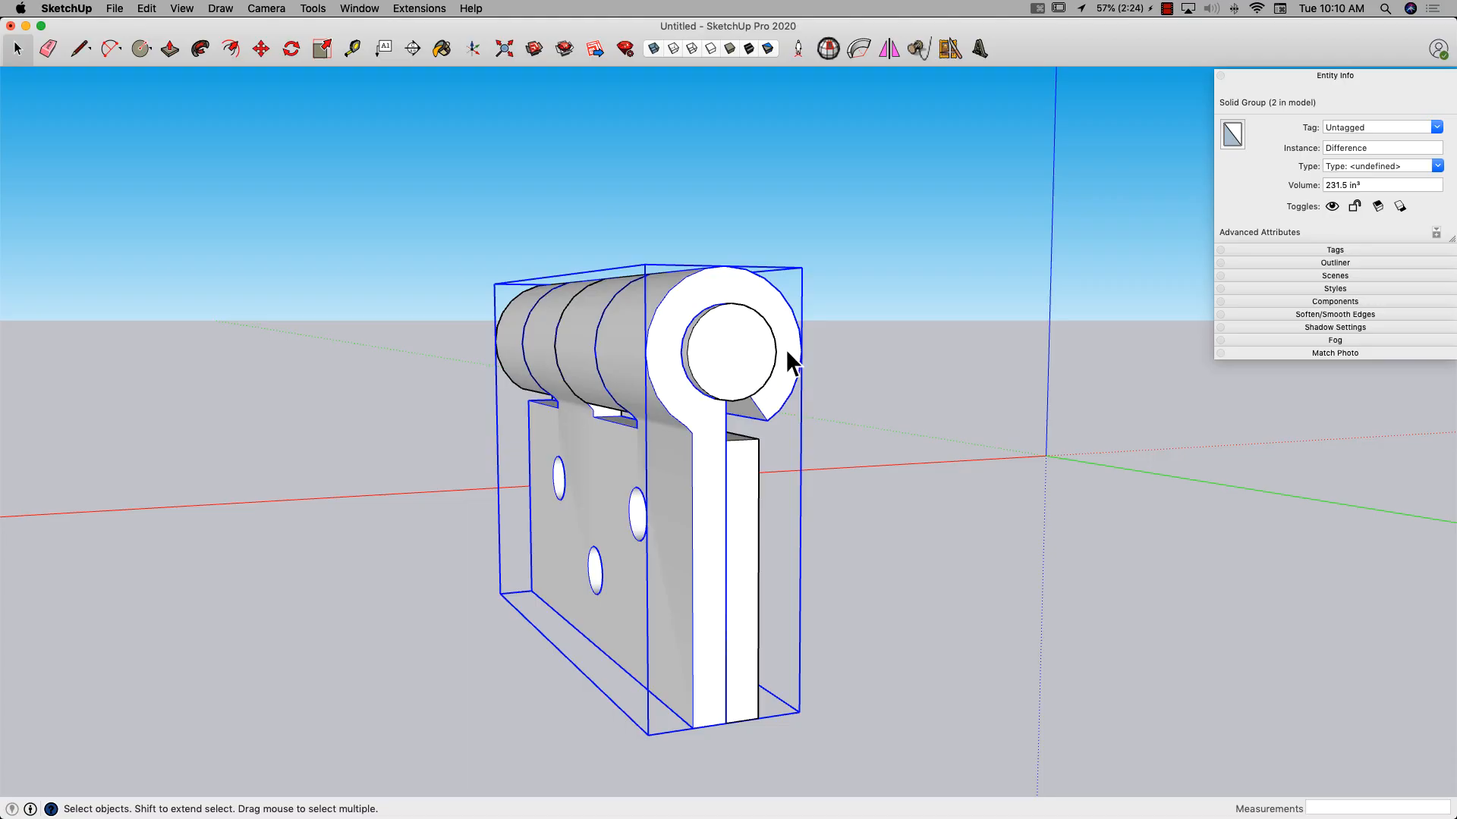
click(290, 48)
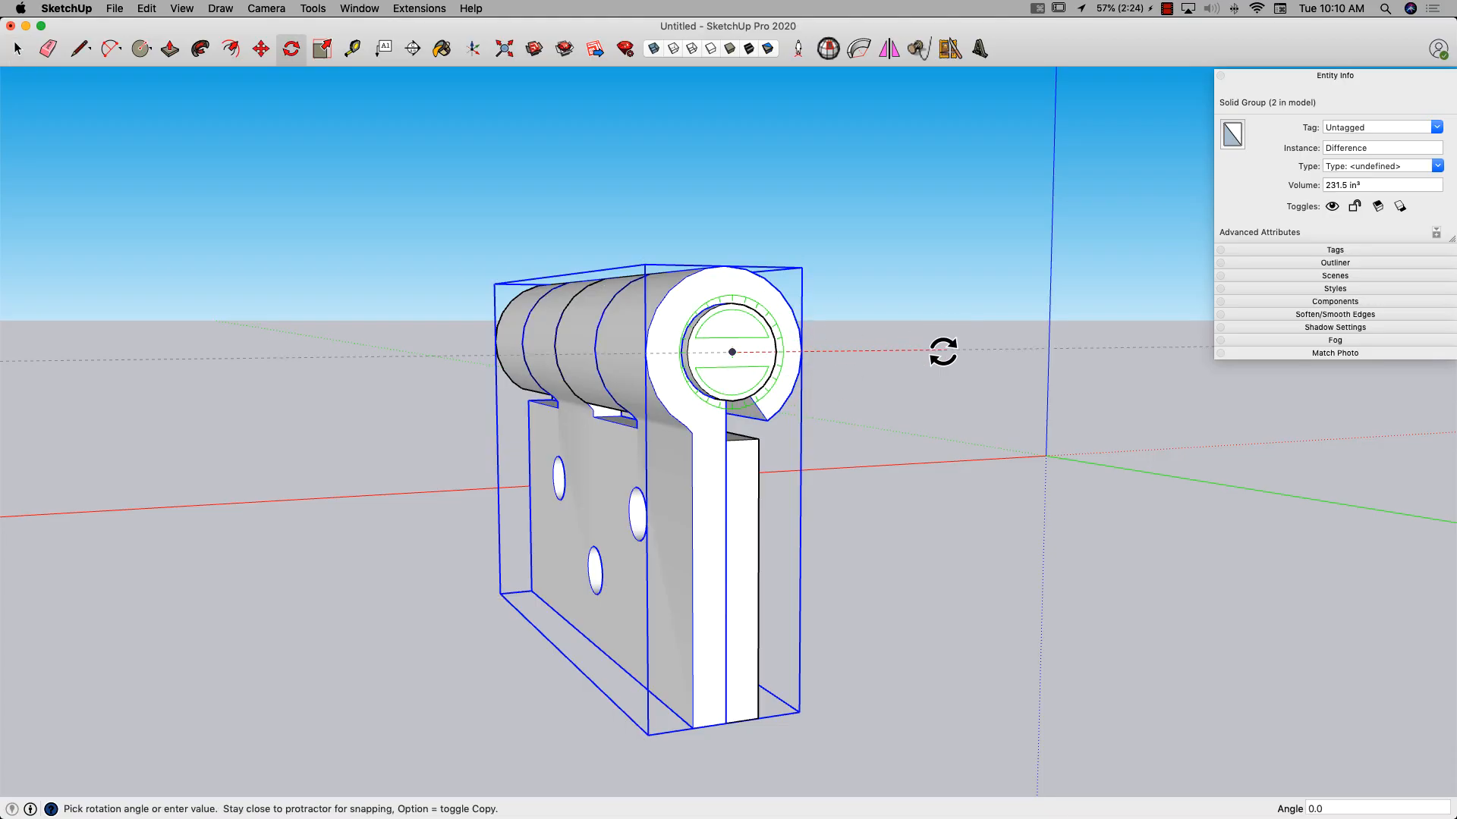
drag(942, 351, 730, 517)
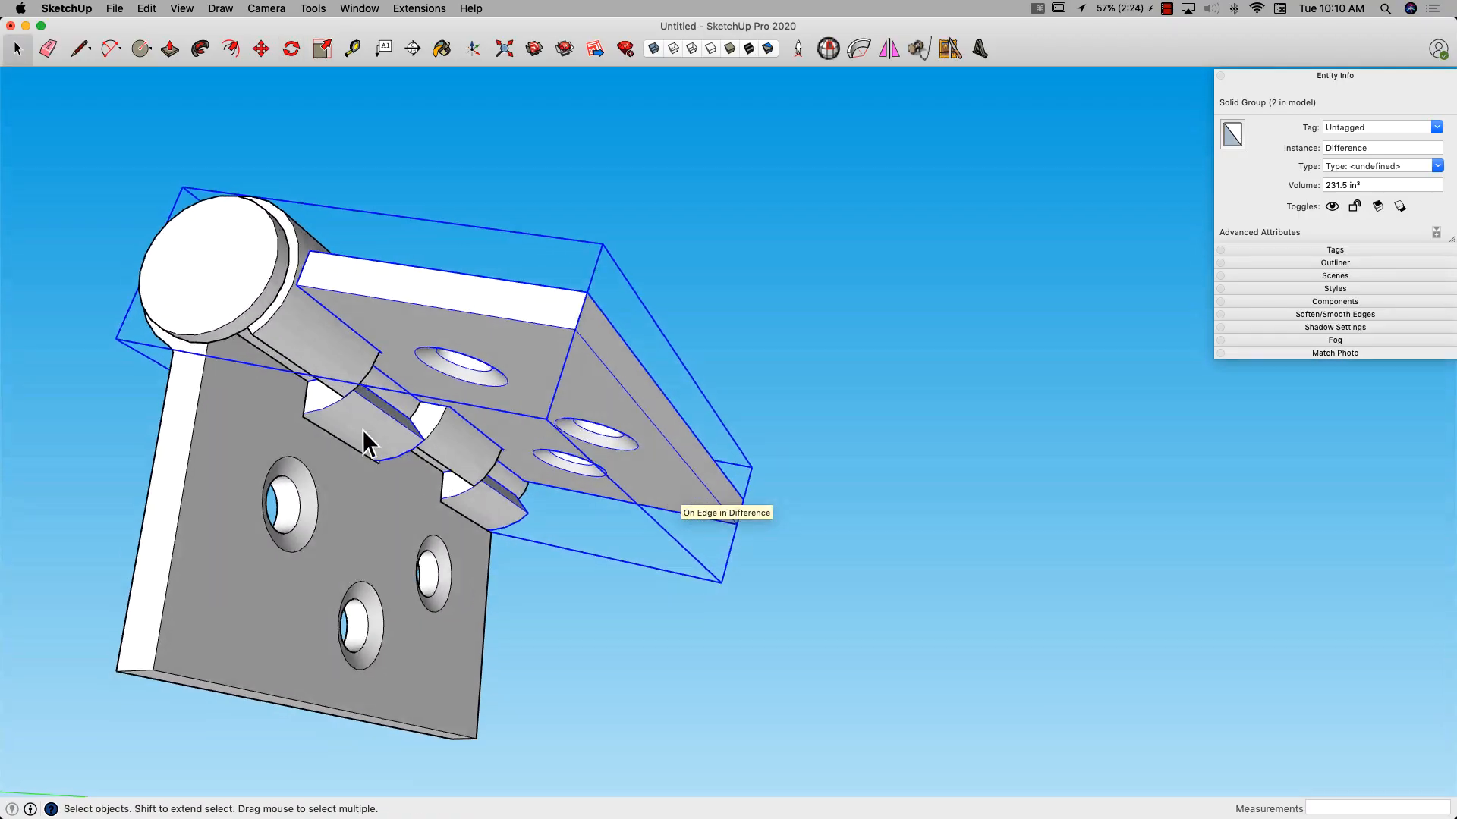
Step: Swing the leaf open around the pin to its final angle
drag(362, 442, 548, 473)
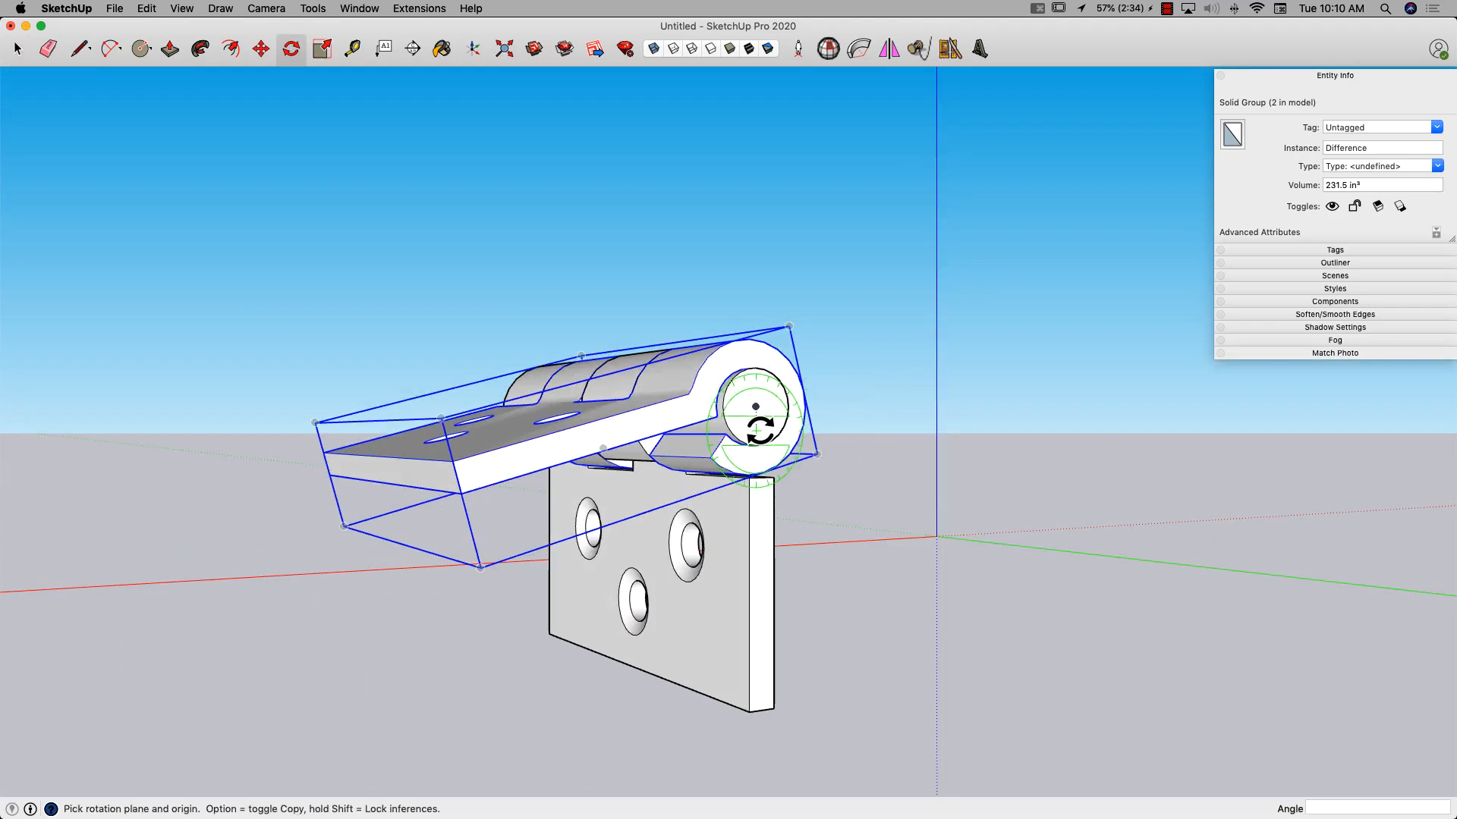
drag(756, 406, 880, 514)
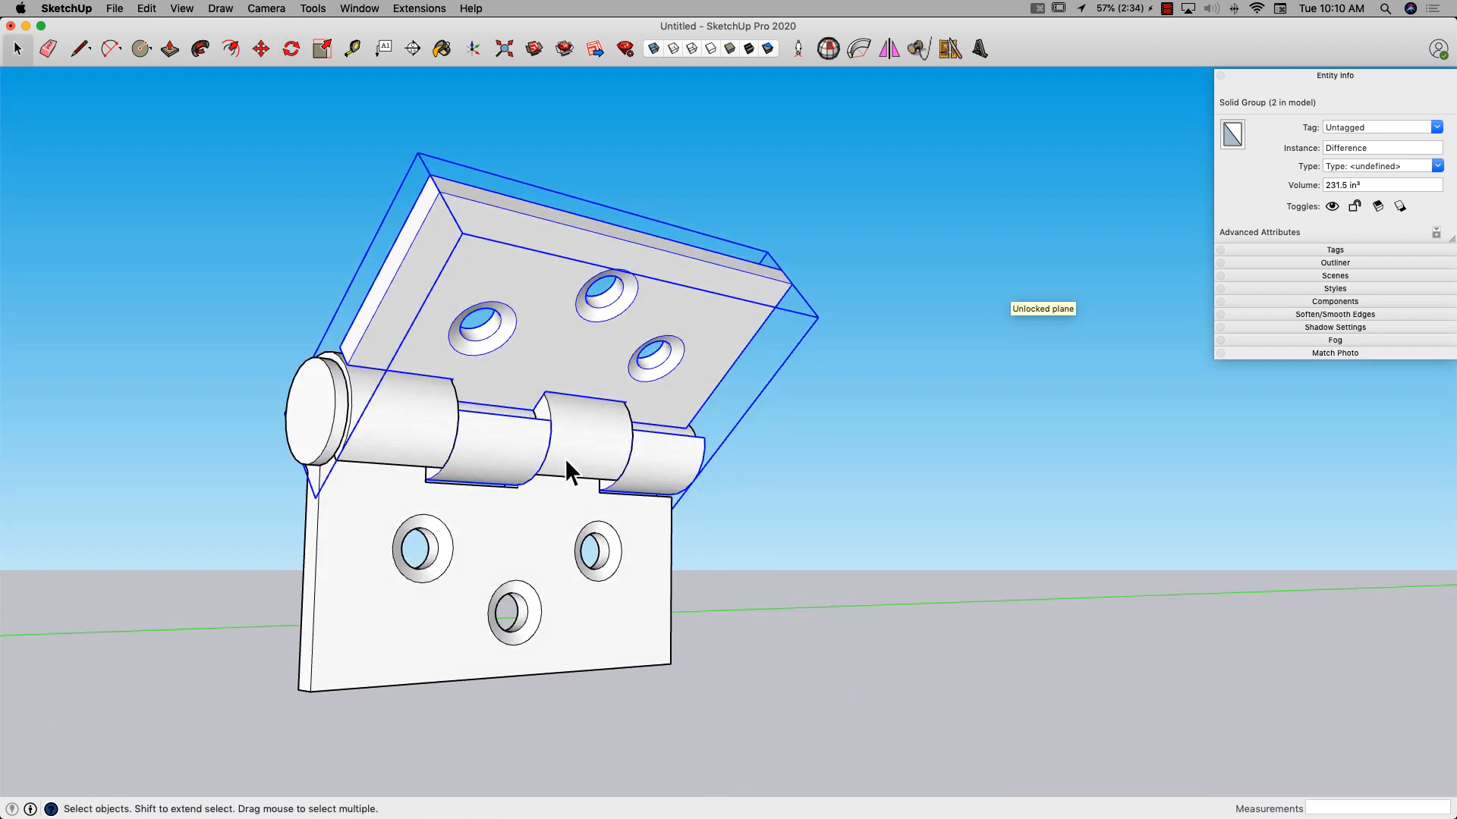
drag(570, 472, 781, 469)
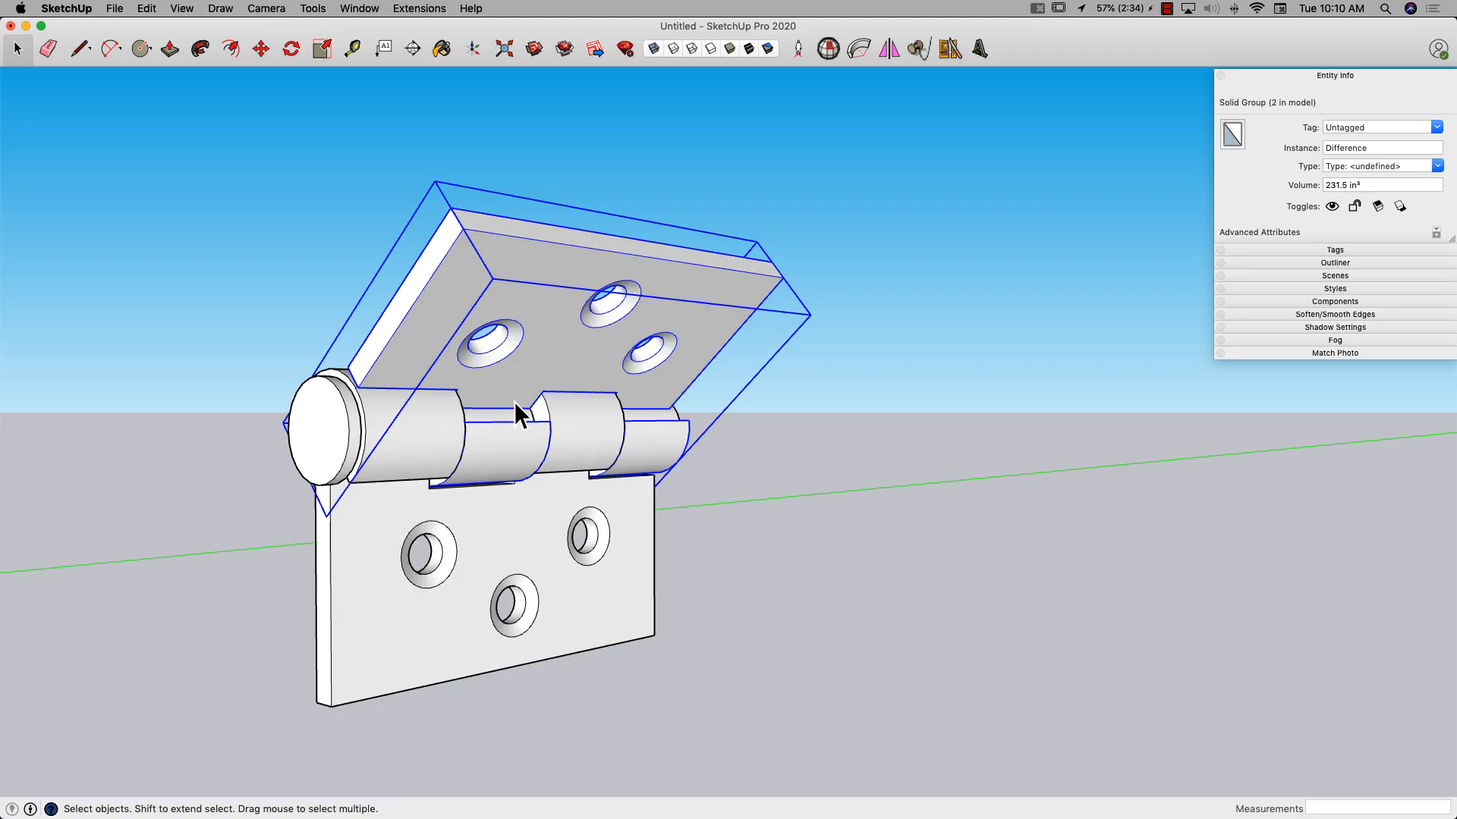
mouse_move(595, 492)
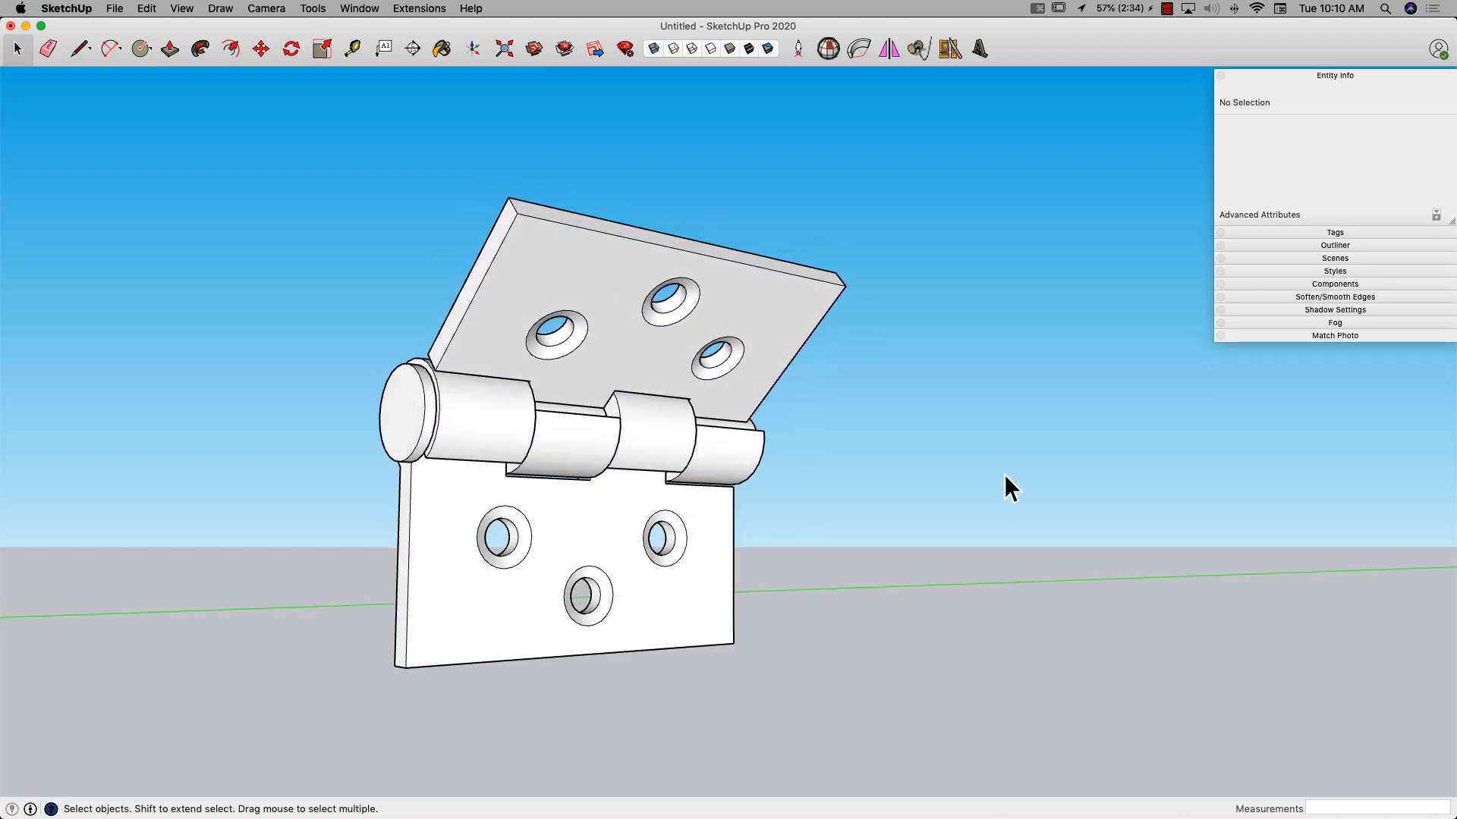
mouse_move(969, 299)
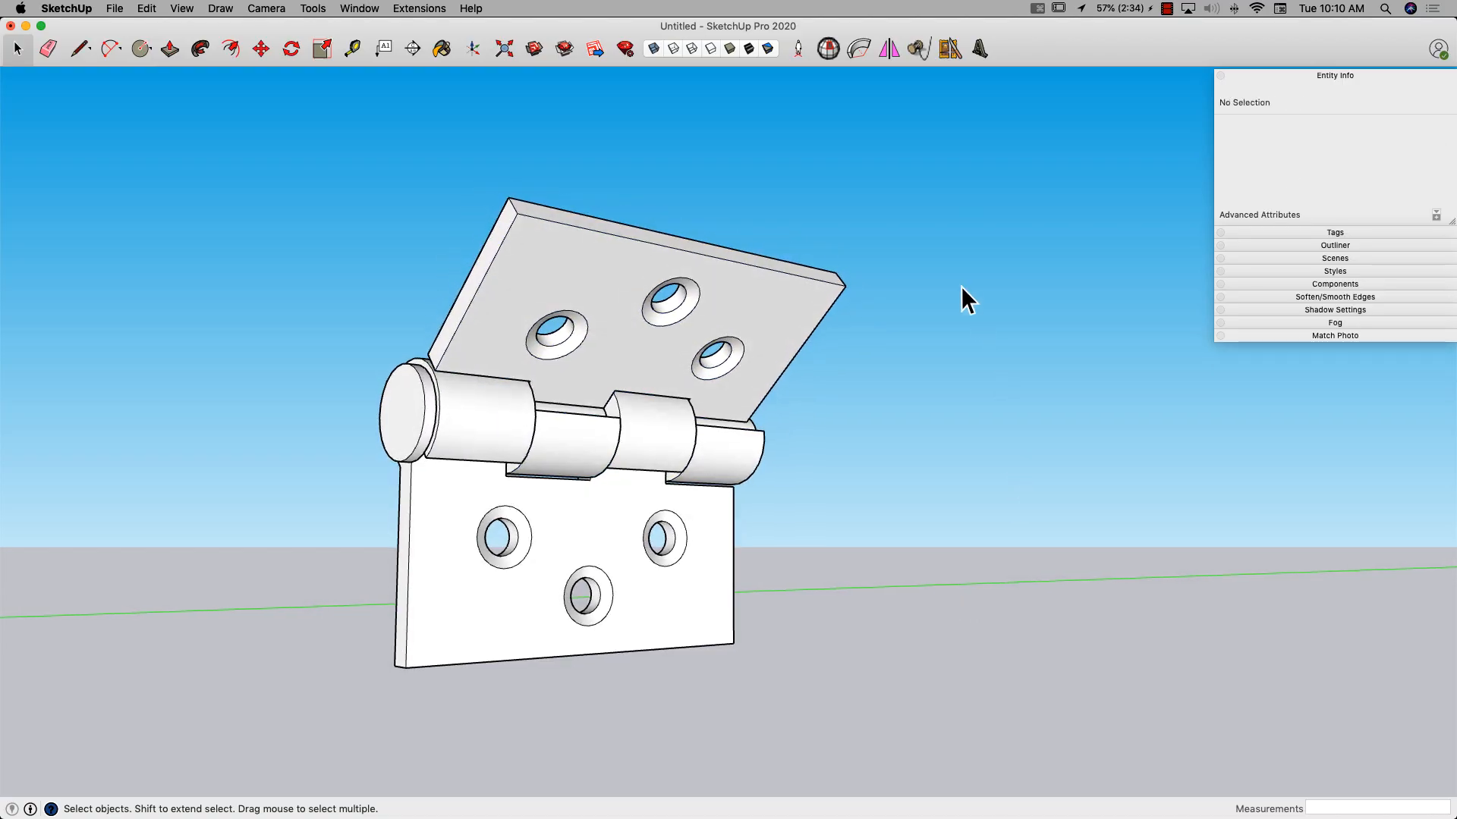